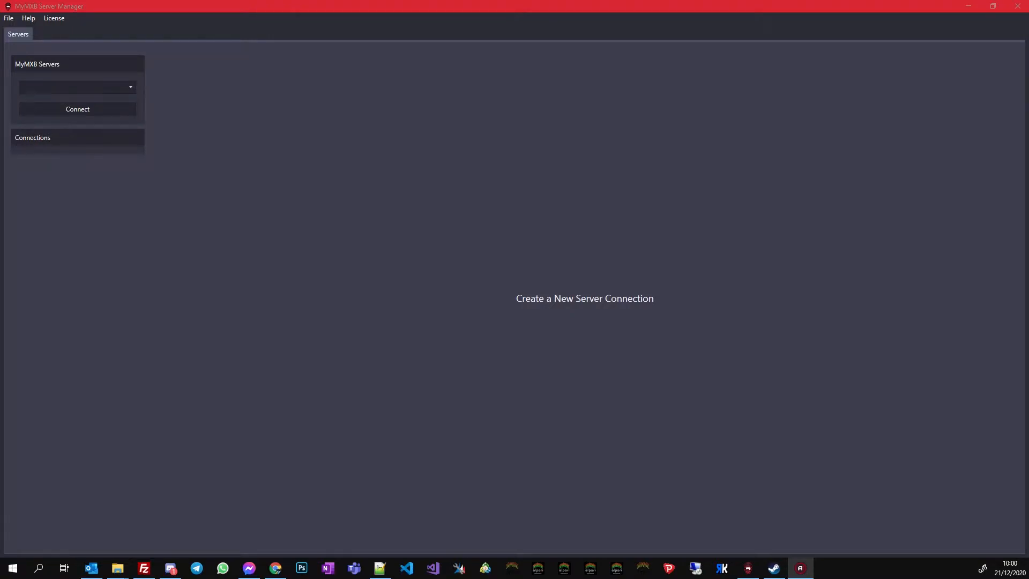
mouse_move(486, 173)
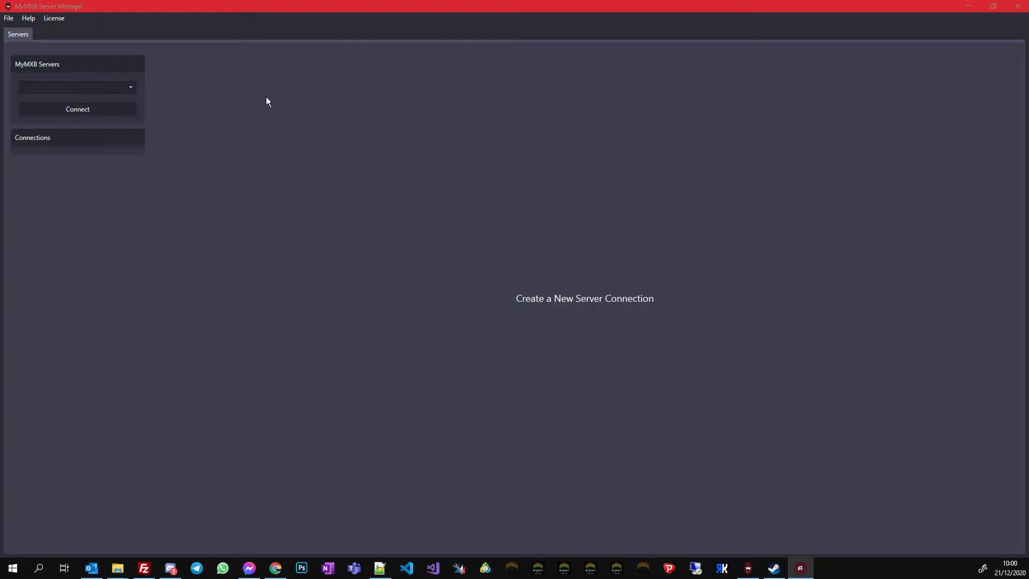
mouse_move(437, 153)
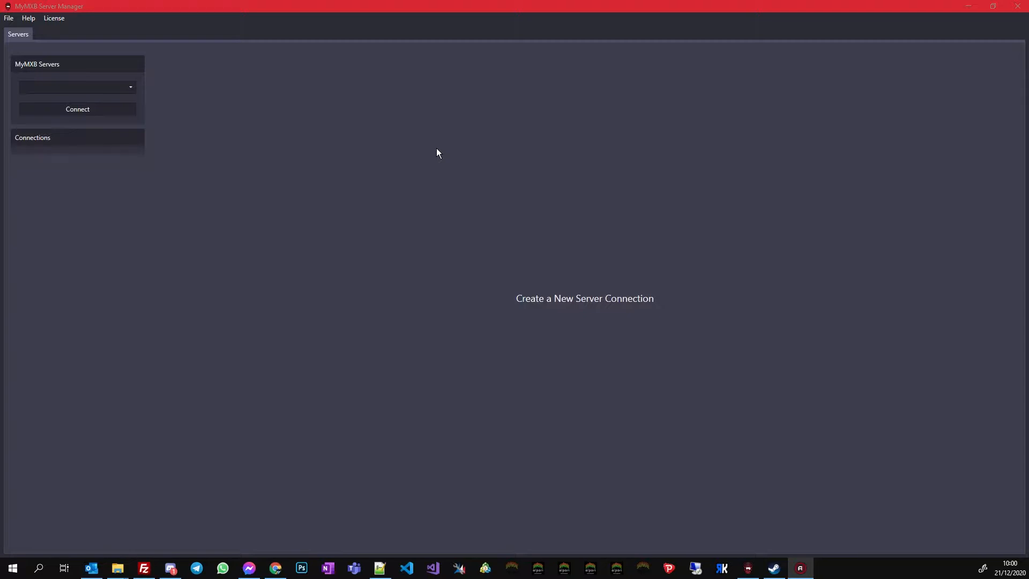
mouse_move(412, 161)
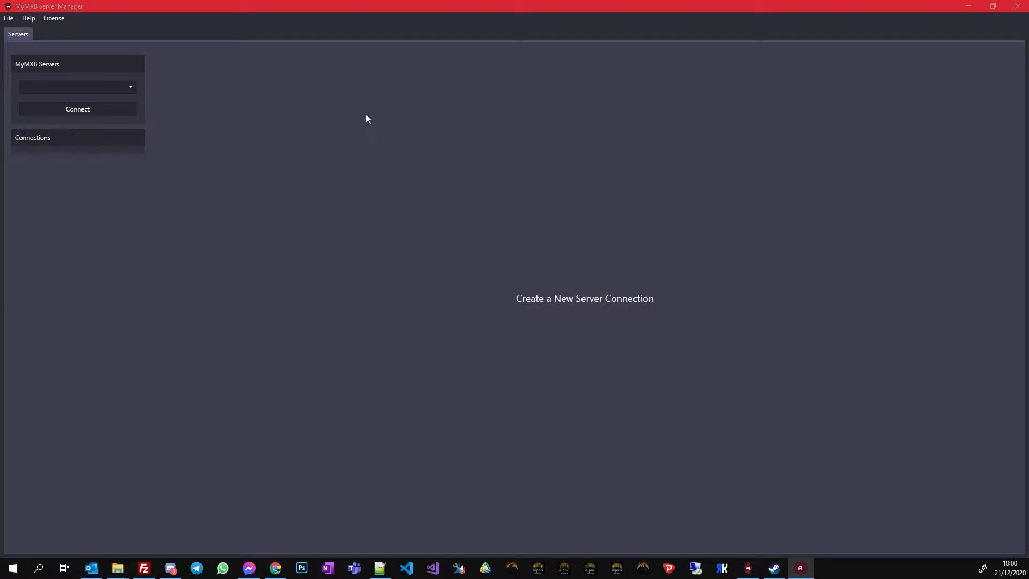
mouse_move(434, 131)
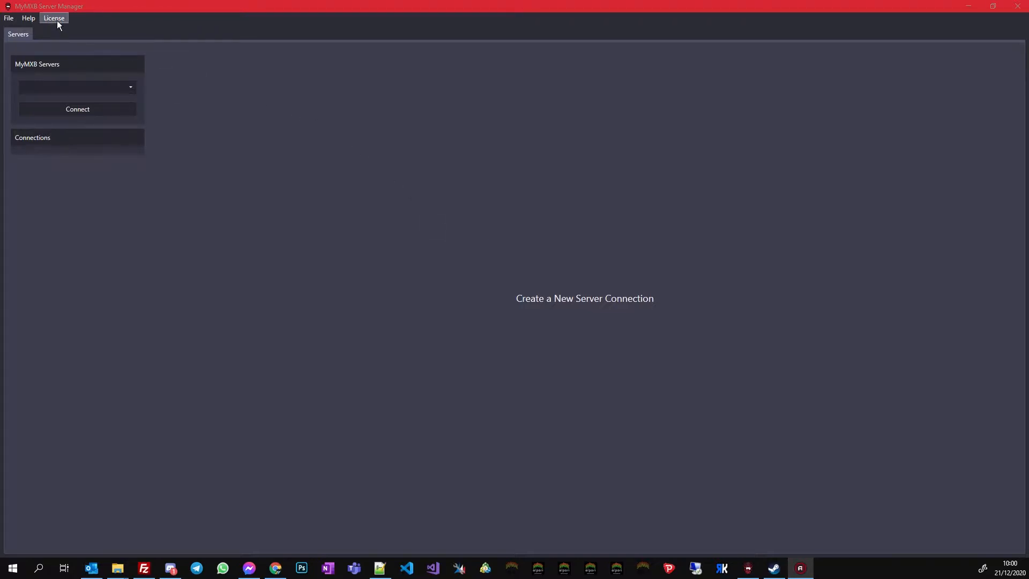
- Look at the License menu's reactivate option and dismiss it without changes
click(54, 19)
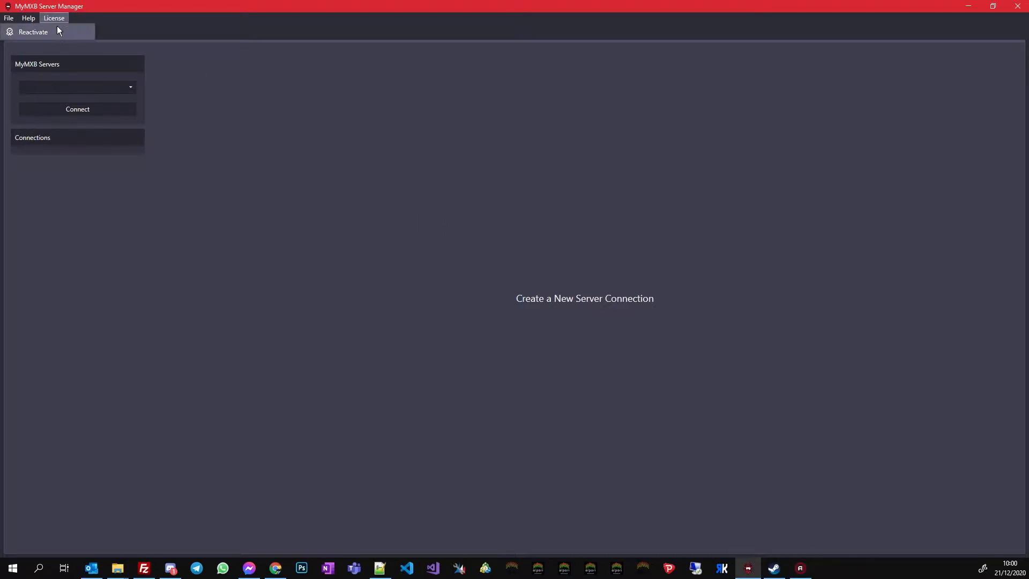
click(54, 19)
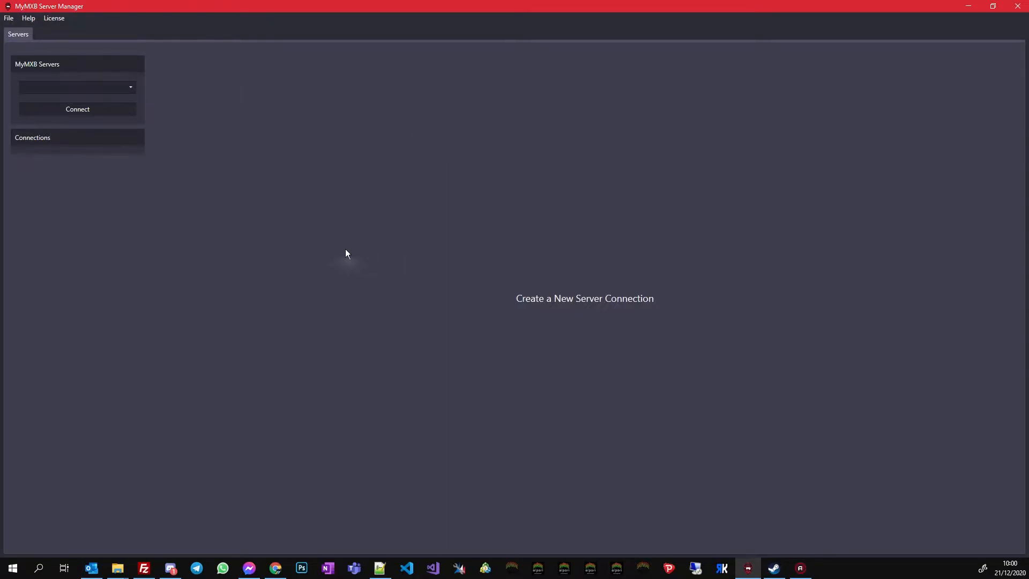
mouse_move(328, 204)
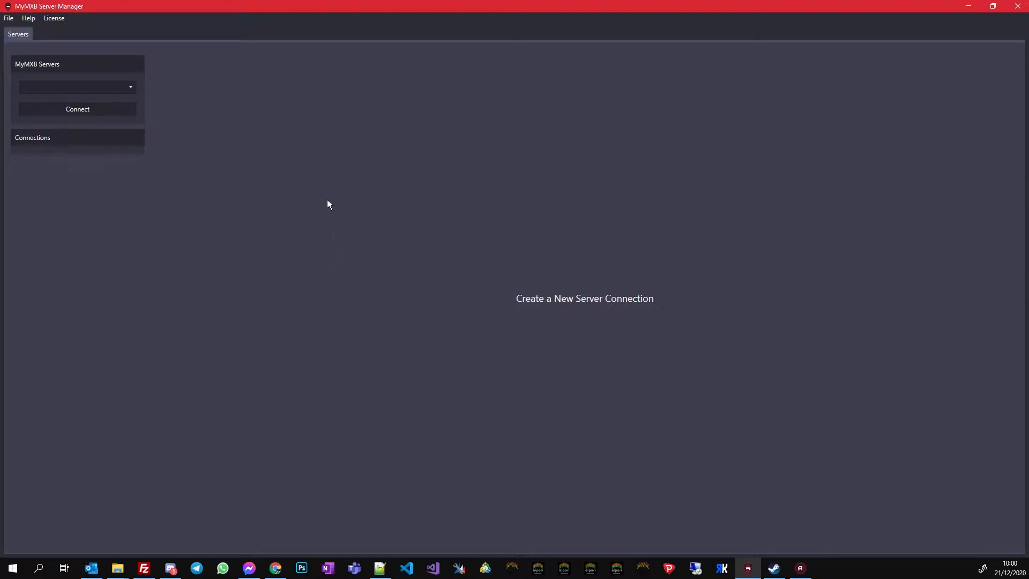
mouse_move(87, 10)
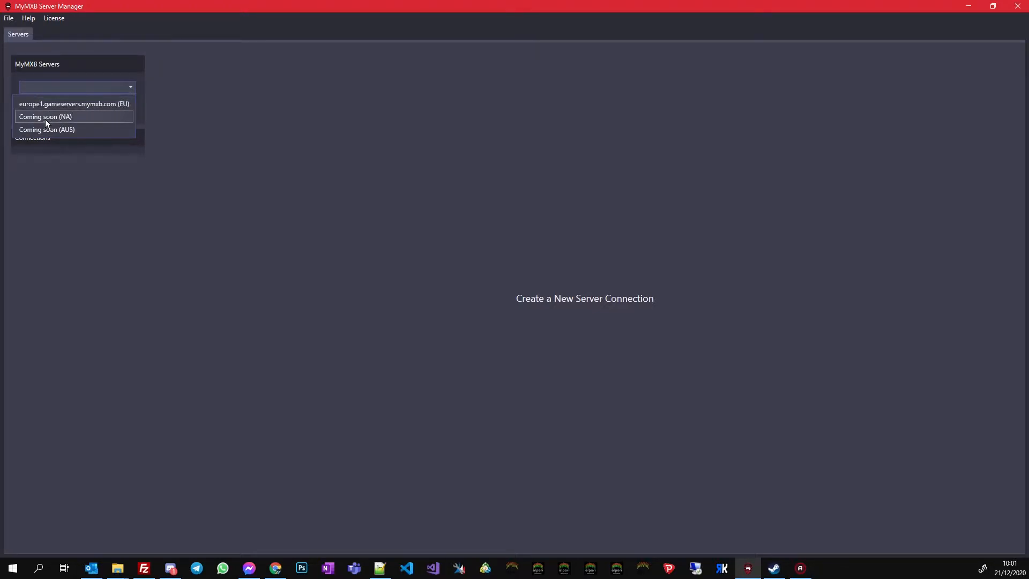
- Connect to europe1.gameservers.mymxb.com (EU) and collapse the rental server's configuration panel
click(74, 104)
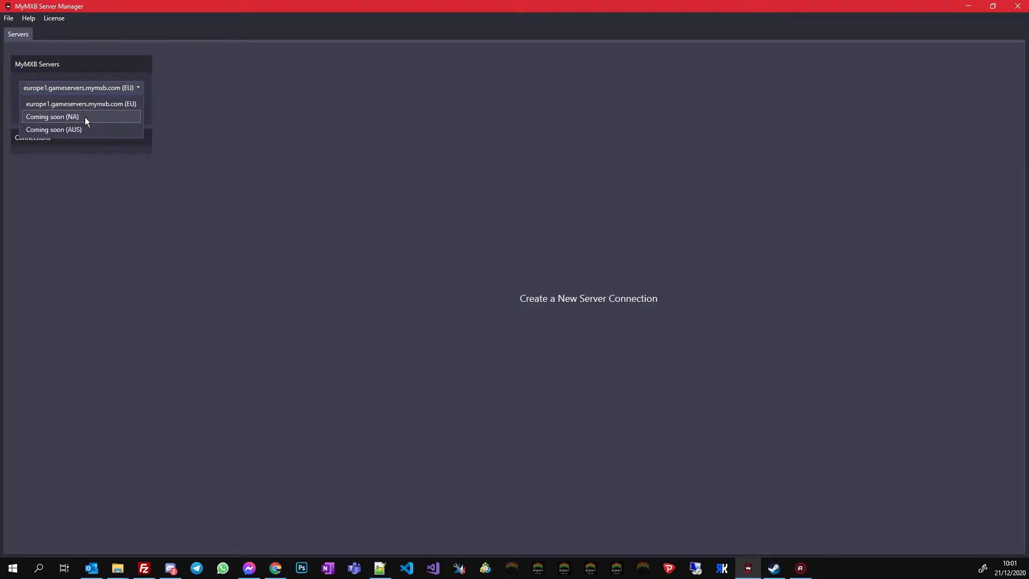
mouse_move(65, 129)
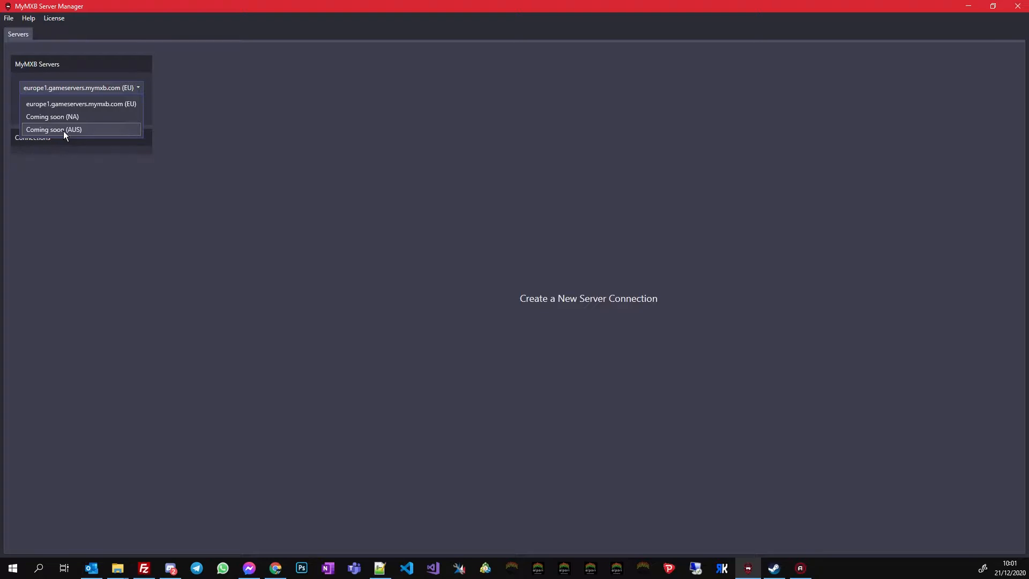
mouse_move(95, 90)
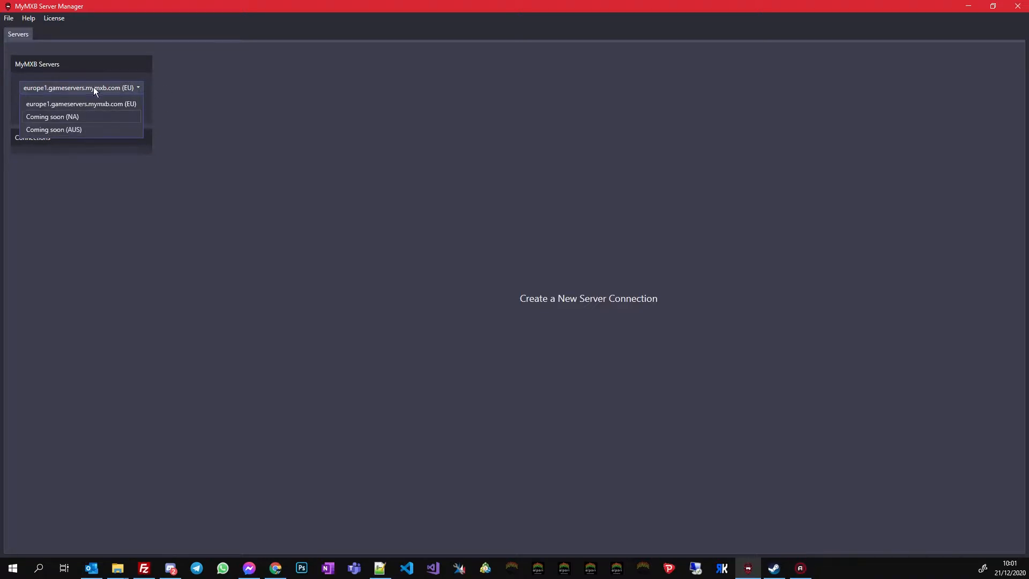
click(80, 104)
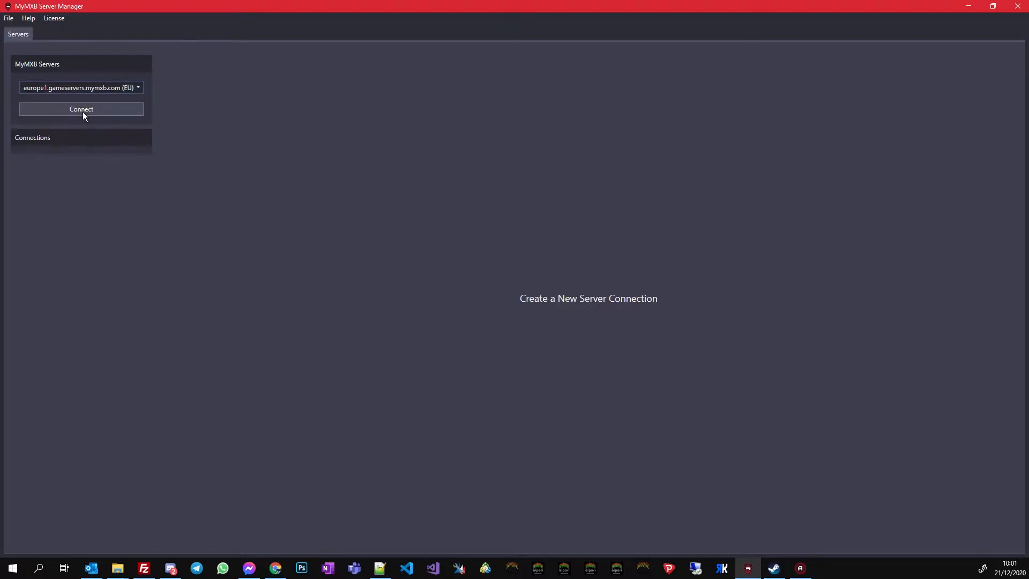
click(81, 109)
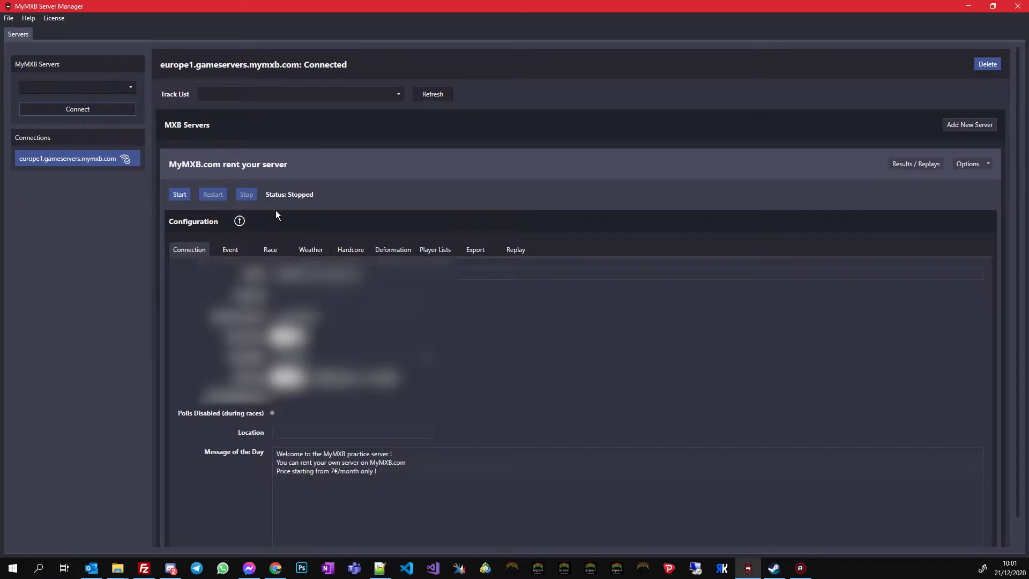
click(239, 221)
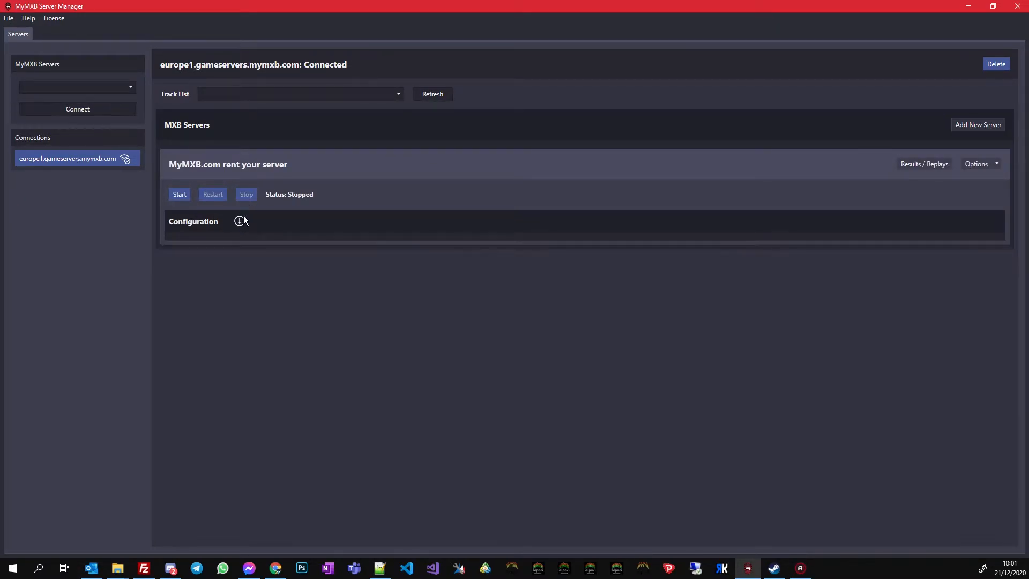
mouse_move(440, 372)
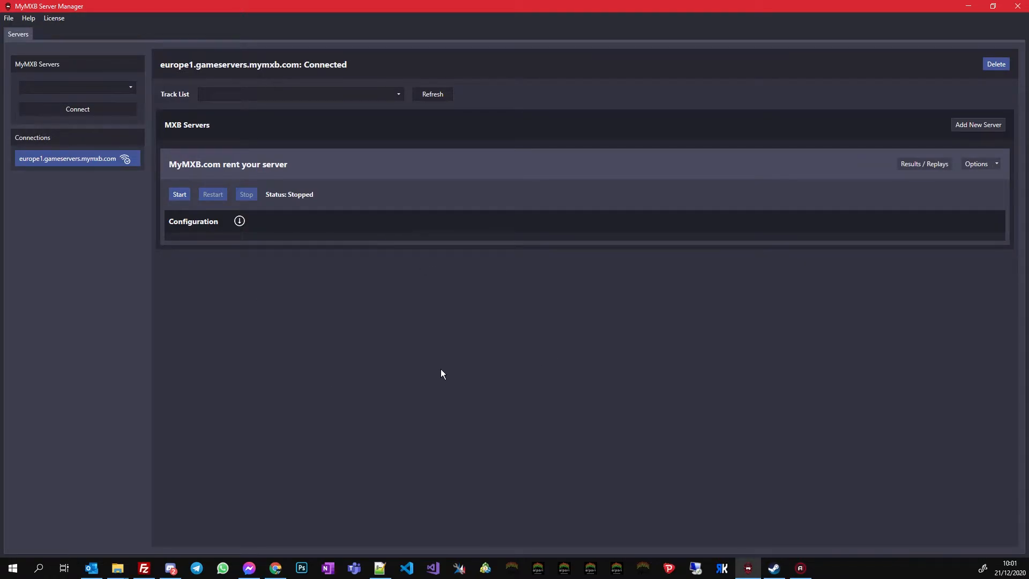
mouse_move(457, 388)
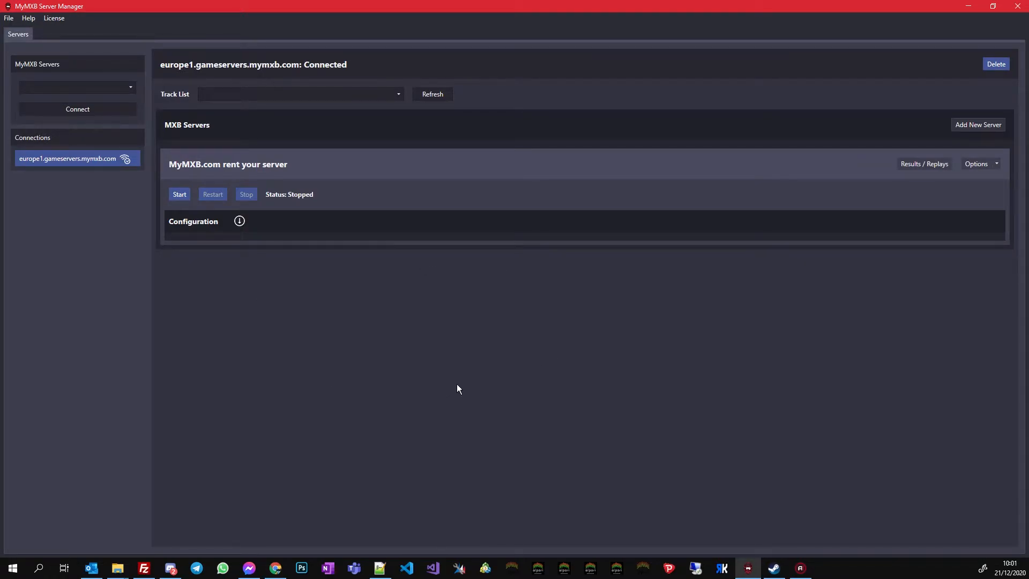
mouse_move(278, 153)
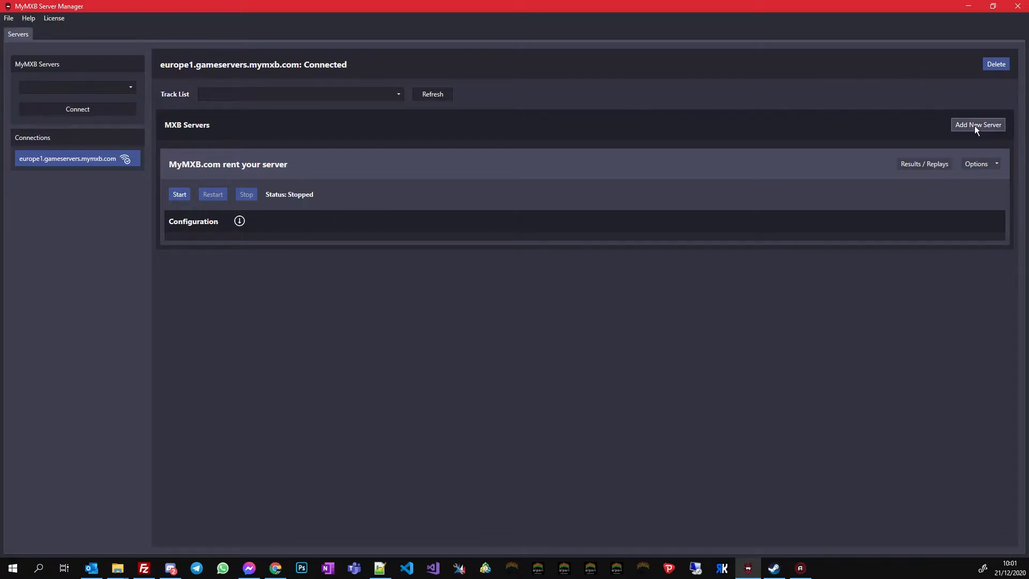
- Add a server named My Personal Server with public and admin passwords, 24 max clients and EU location
click(977, 124)
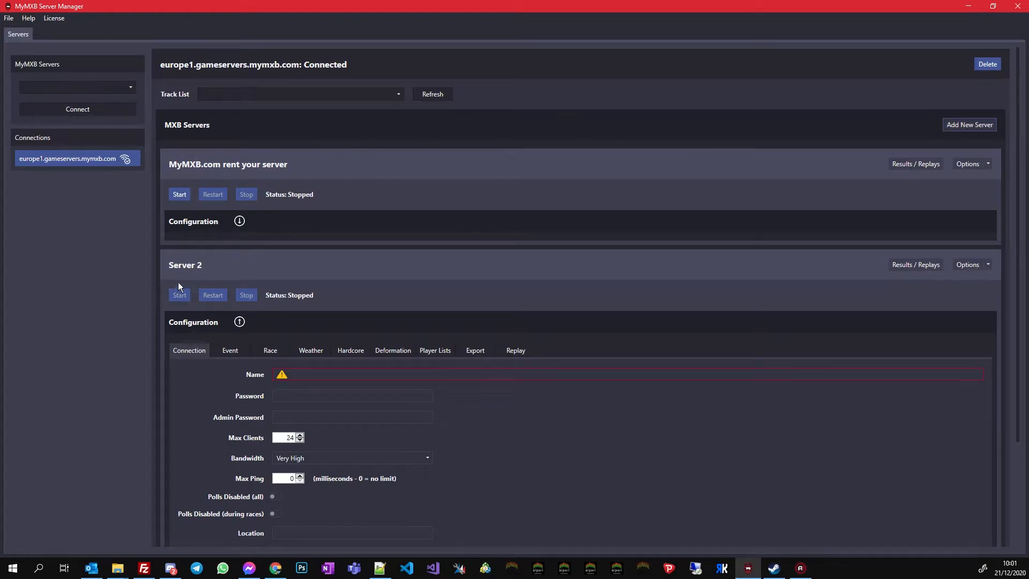
scroll(down, 3)
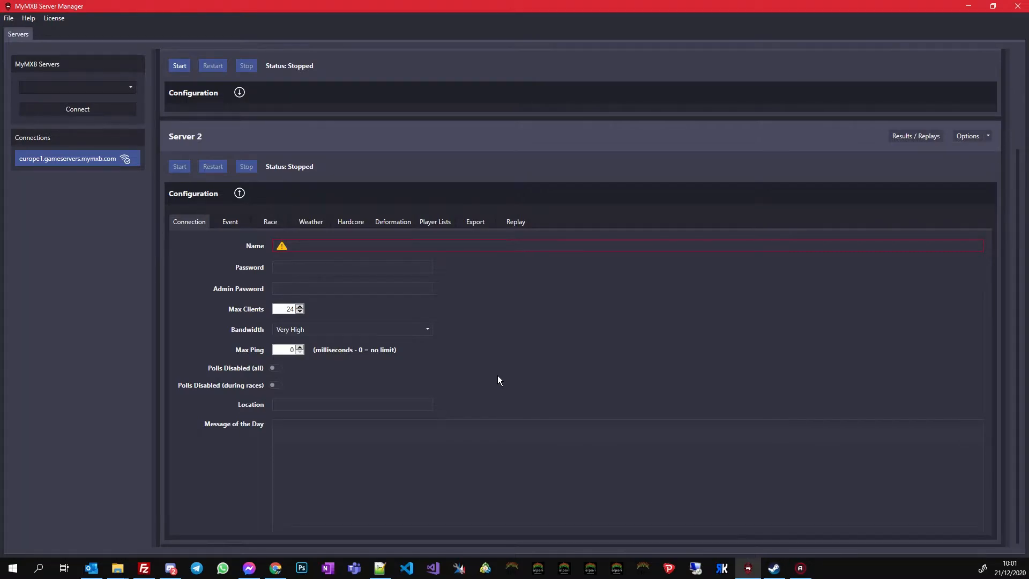
mouse_move(186, 182)
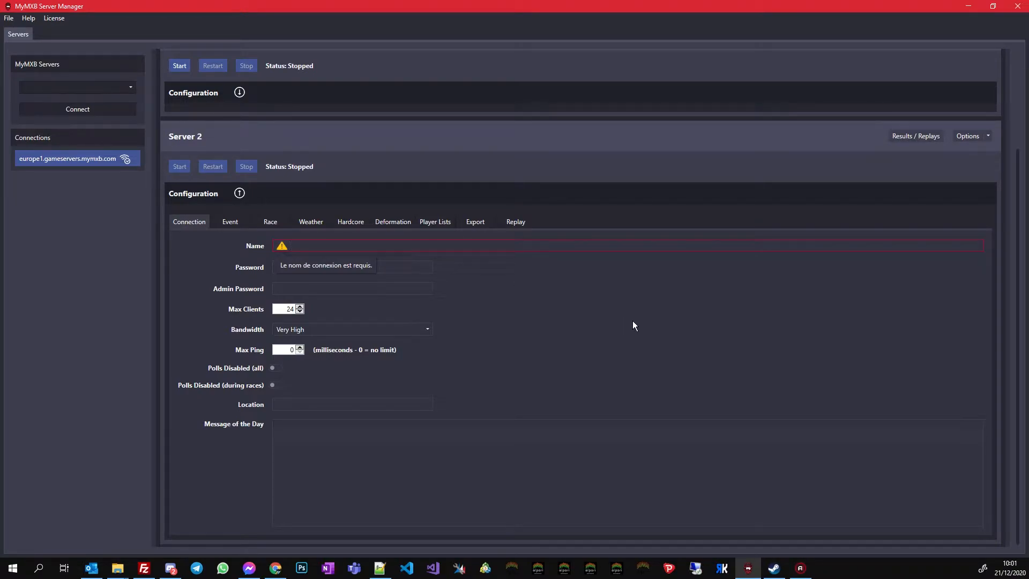
text(My Person)
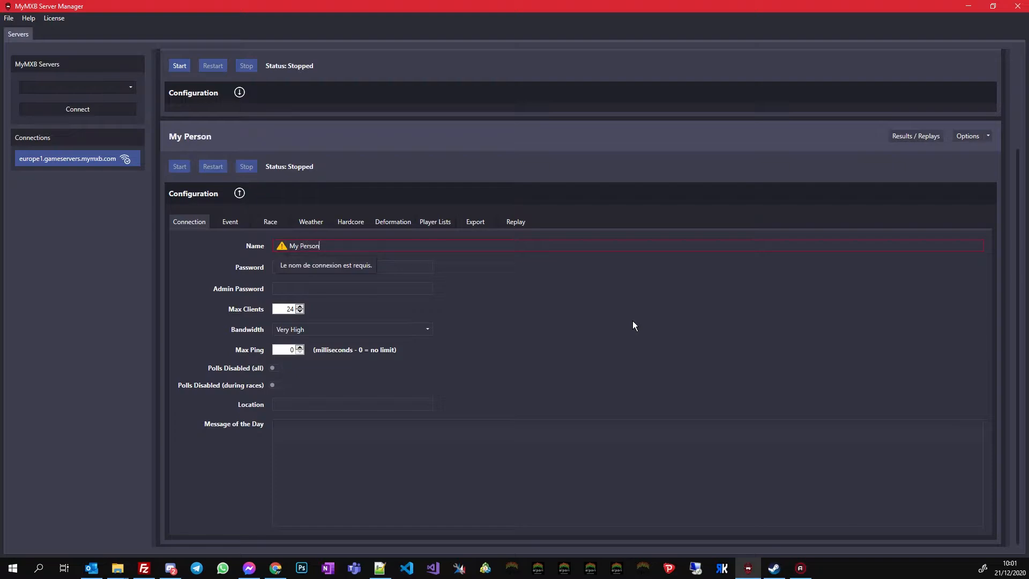
text(al Server)
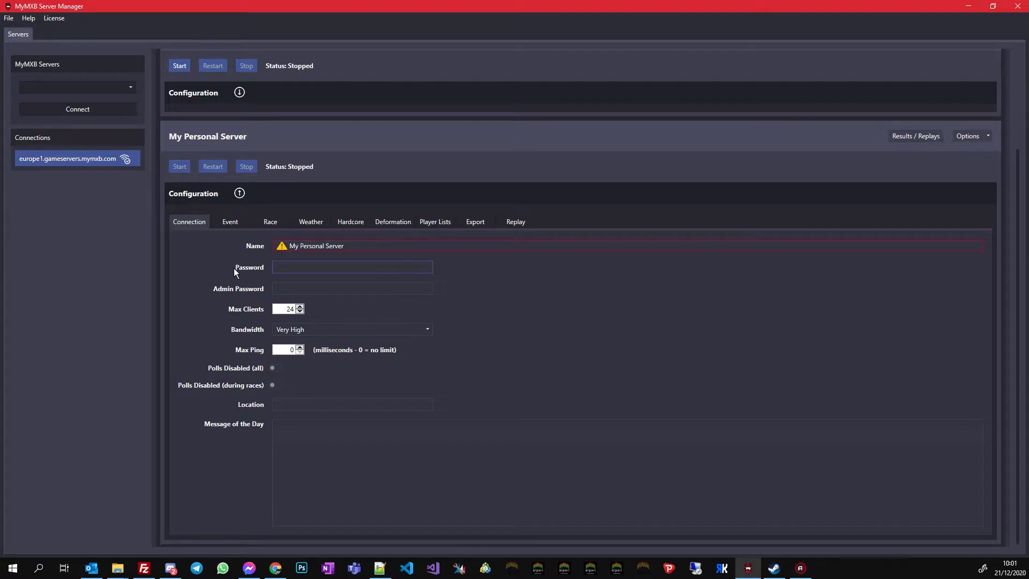
text(p)
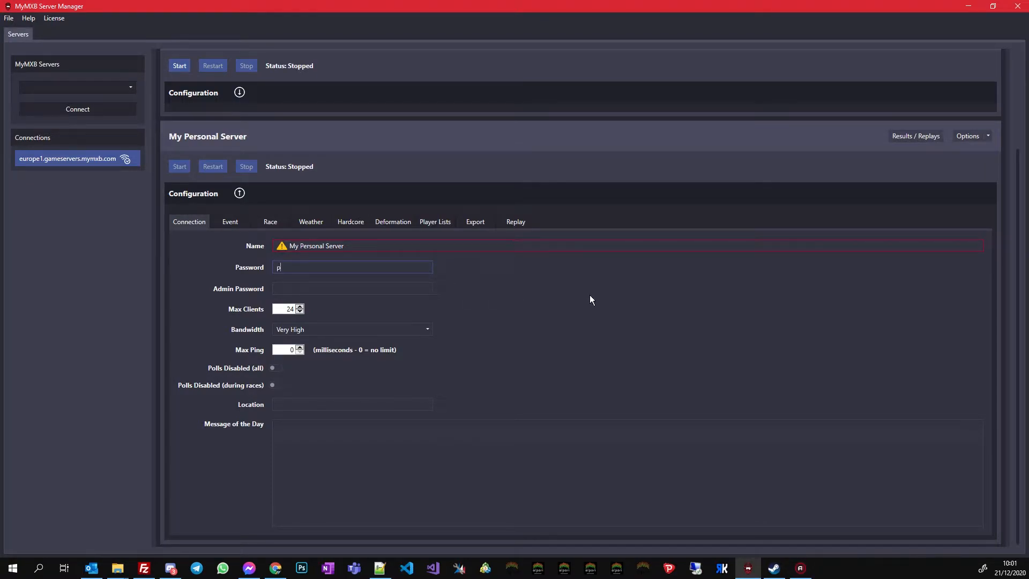
text(ublic password)
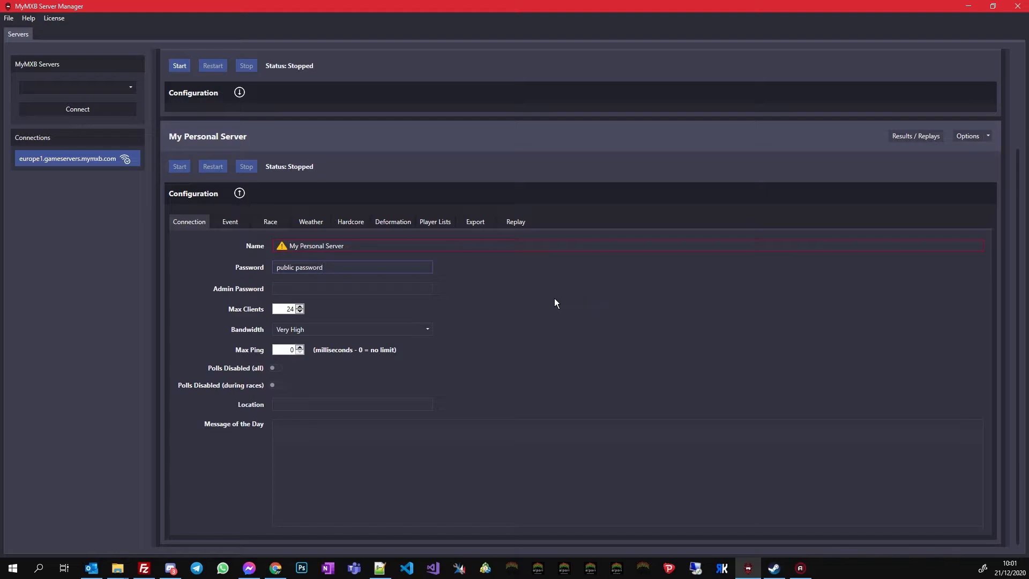
text(adminpass)
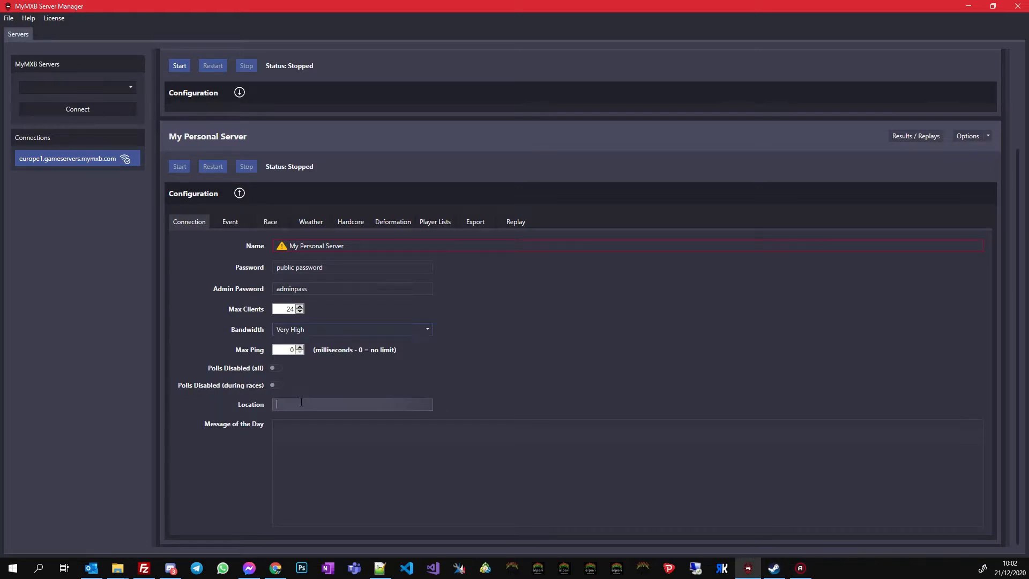
text(EU)
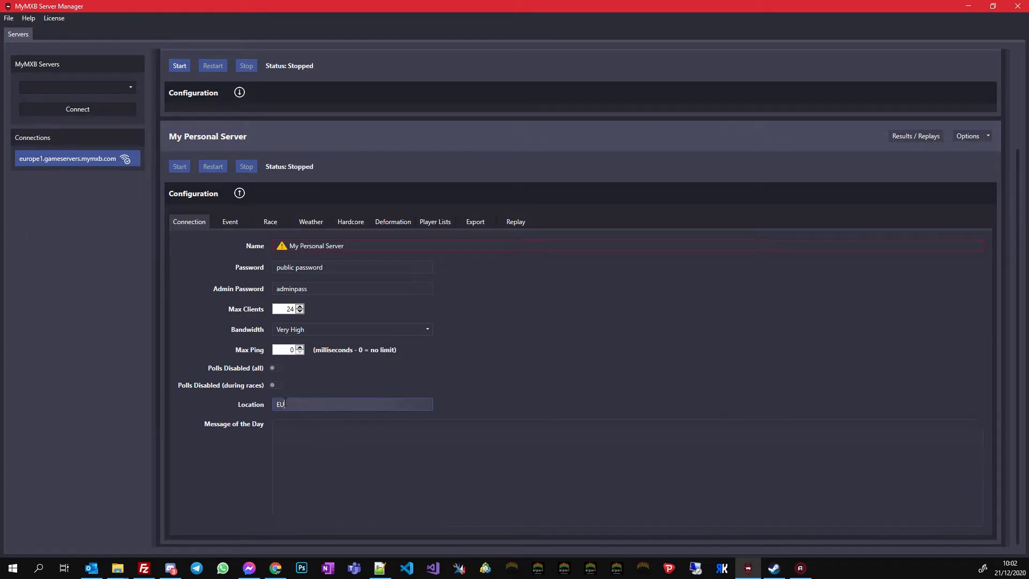
- Write a multi-line Message of the Day starting 'This ... many lines'
click(352, 451)
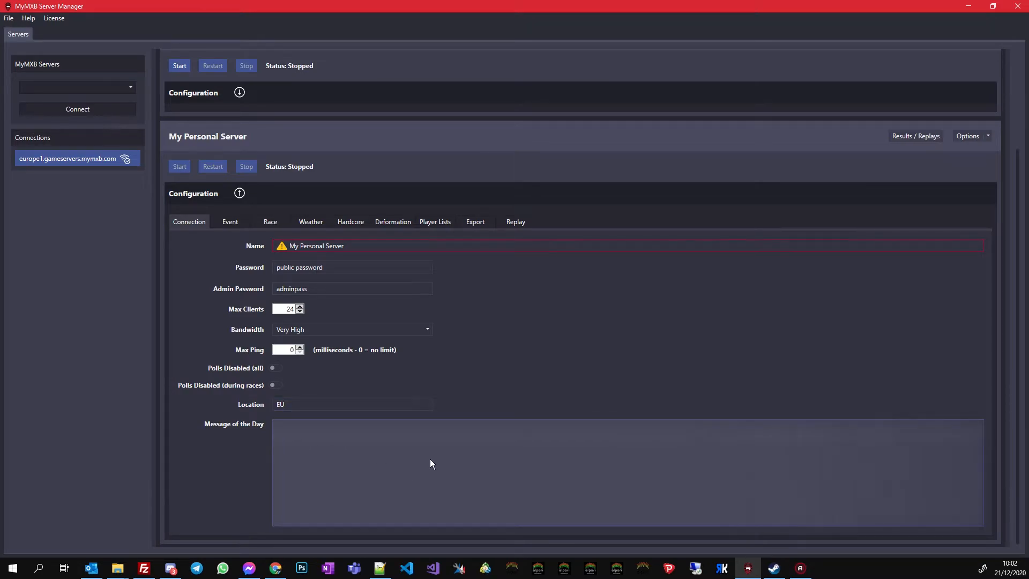
text(This)
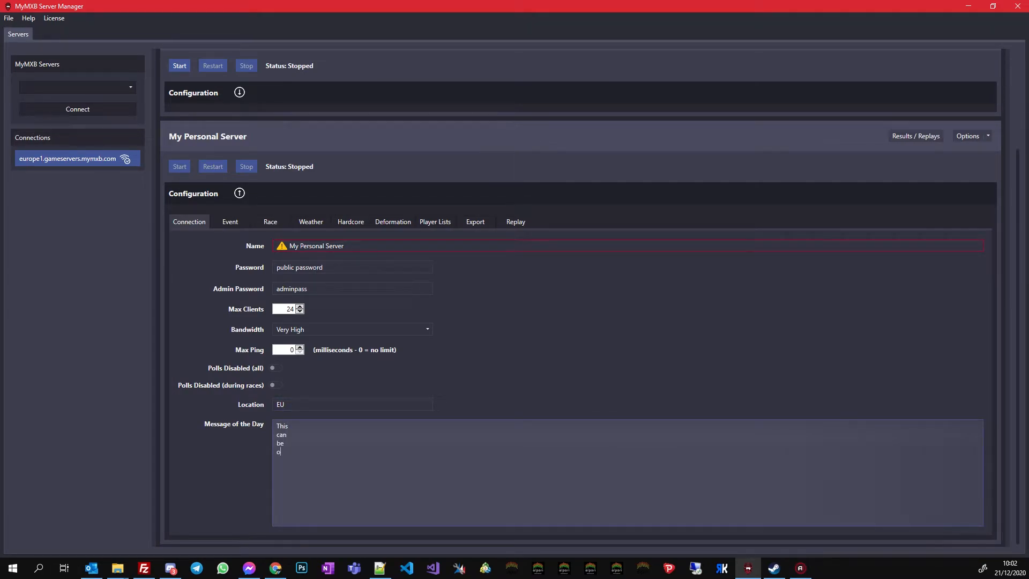
text(n)
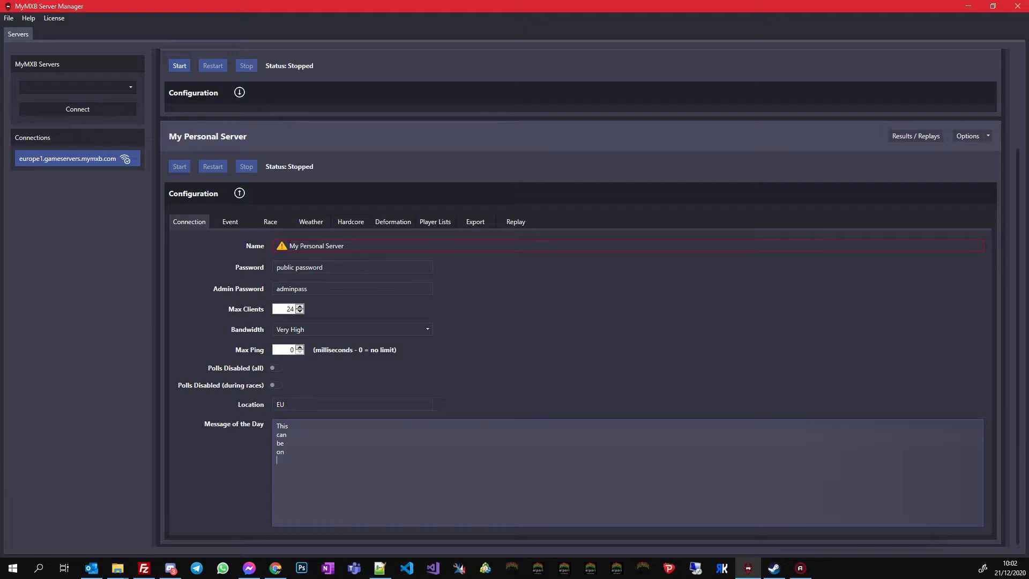
text(many li)
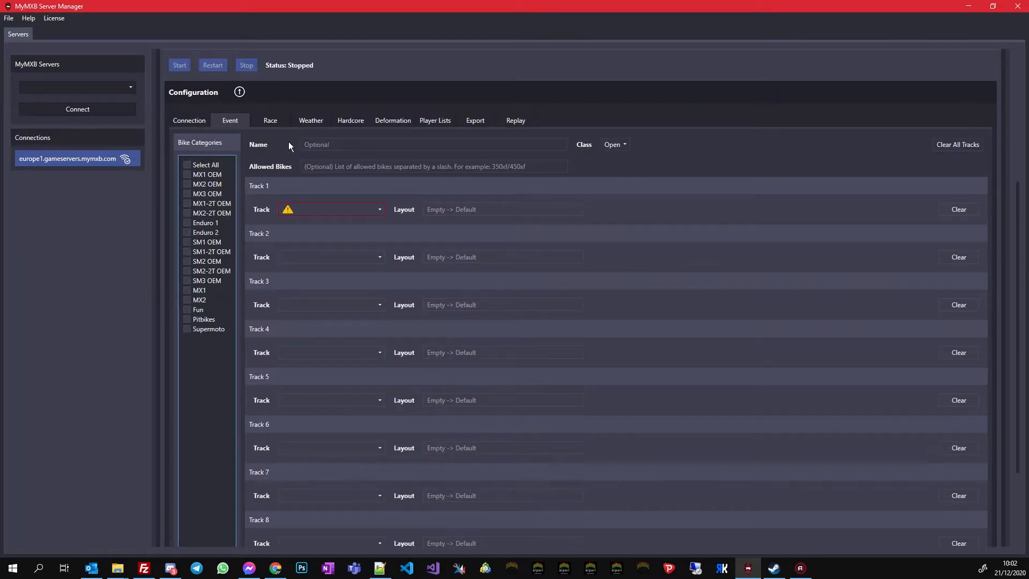
- Name the event '2021 SX Round 1 - Houston' and set Track 1 to motocross : AbandonedMX
click(433, 144)
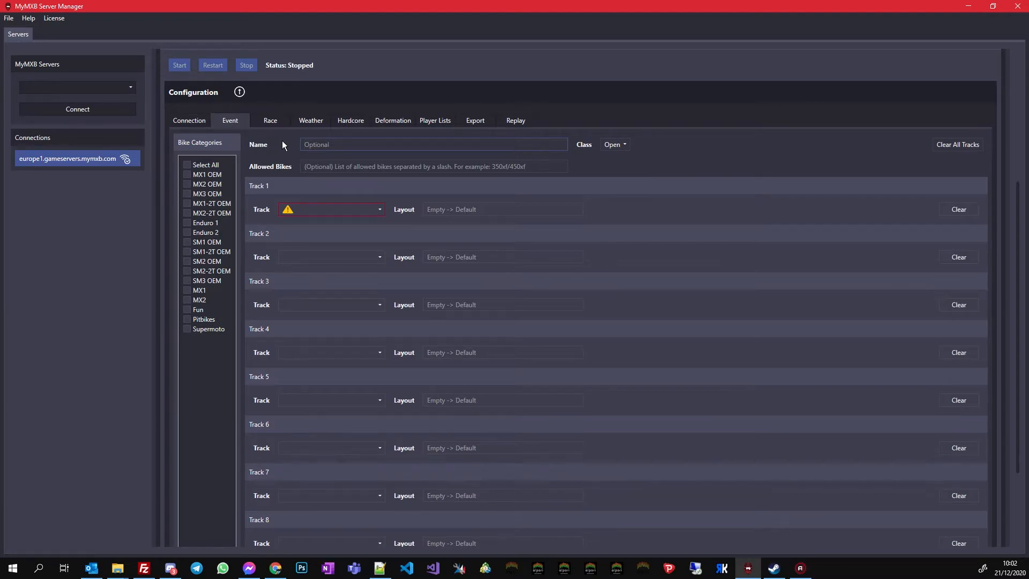
click(433, 144)
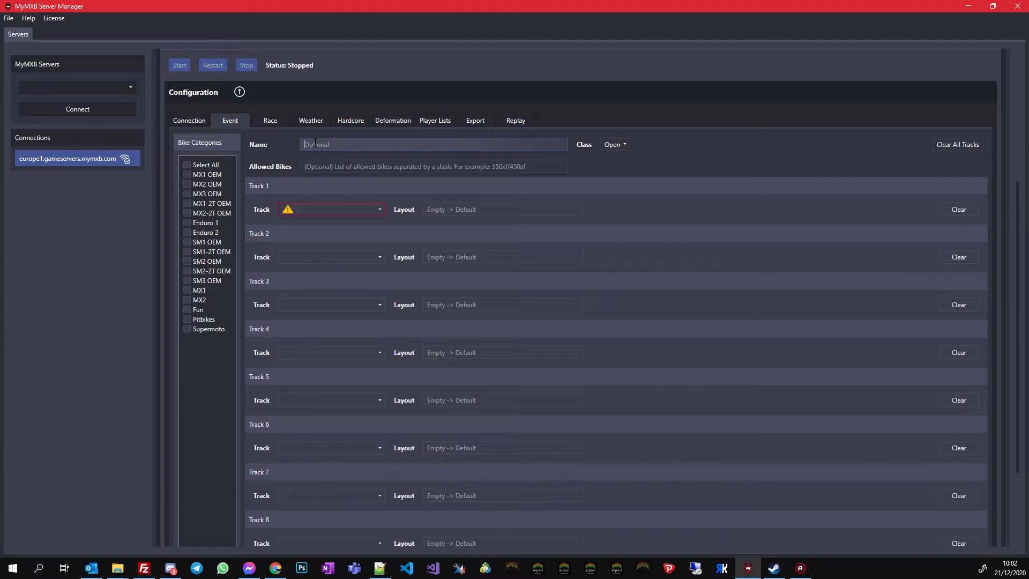
text(2021)
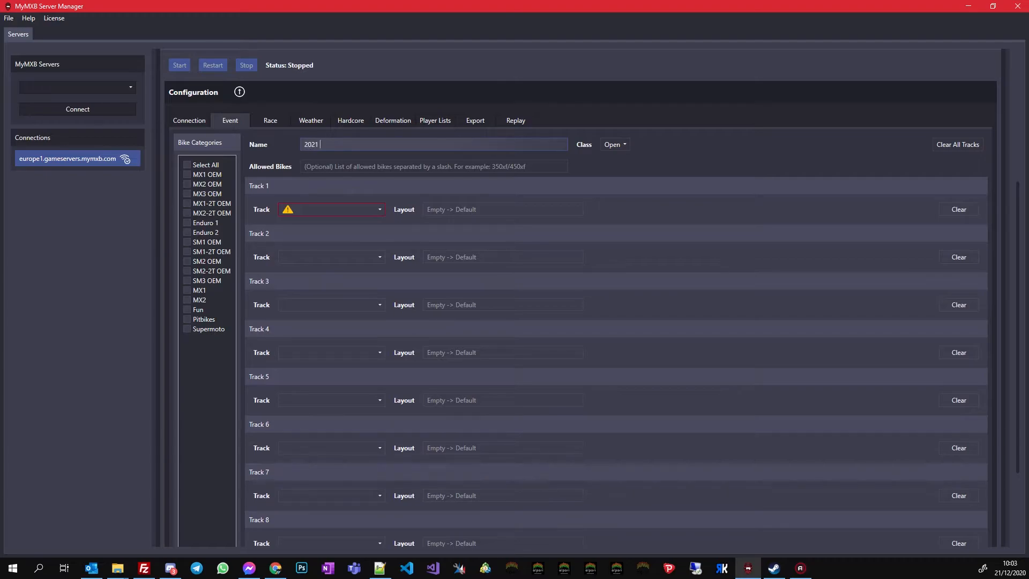
text(SX Round 1)
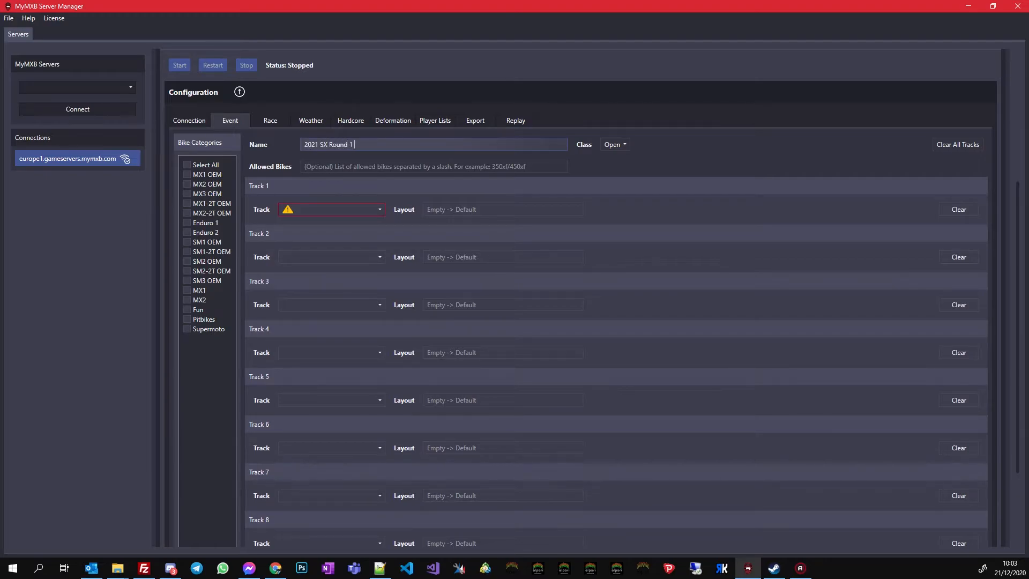
text(- Houston)
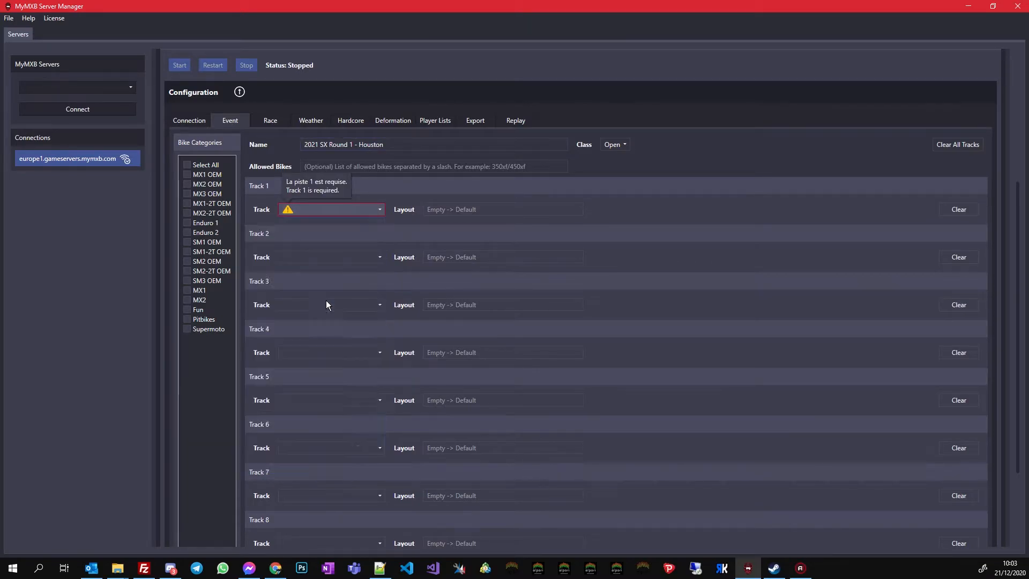
click(331, 209)
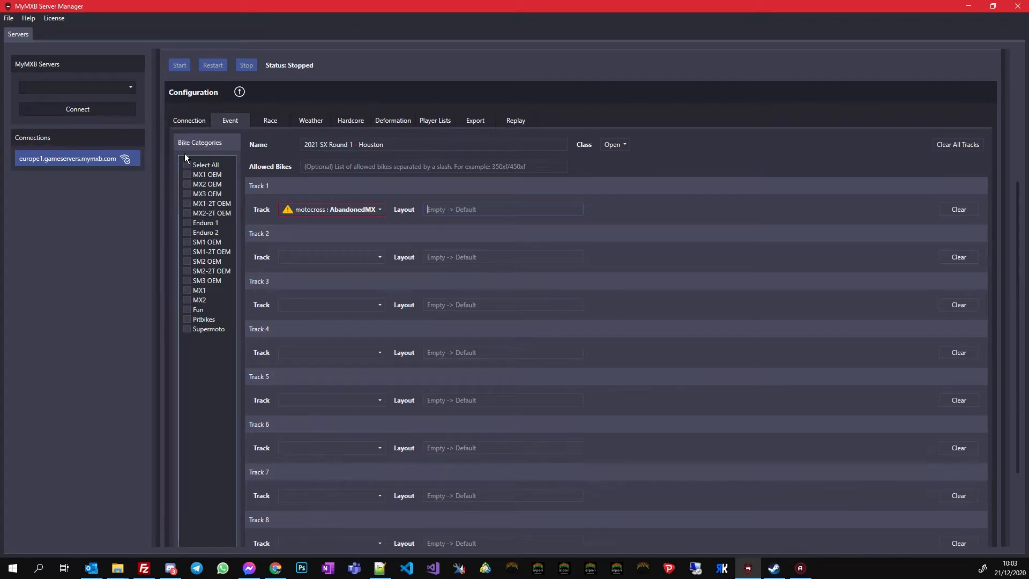
click(186, 174)
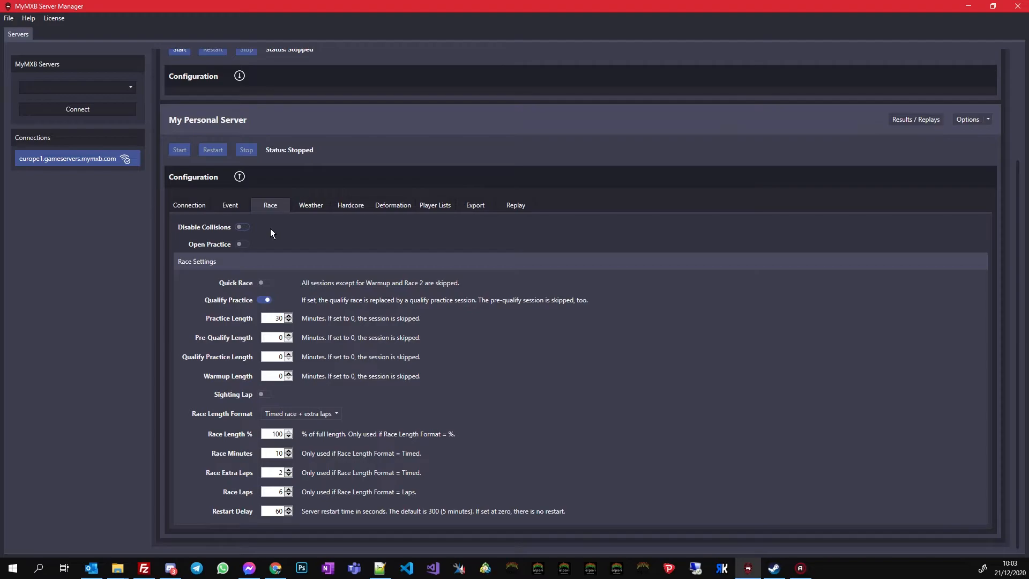
mouse_move(266, 262)
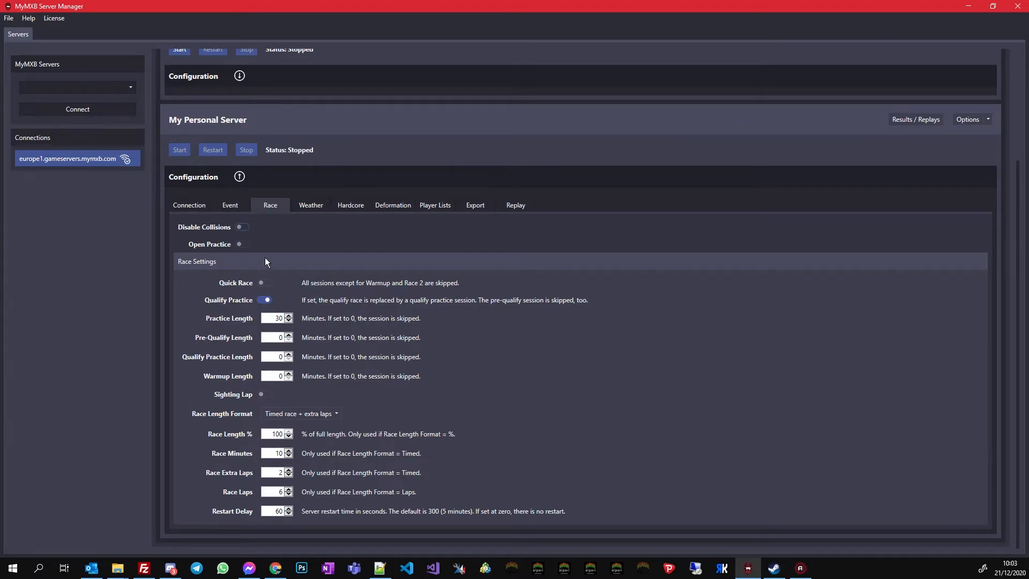
mouse_move(203, 234)
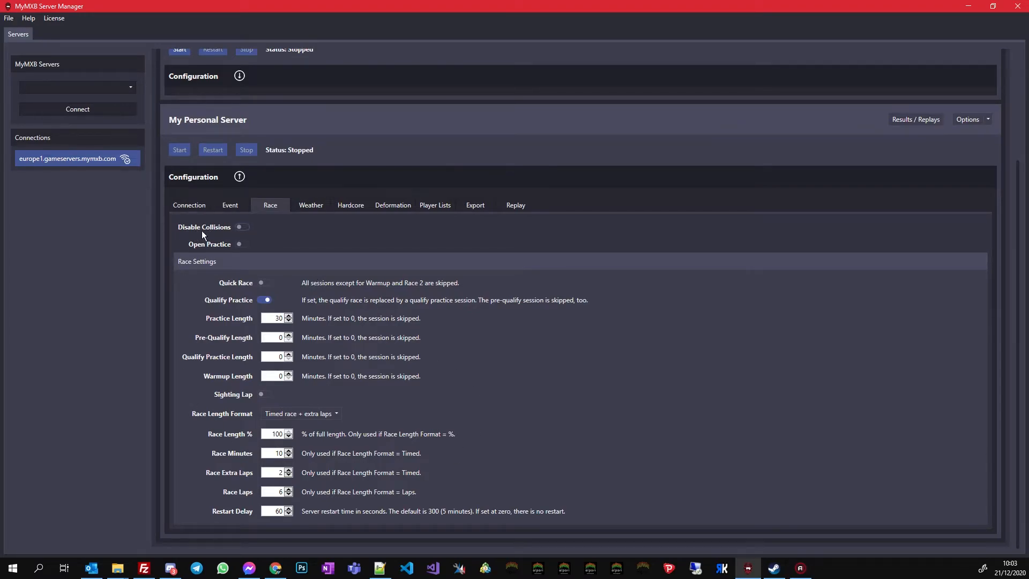
- Toggle Open Practice and Quick Race off again and leave Qualify Practice on
click(243, 244)
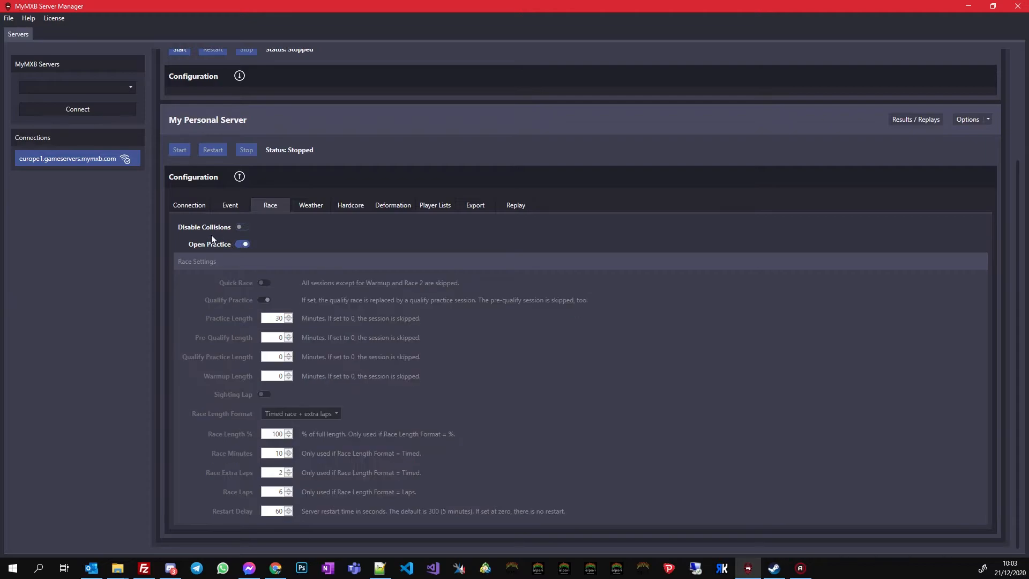
click(242, 245)
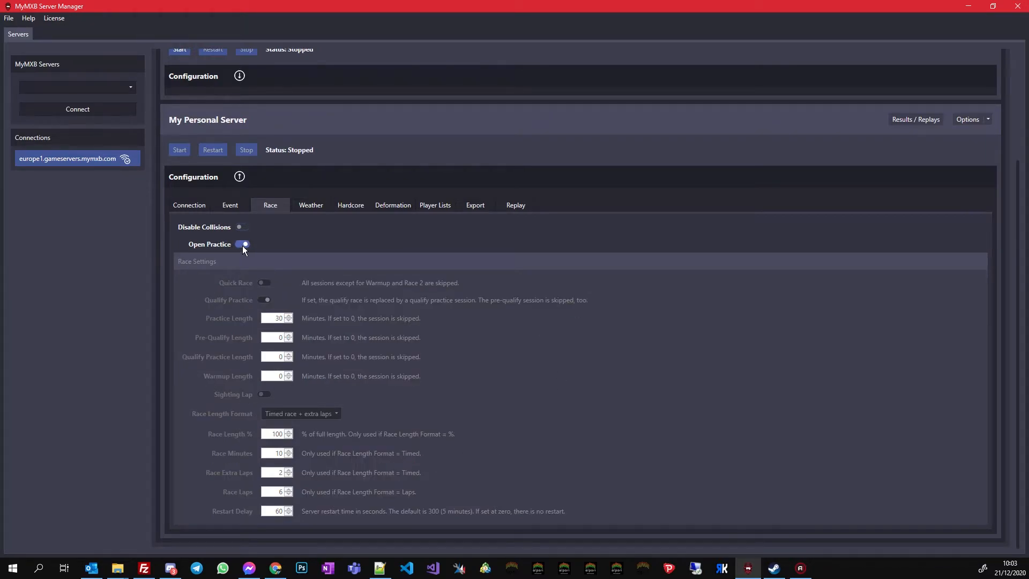
click(242, 244)
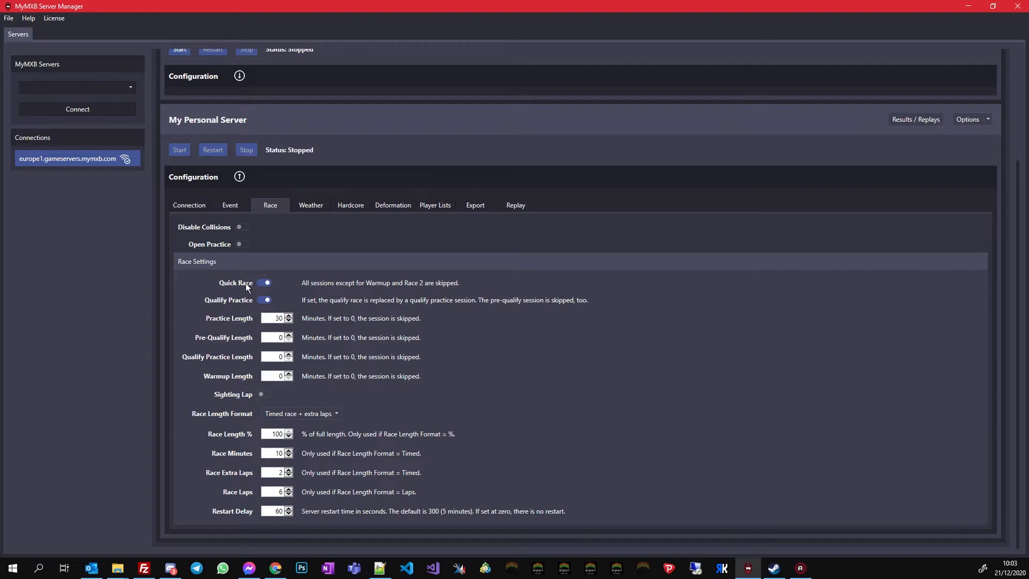
click(265, 283)
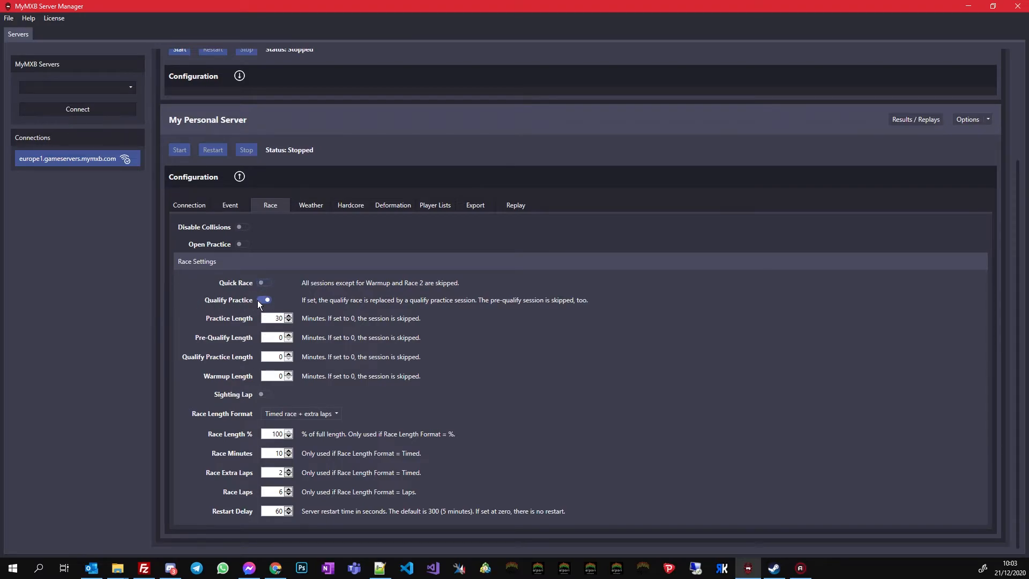
click(265, 300)
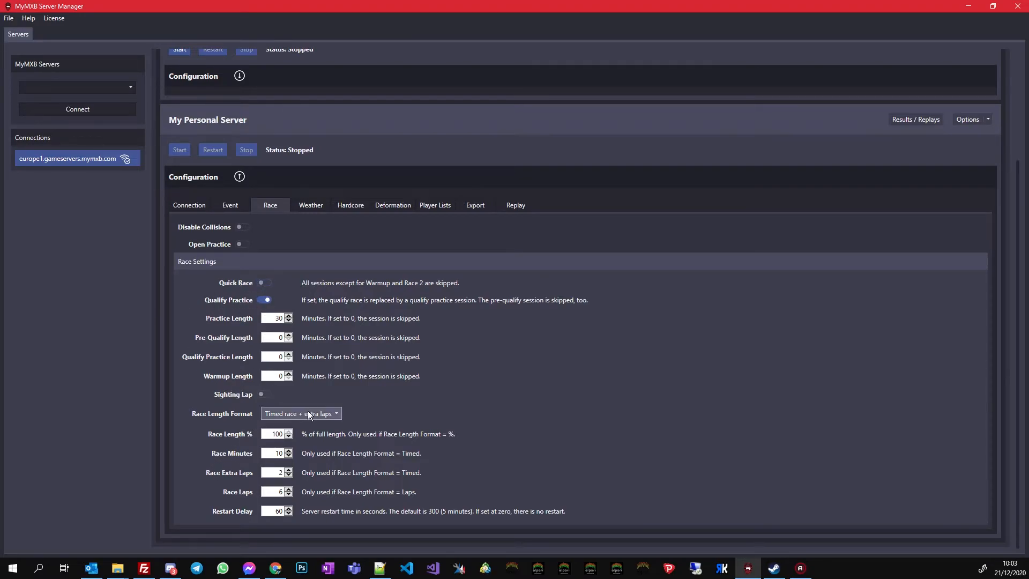
- Set the Race Length Format to Laps and move on to the Weather settings
click(300, 413)
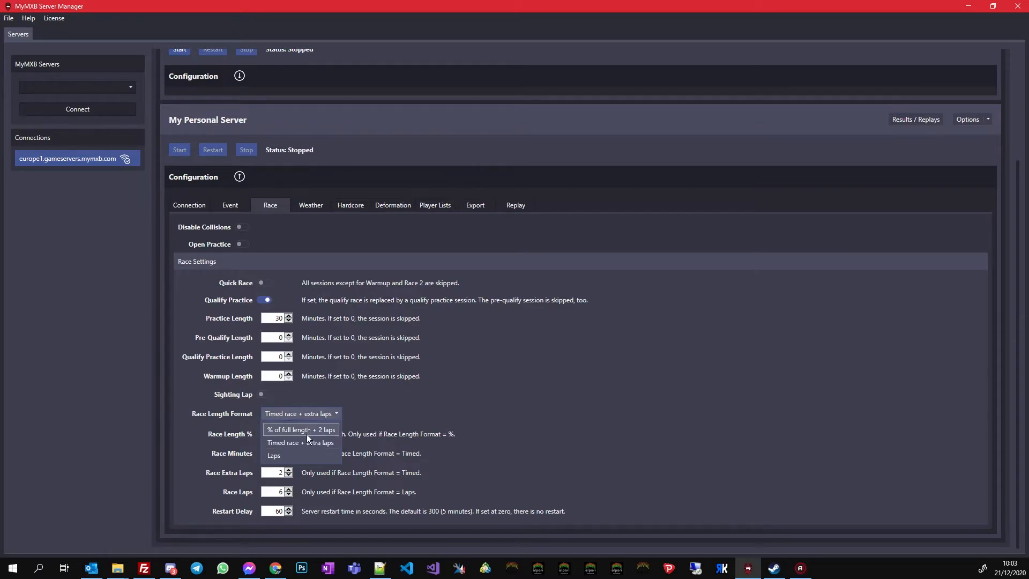
mouse_move(297, 446)
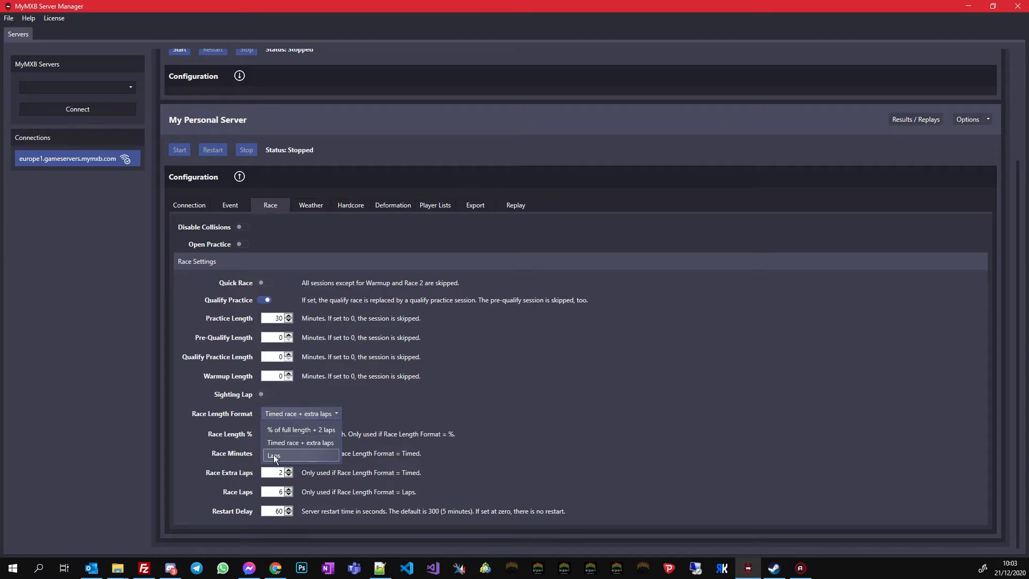
click(274, 455)
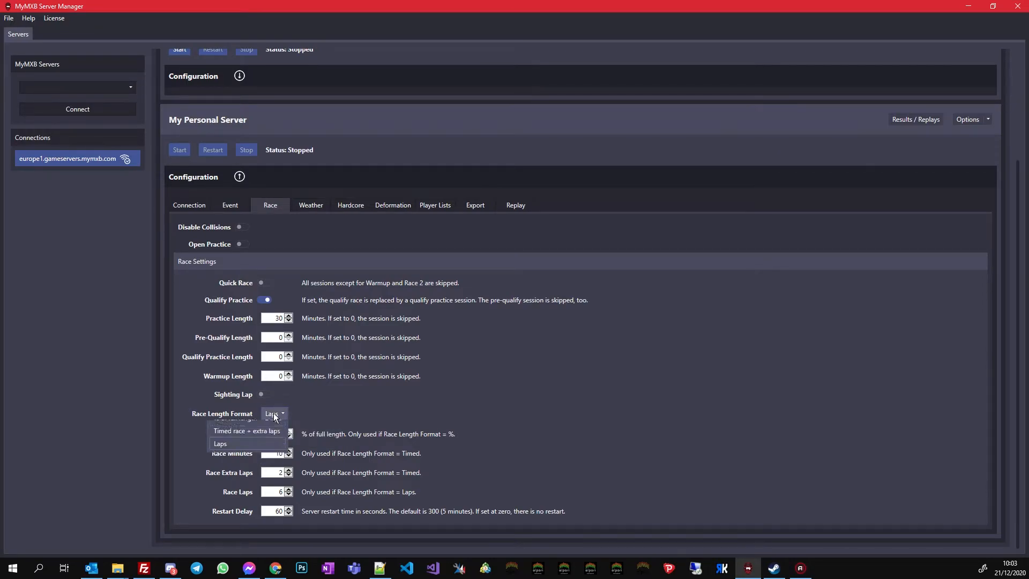
click(247, 431)
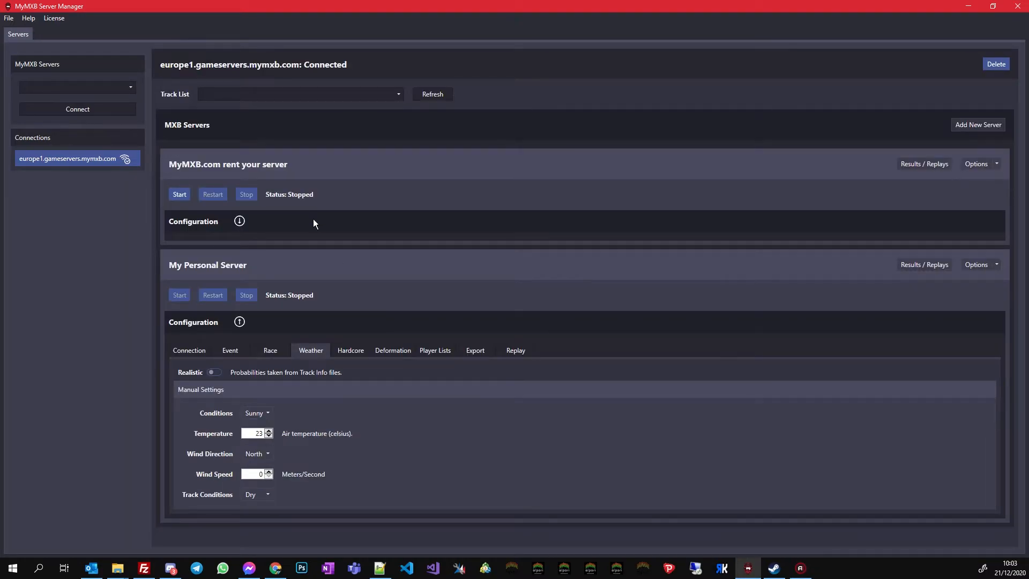
mouse_move(223, 379)
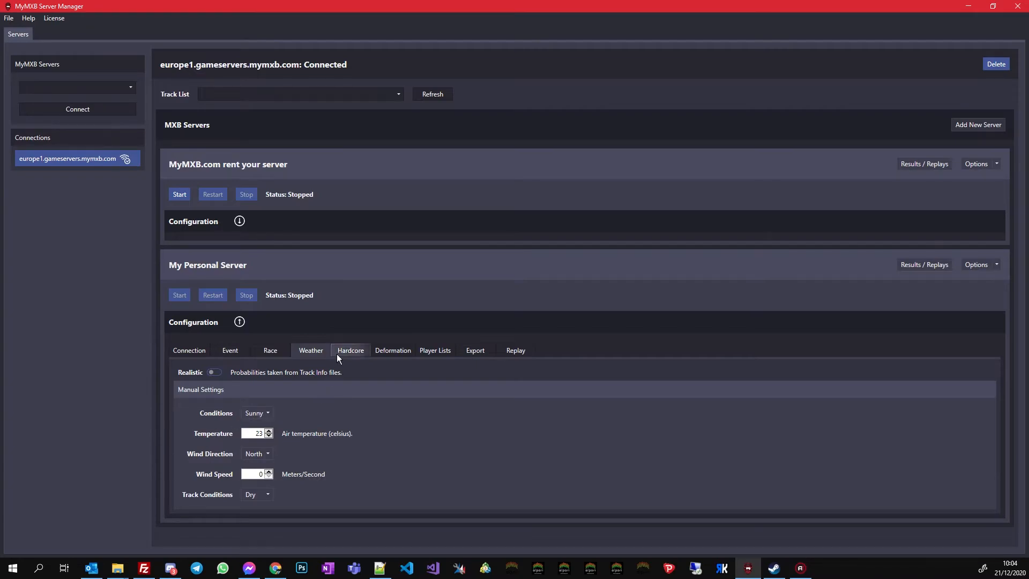
- Review Hardcore settings, then set terrain Deformation scale to 0.5 with auto-reset options checked
click(350, 349)
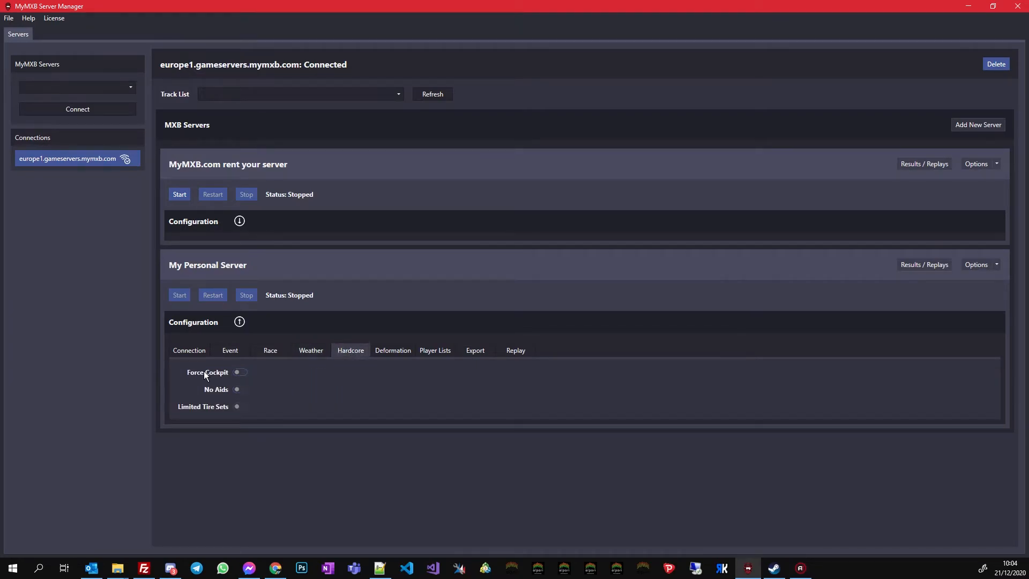
mouse_move(201, 414)
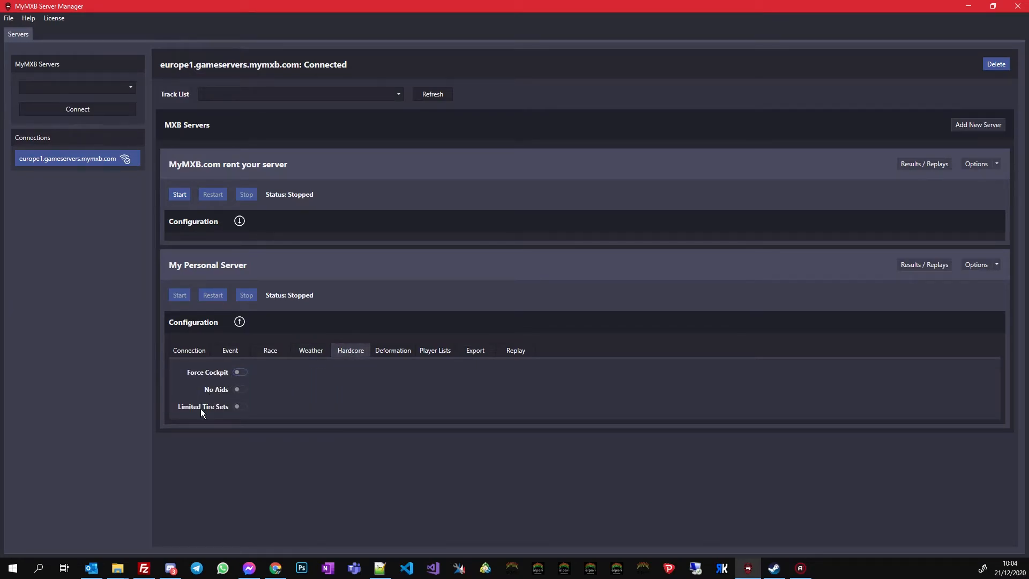
click(393, 349)
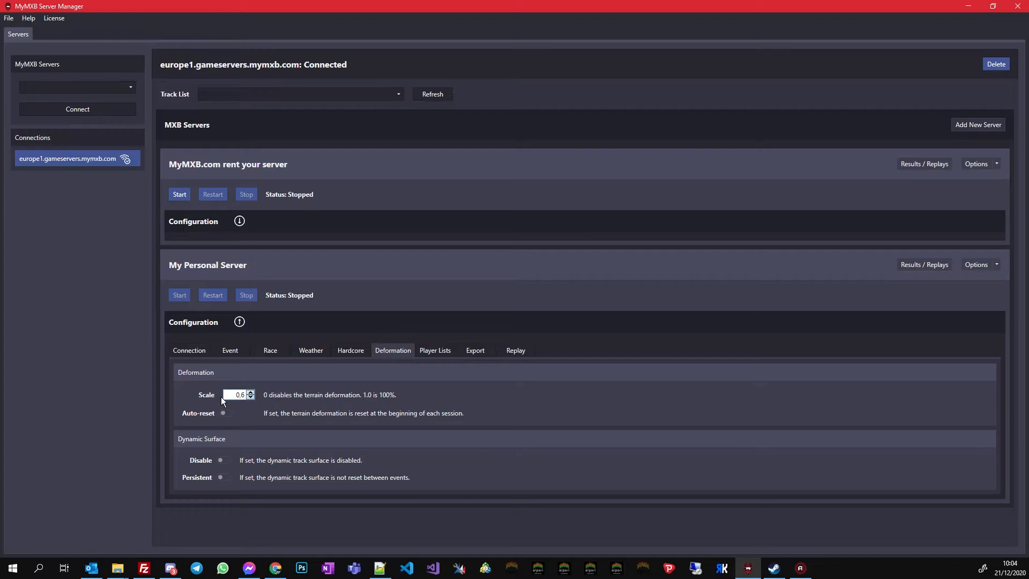
click(250, 397)
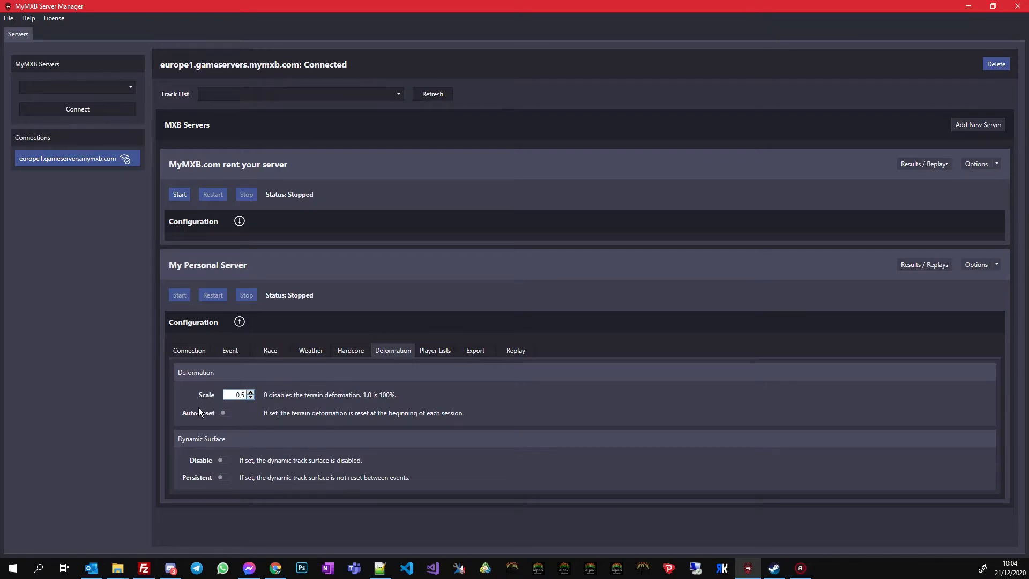
click(227, 414)
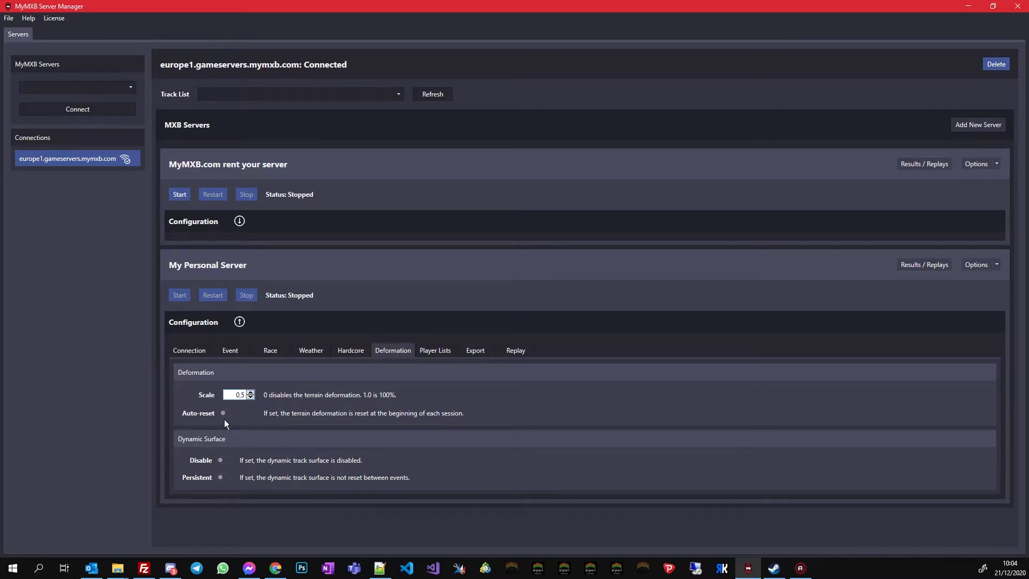
mouse_move(231, 479)
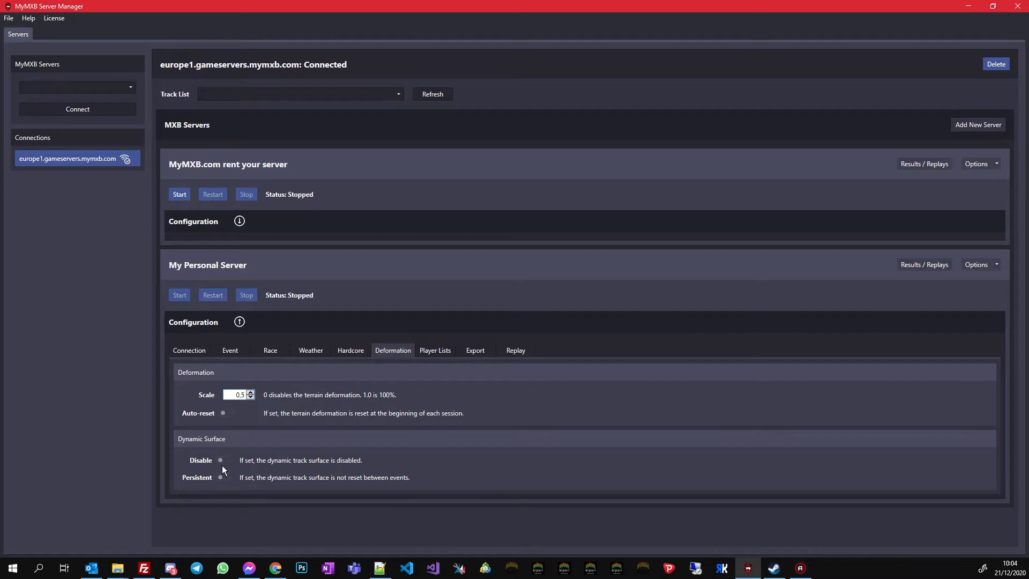
mouse_move(192, 447)
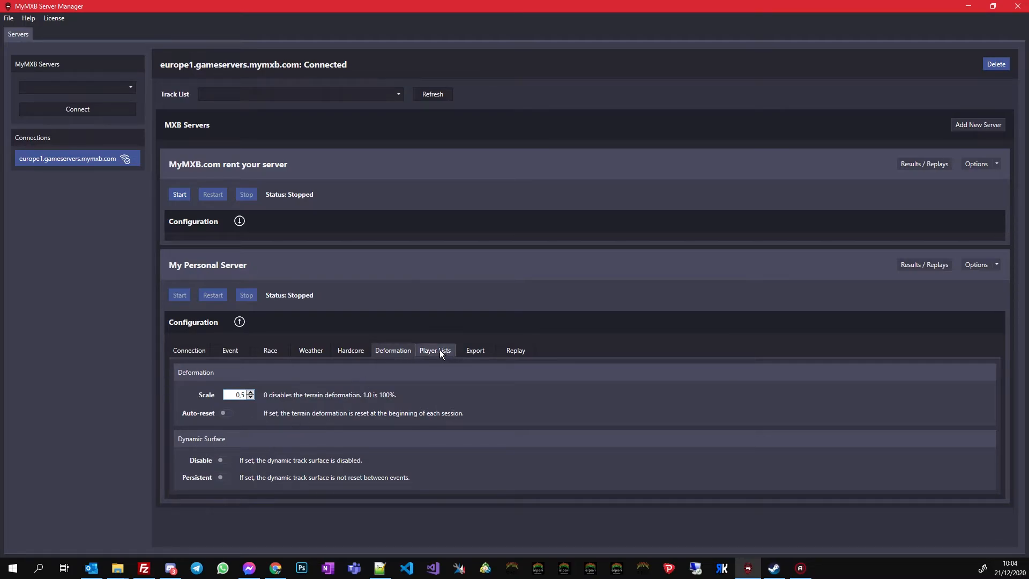
- Clear the Allowed Players list, leaving one blank player row
click(434, 349)
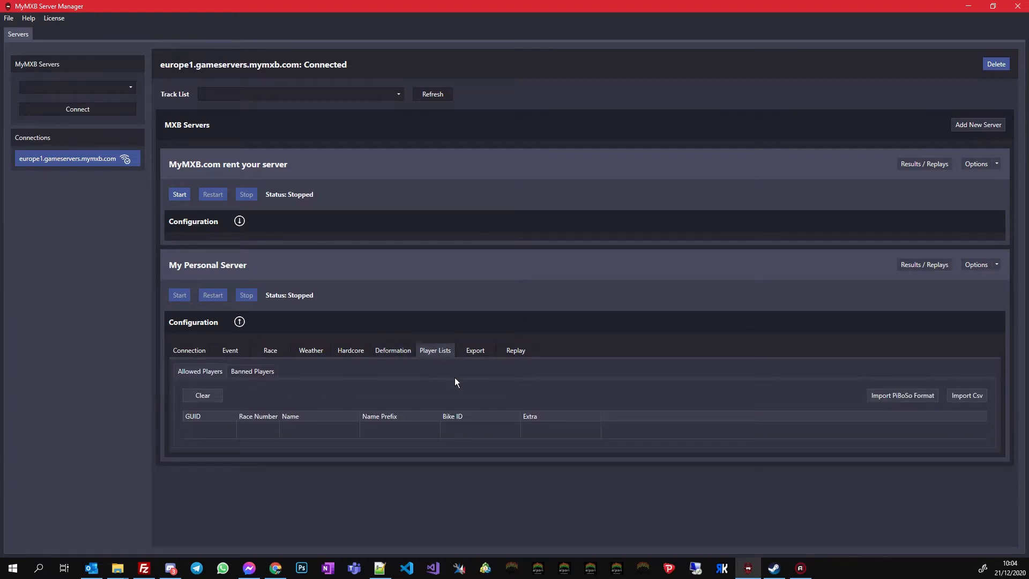
mouse_move(177, 381)
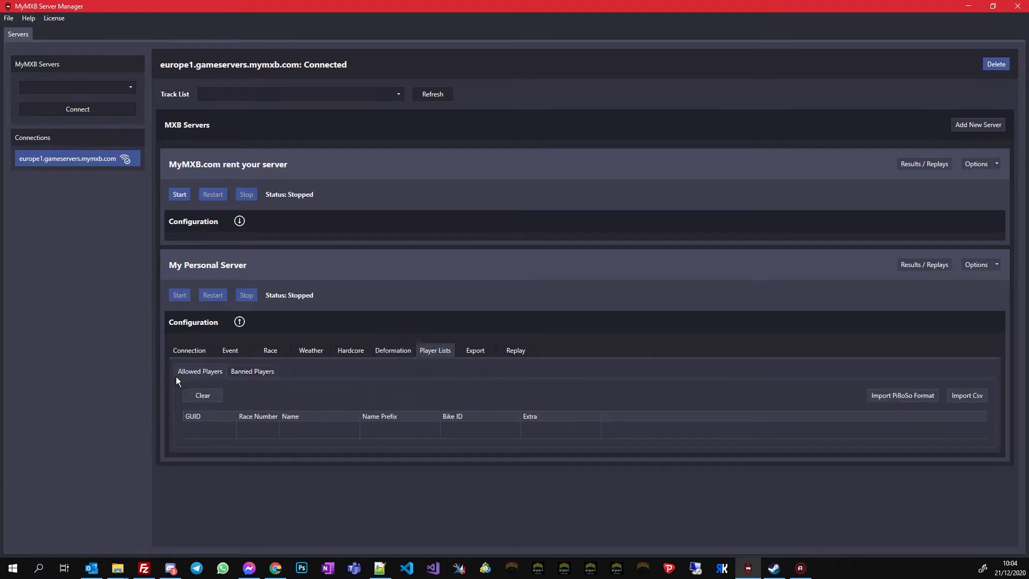
mouse_move(591, 444)
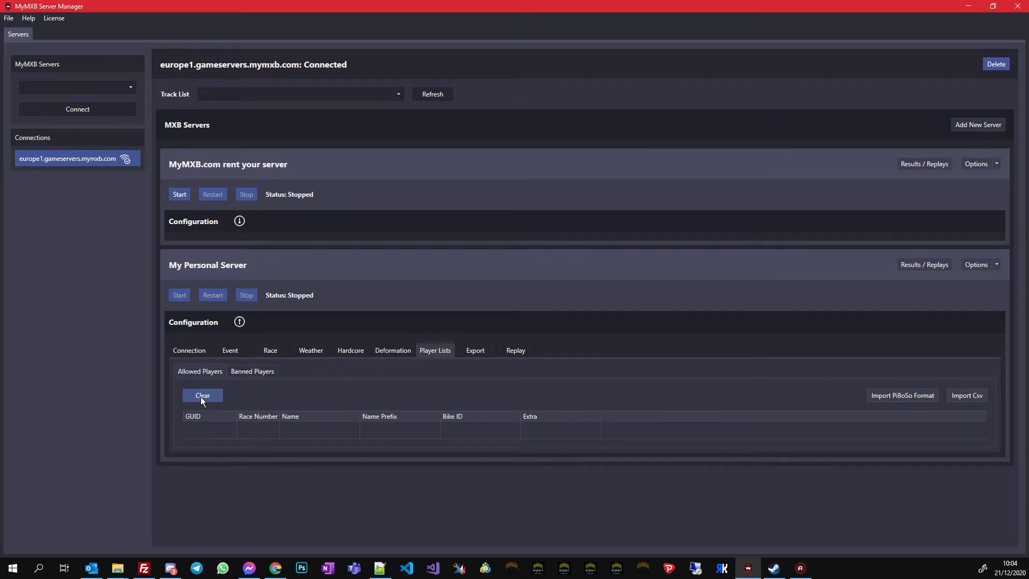
click(203, 396)
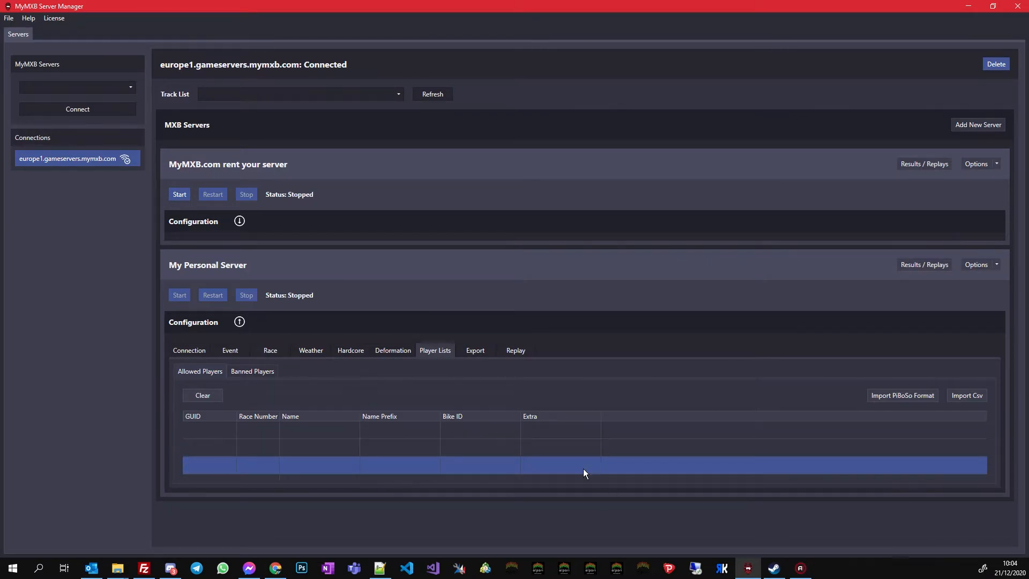
mouse_move(785, 383)
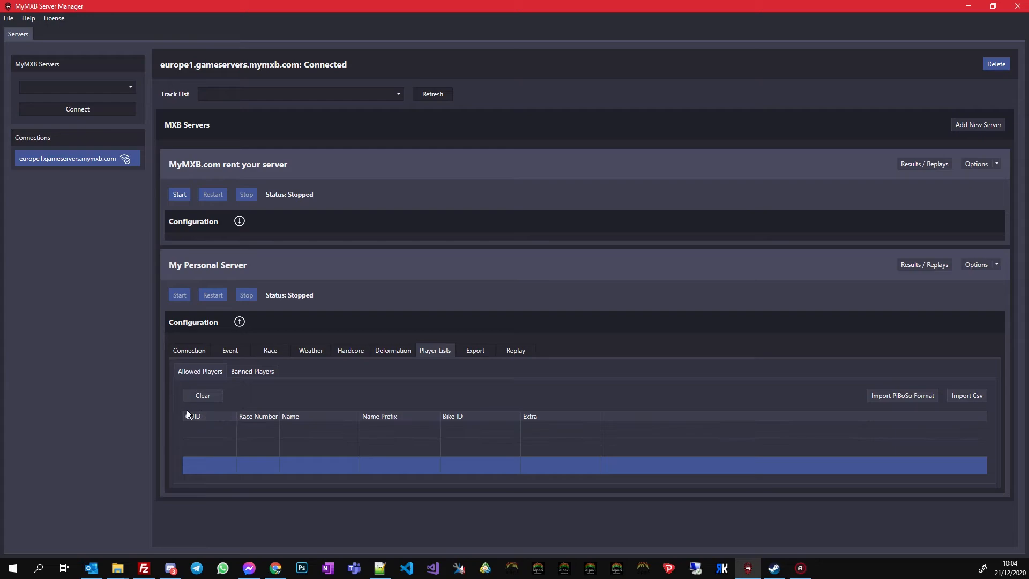
click(202, 395)
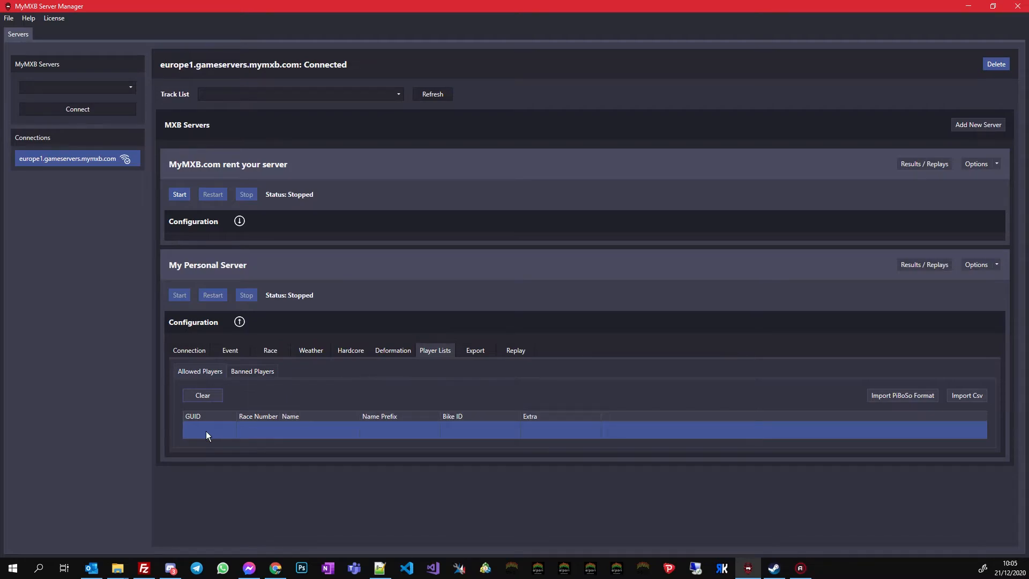
mouse_move(446, 433)
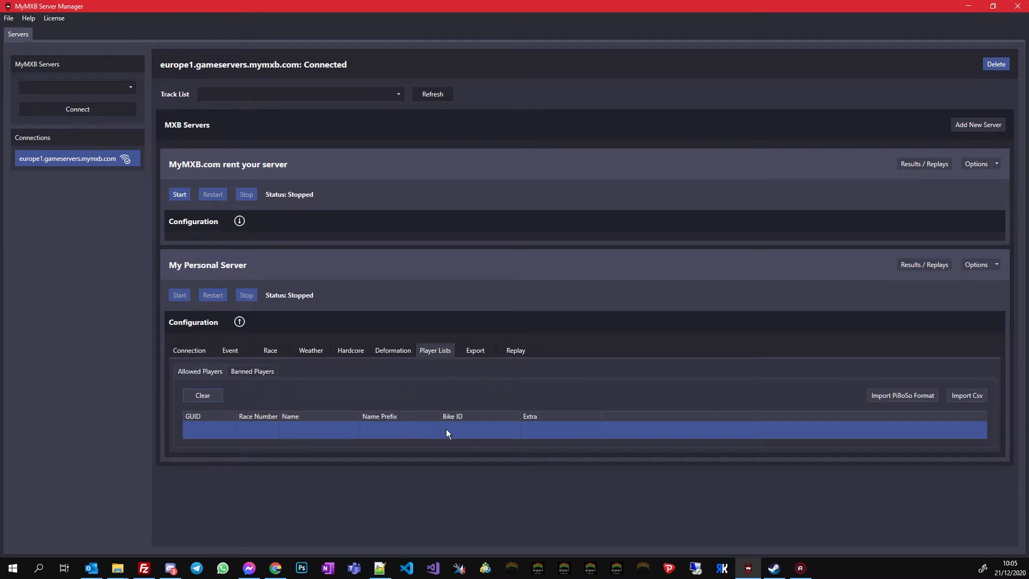
mouse_move(589, 436)
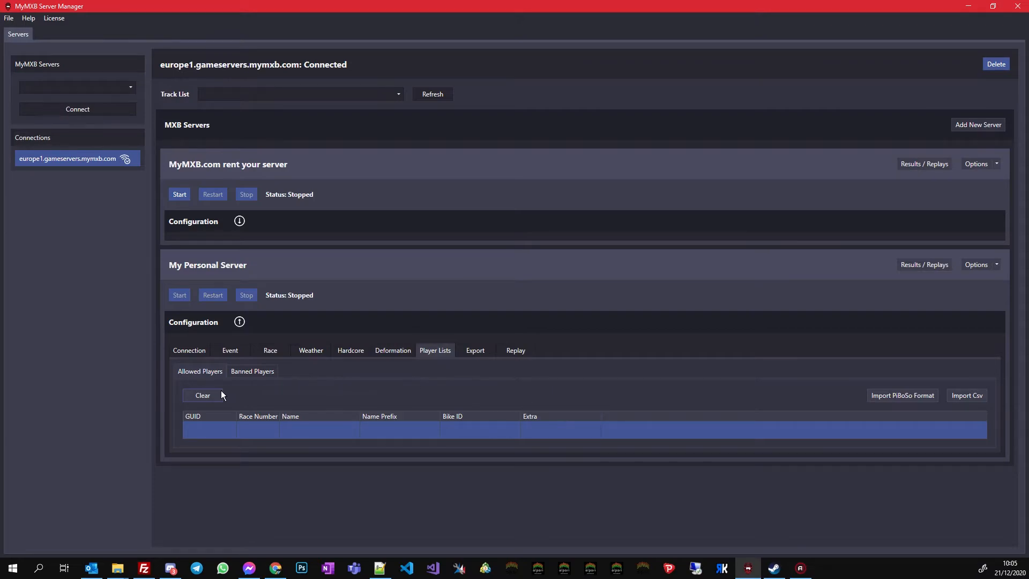
mouse_move(244, 395)
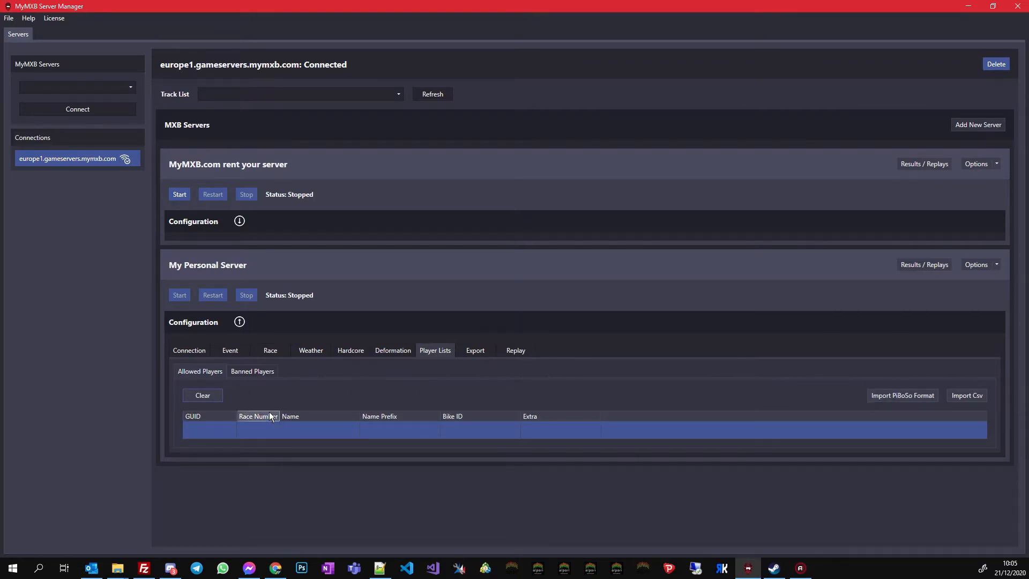
click(251, 371)
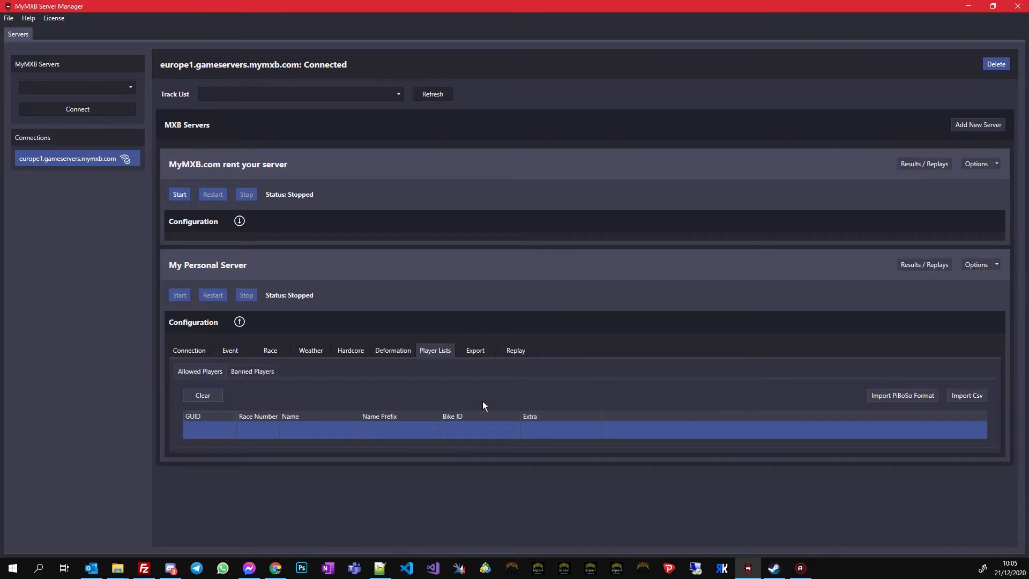
- Review the Results export formats, leaving export Off and the filename prefix blank
click(475, 349)
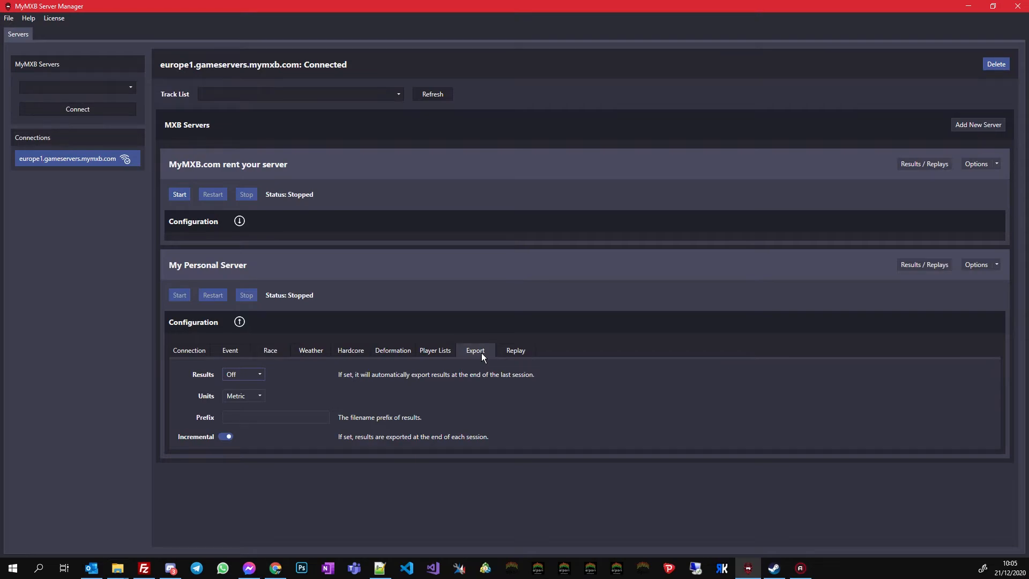
click(260, 374)
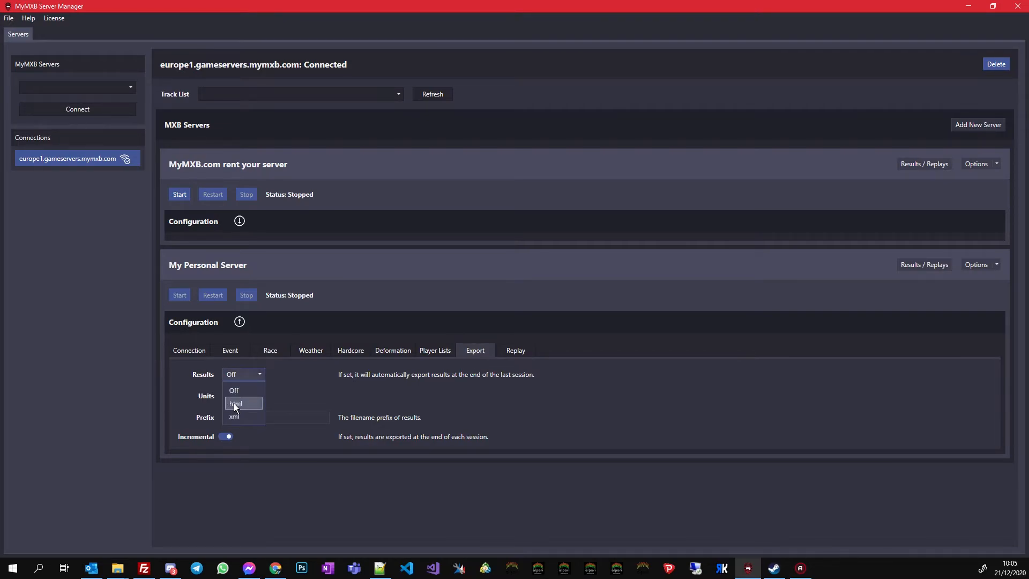
mouse_move(234, 390)
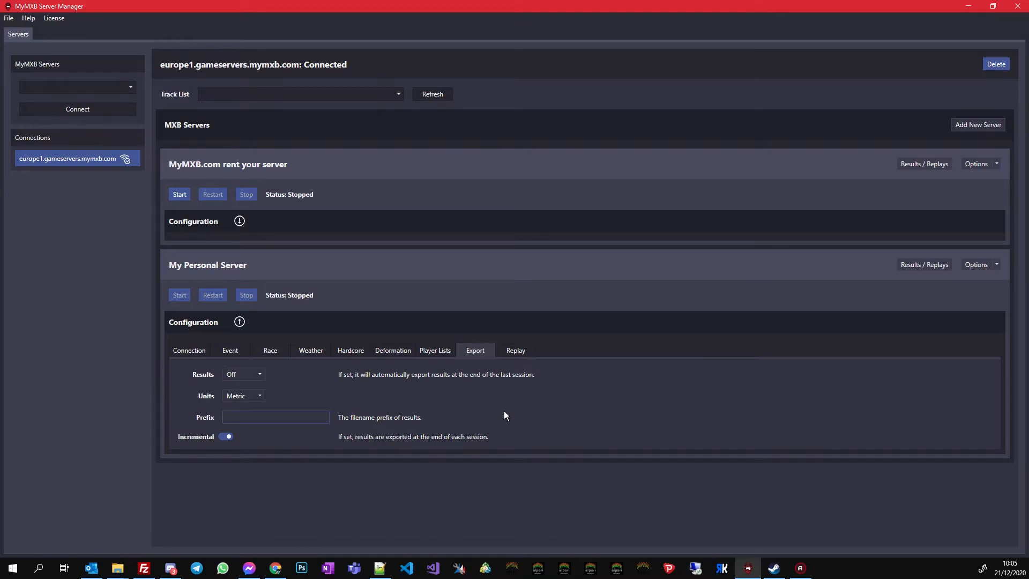
text(250)
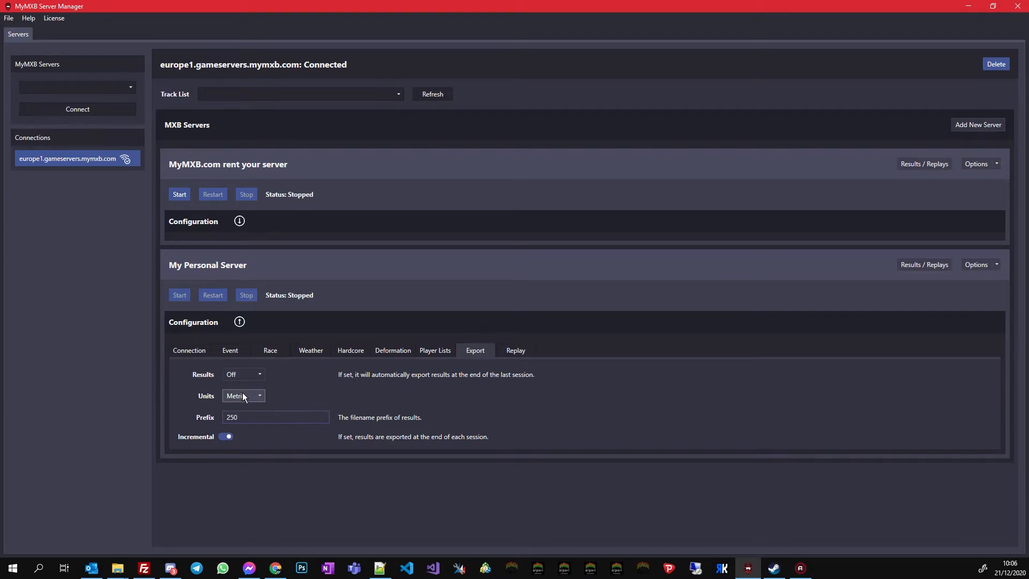
click(243, 374)
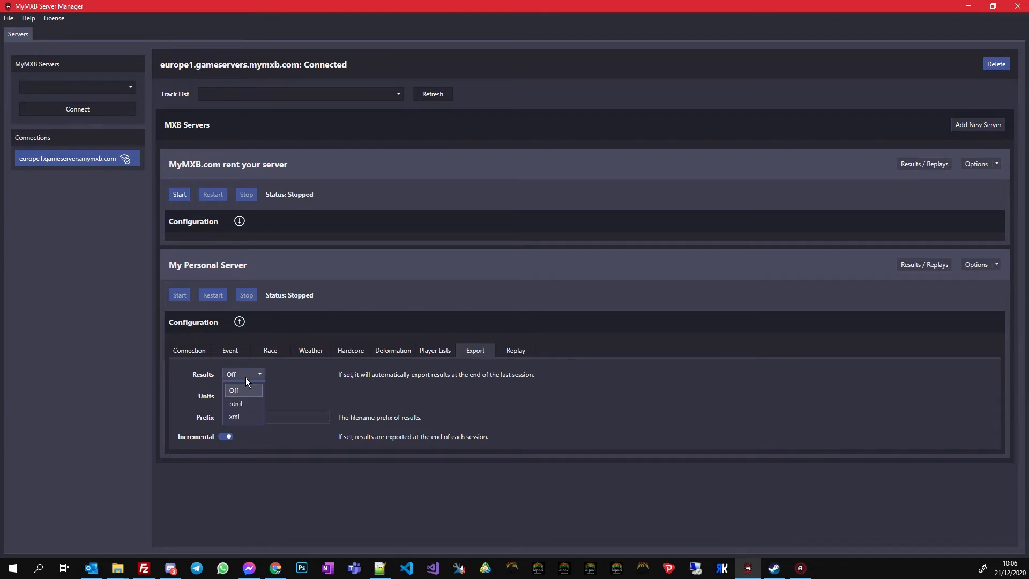
text(250)
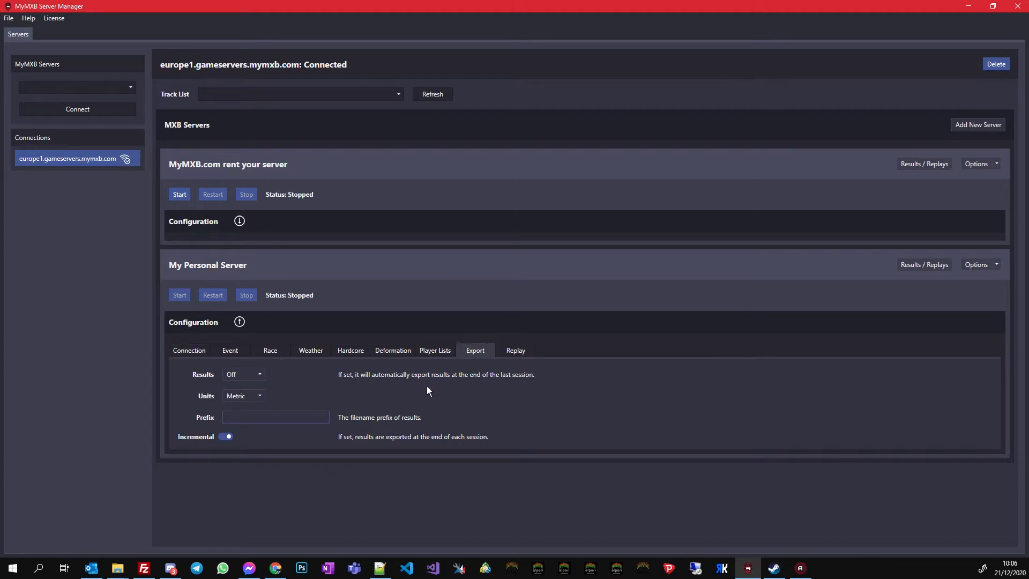
- Toggle automatic replay saving repeatedly, ending with Save off and a blank prefix
click(515, 349)
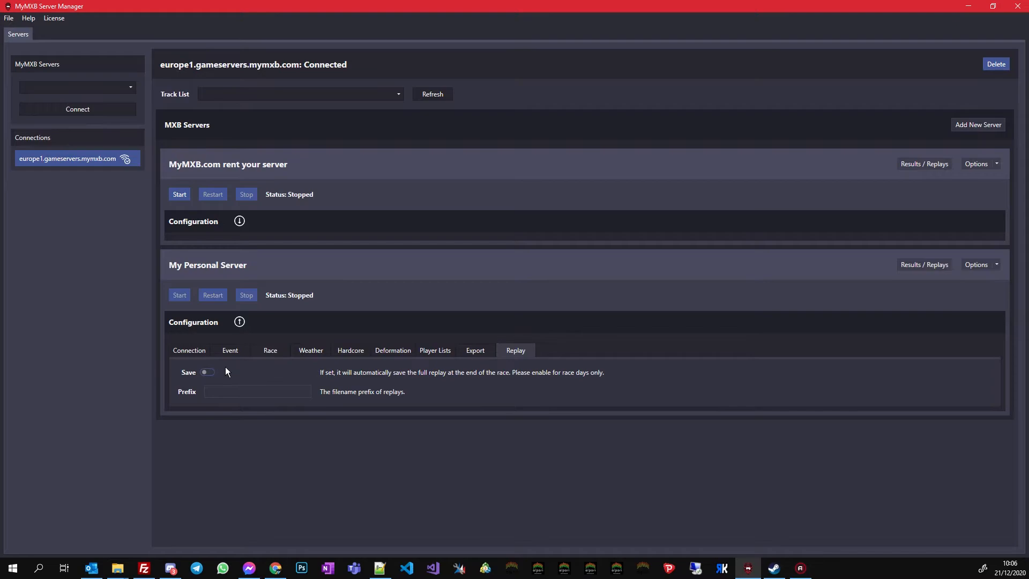
click(206, 372)
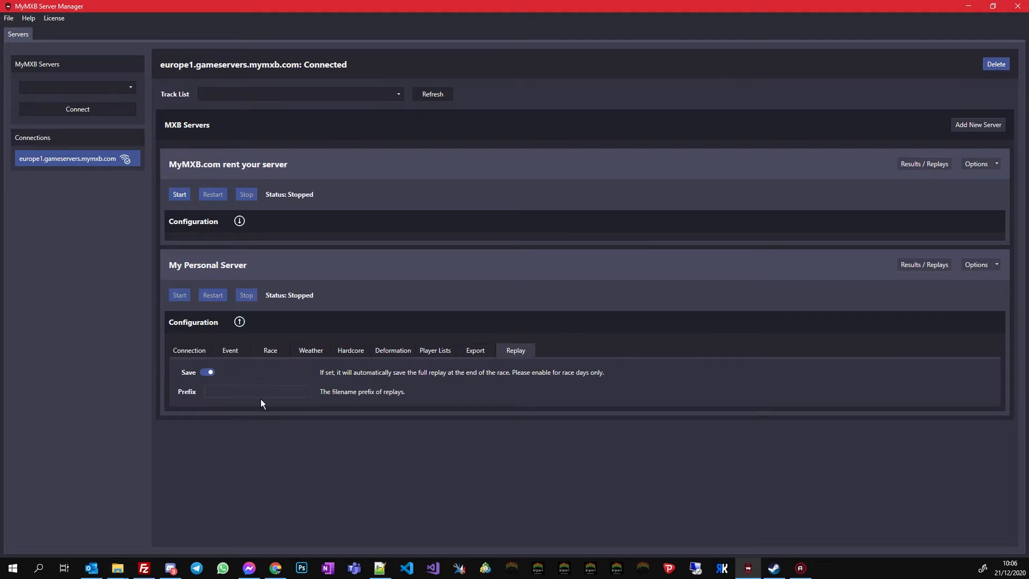
click(209, 372)
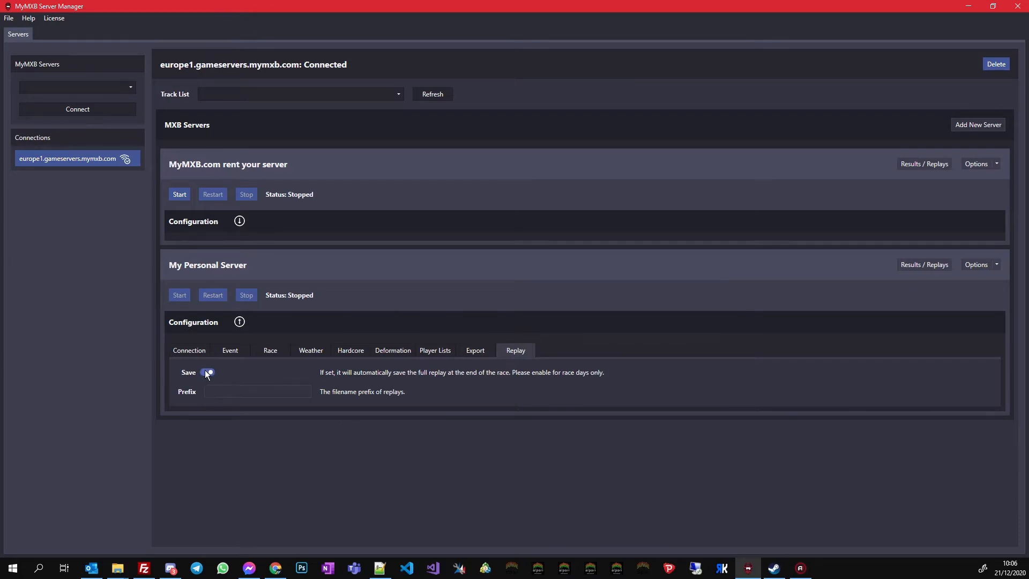
click(207, 372)
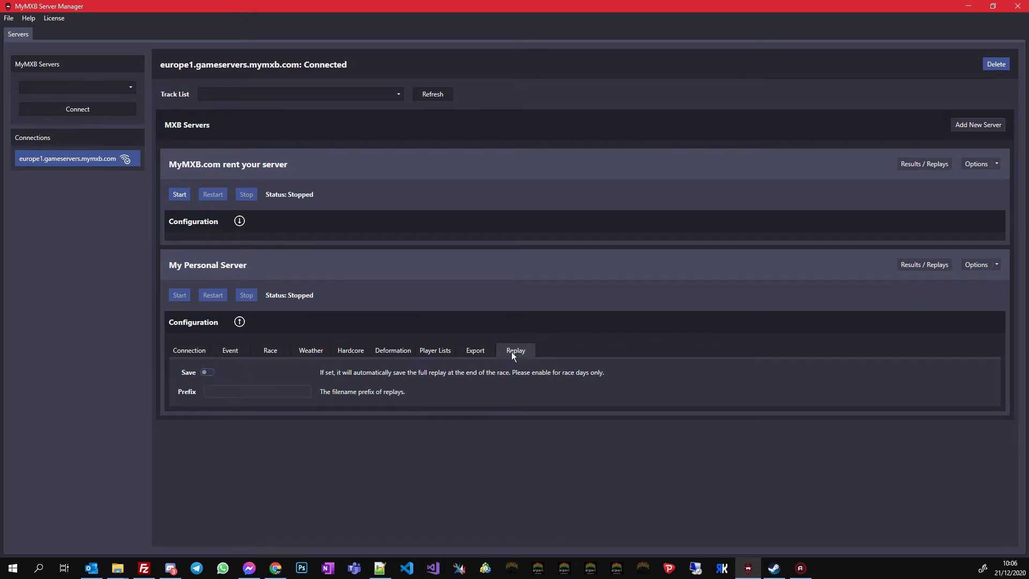
click(206, 372)
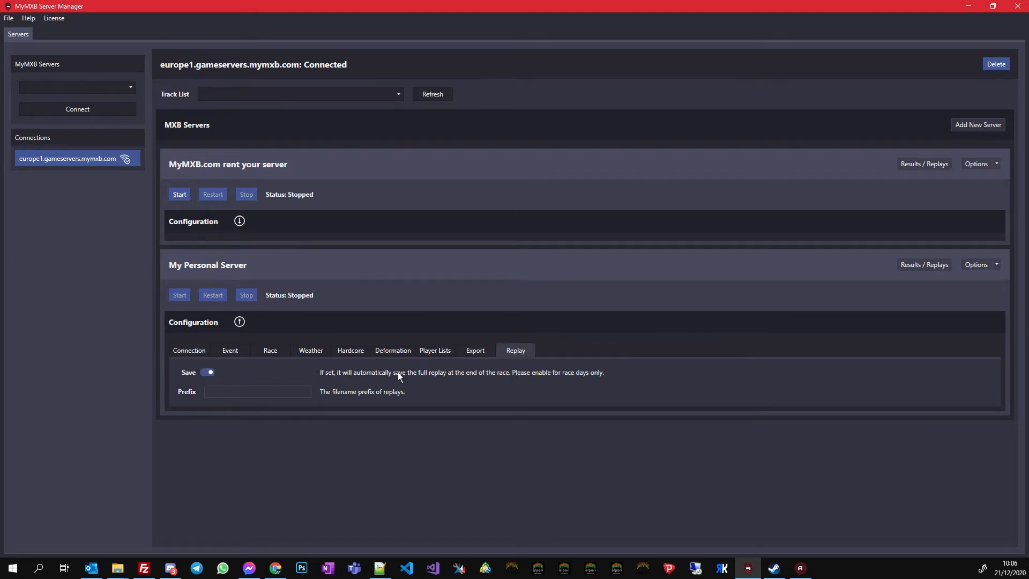
click(209, 372)
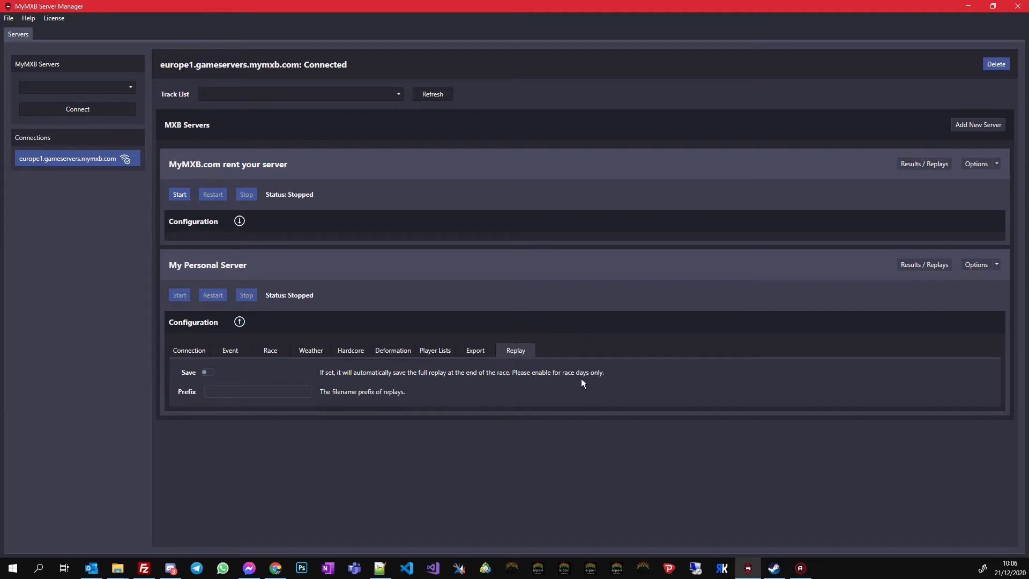
click(204, 372)
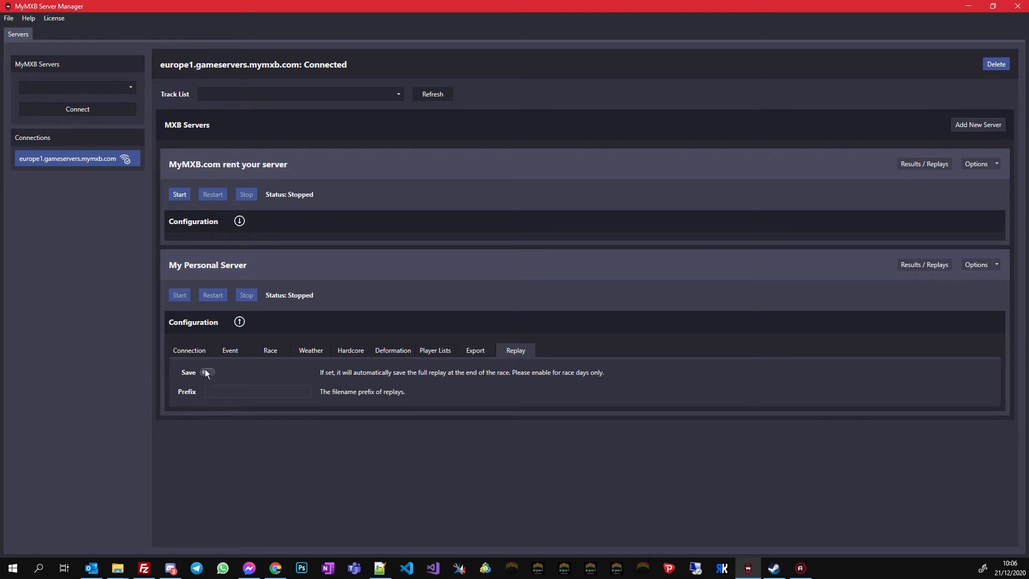
click(205, 371)
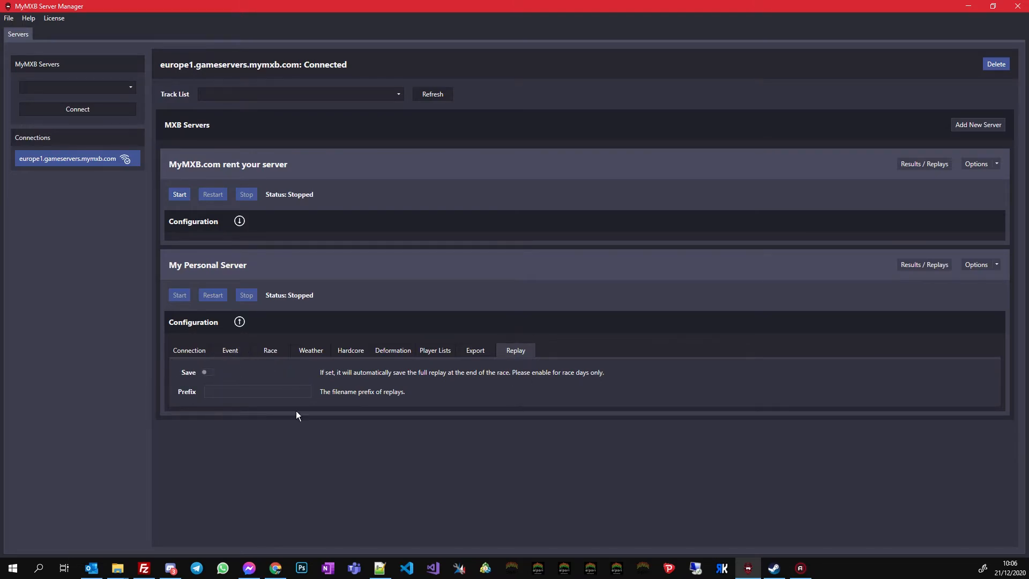
click(205, 373)
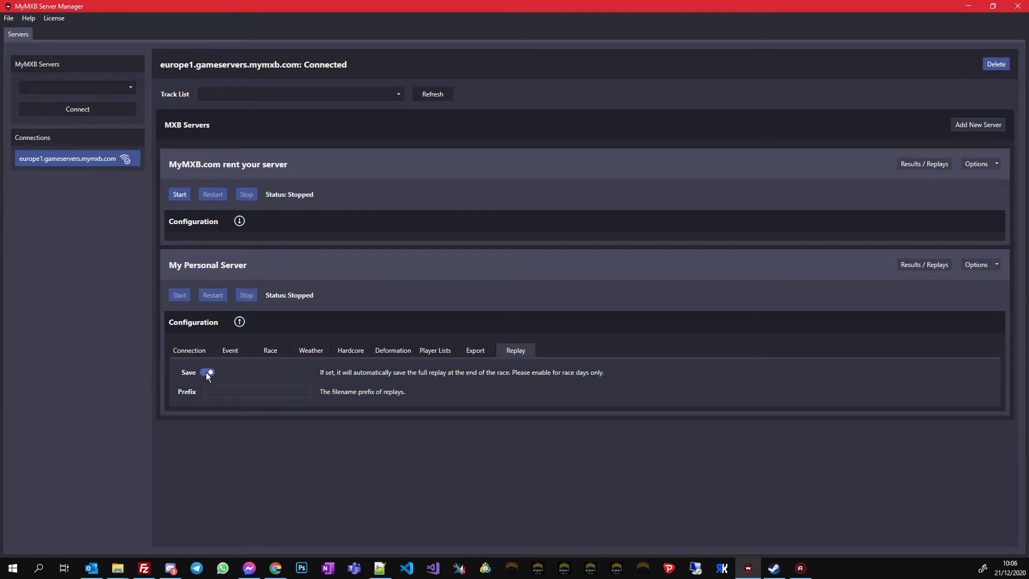
click(205, 372)
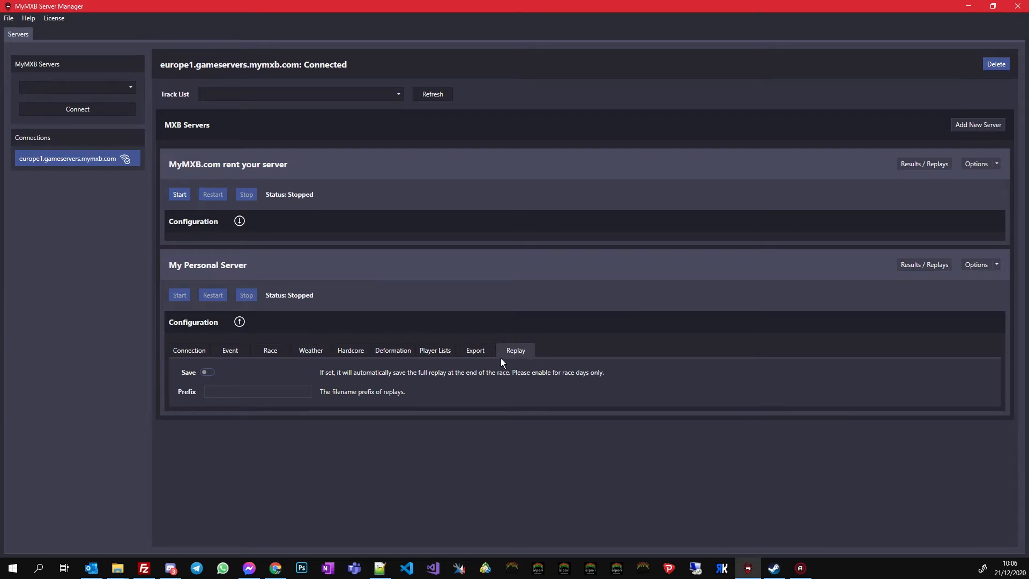
click(206, 372)
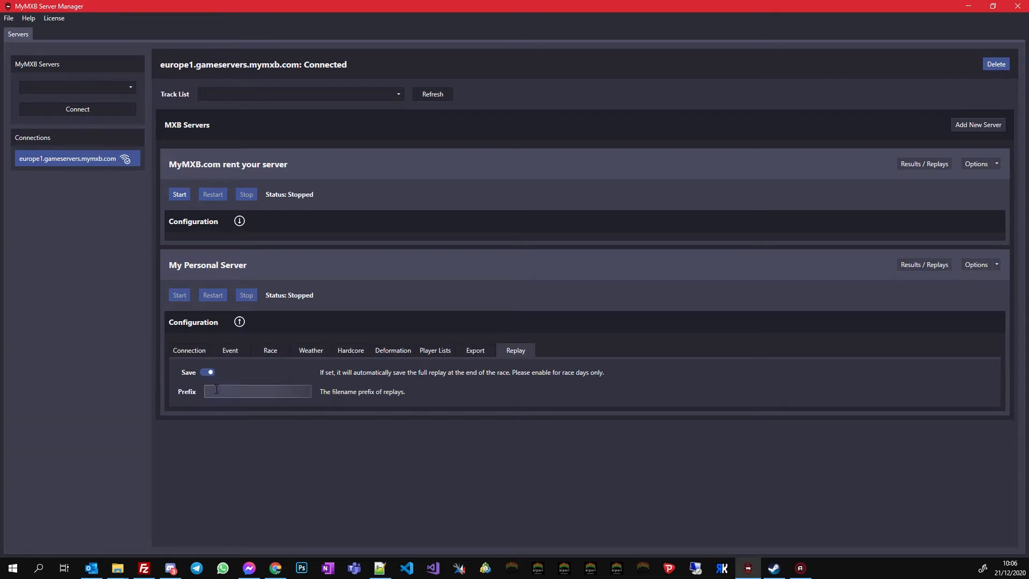
click(209, 372)
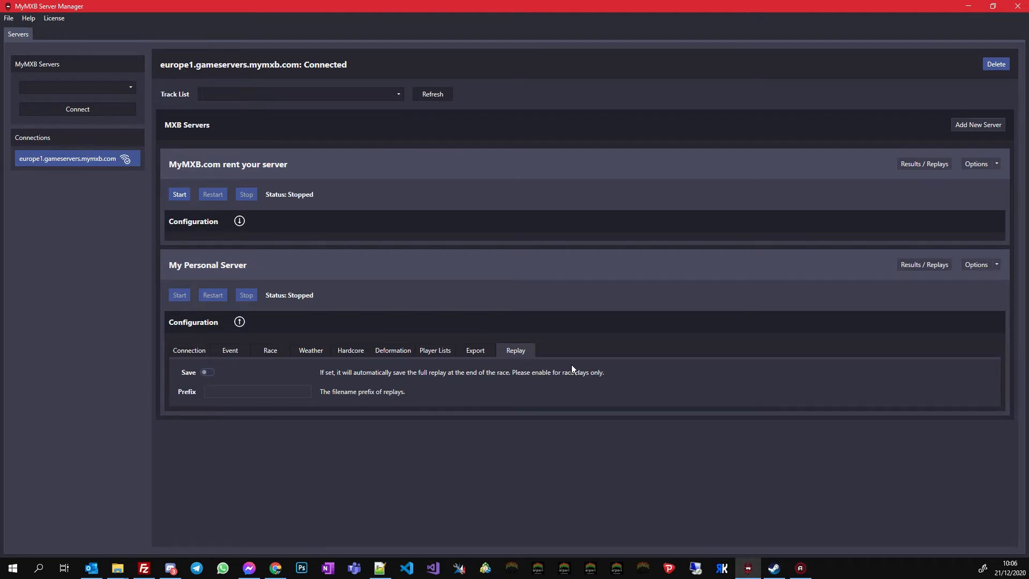
mouse_move(460, 342)
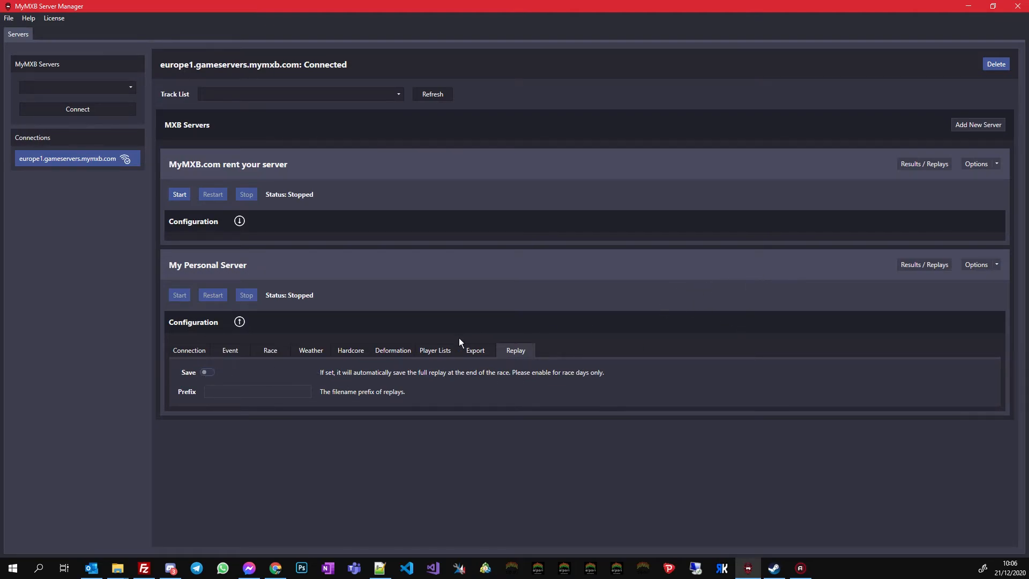
click(206, 372)
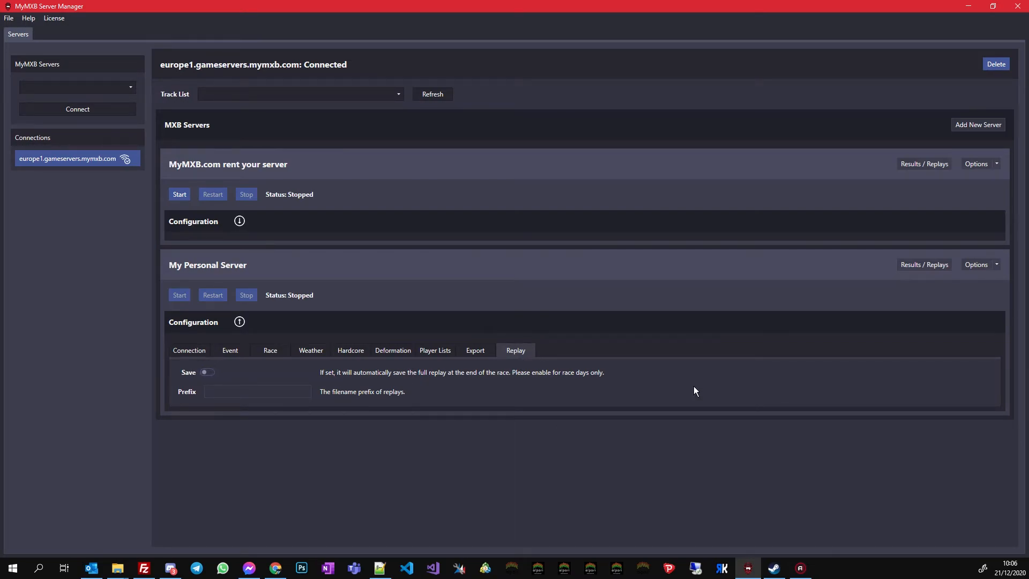
mouse_move(696, 319)
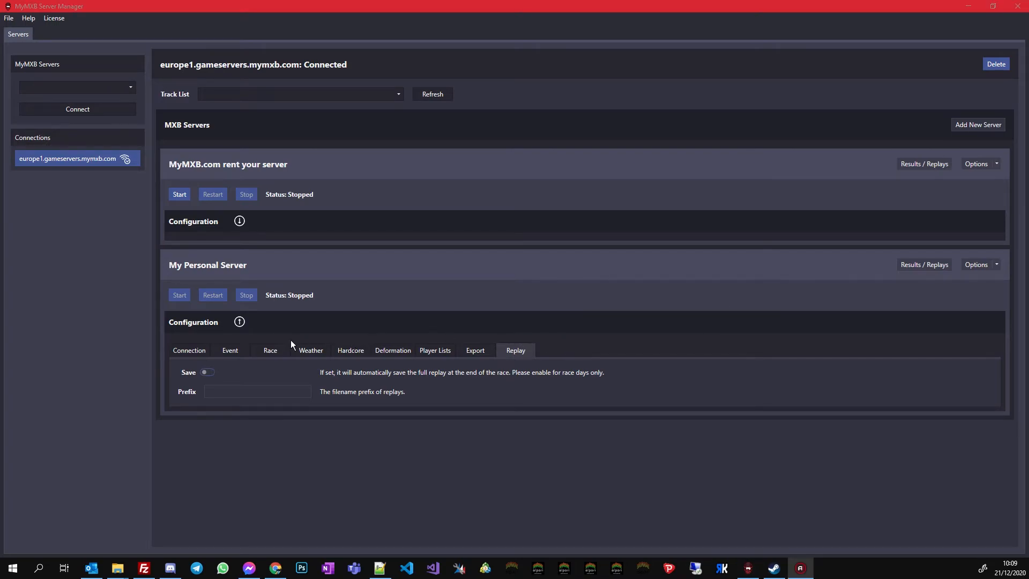
mouse_move(922, 265)
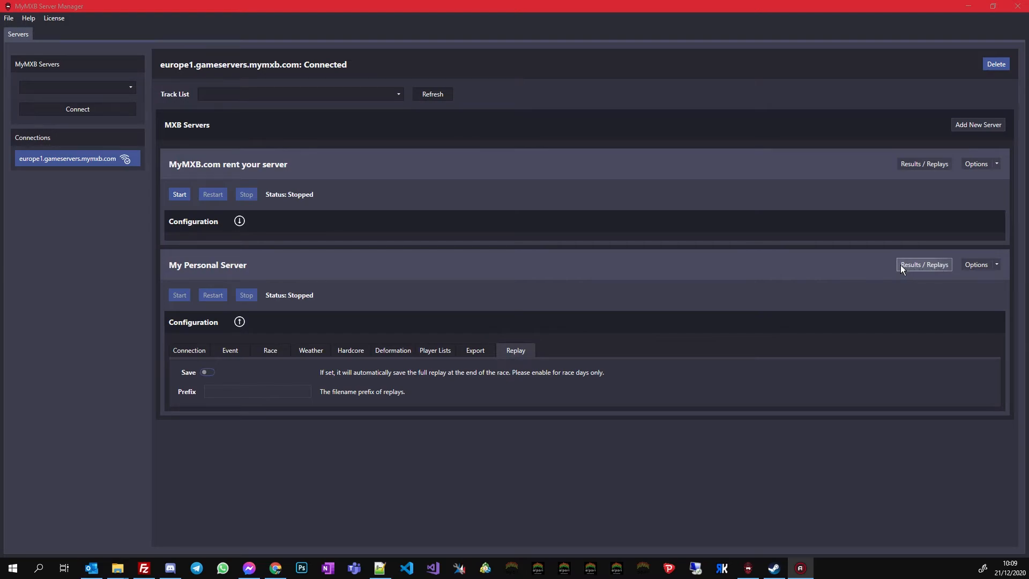
- View My Personal Server's Export Files window, checking the empty Replay and Results lists
click(923, 264)
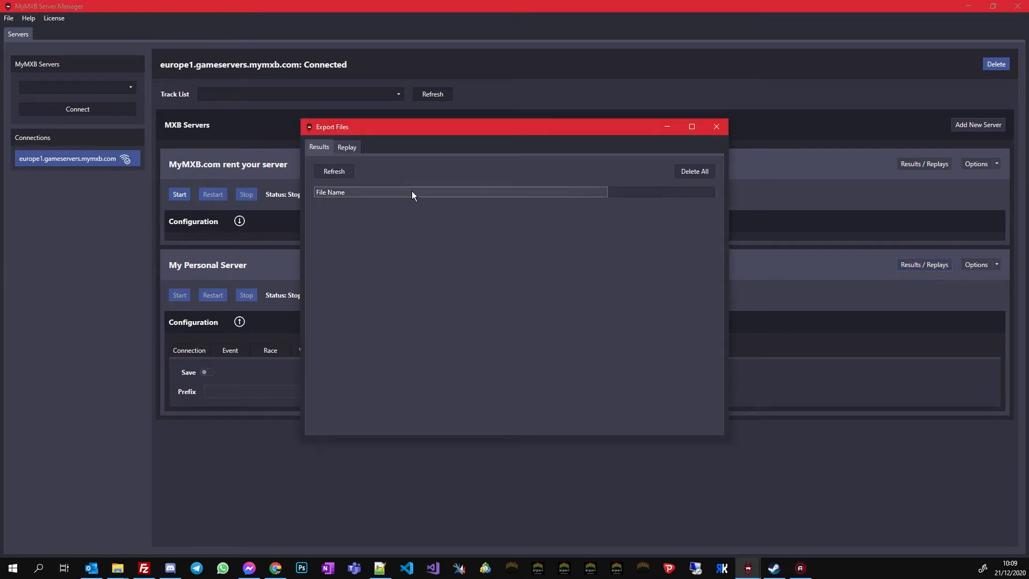
click(346, 147)
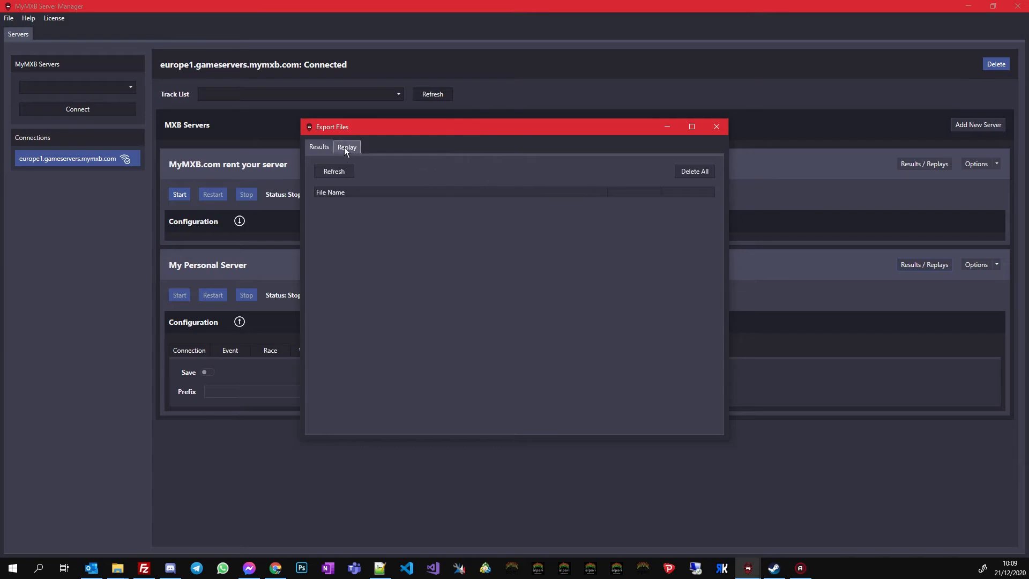
click(319, 147)
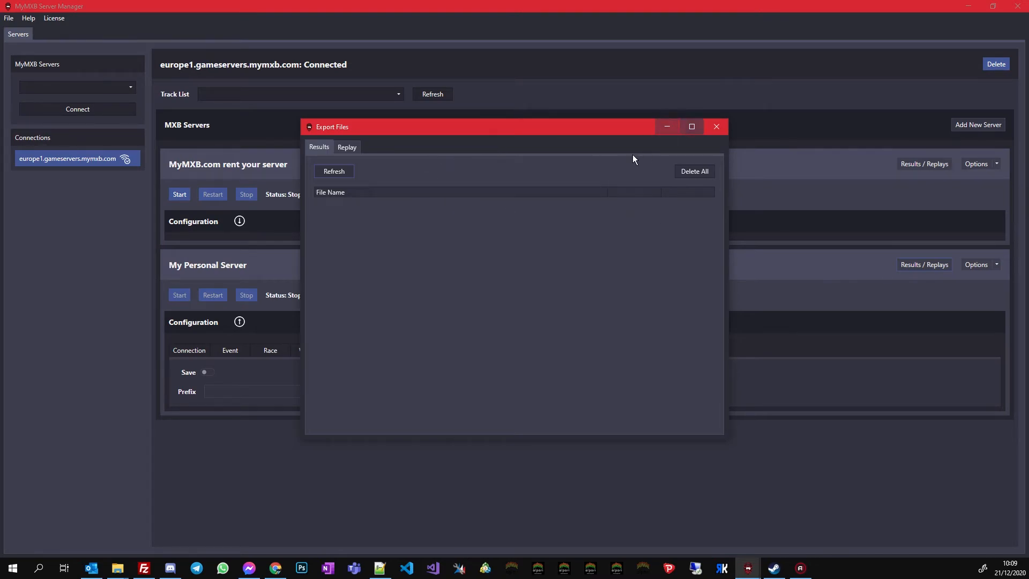
mouse_move(483, 209)
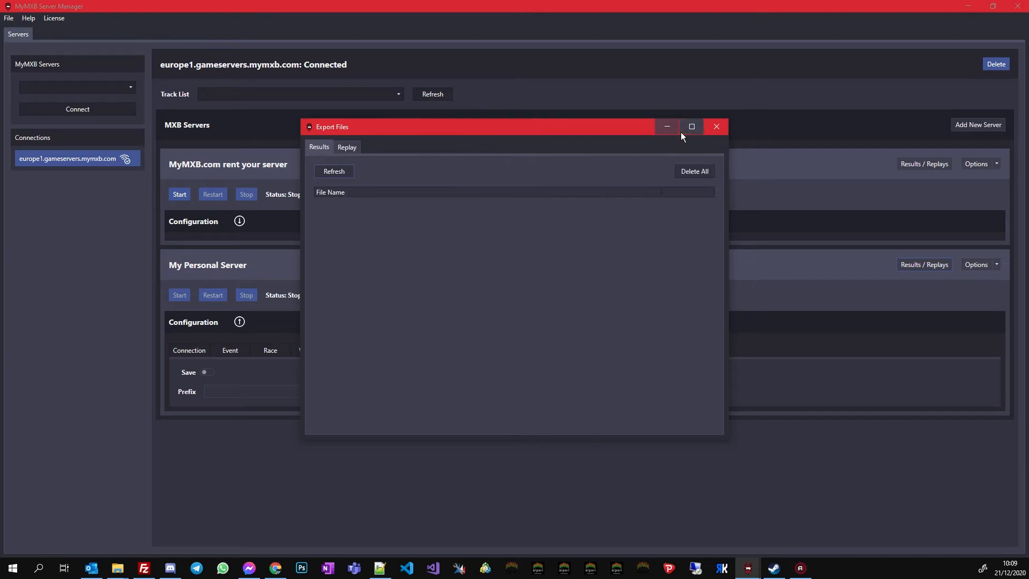
mouse_move(469, 336)
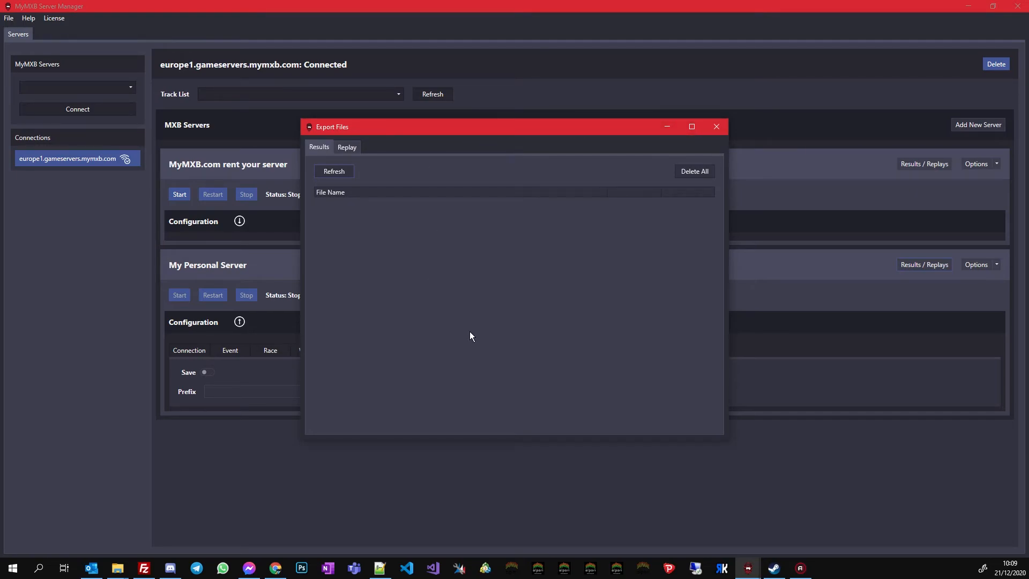
mouse_move(375, 204)
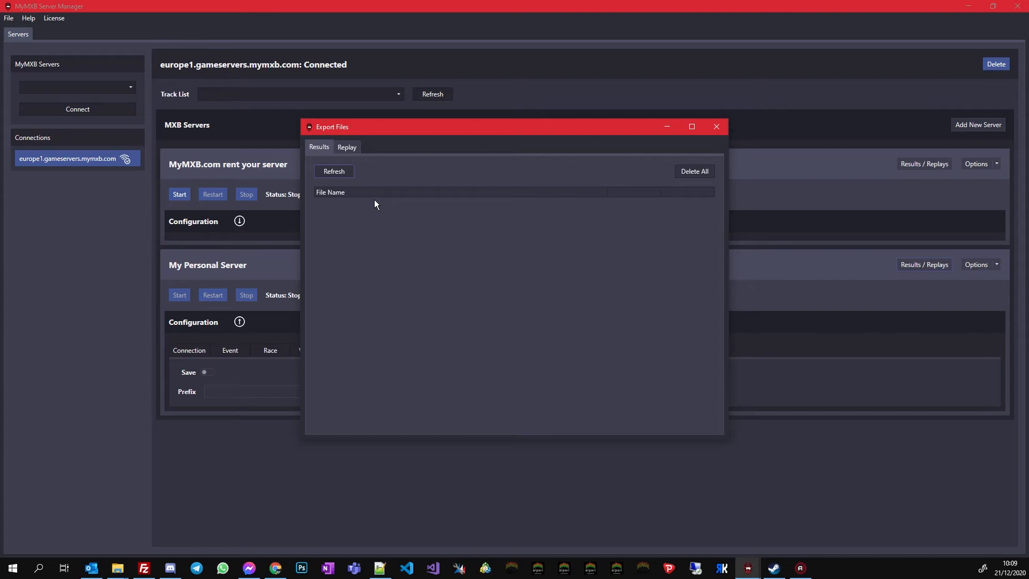
mouse_move(347, 230)
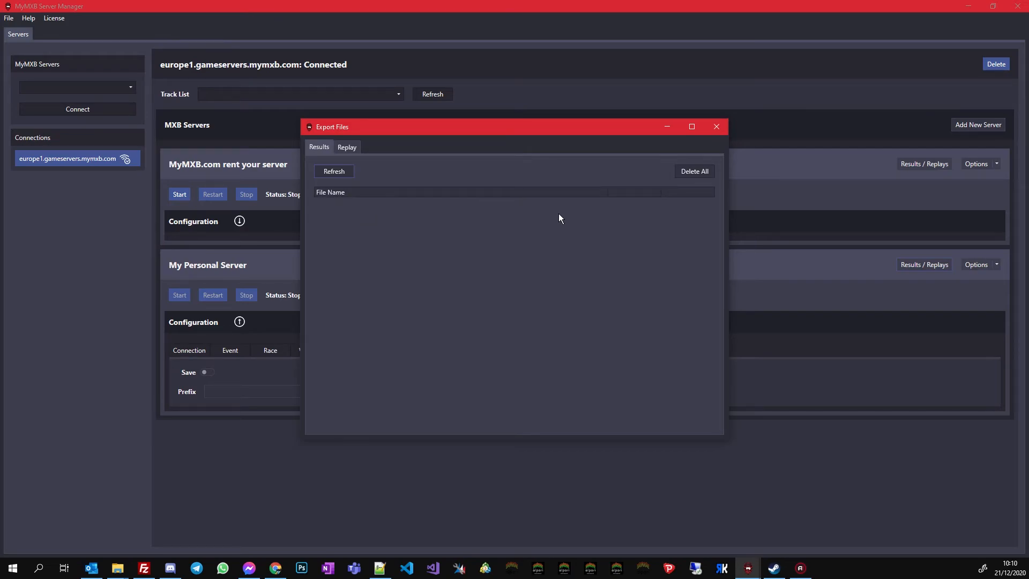
mouse_move(507, 269)
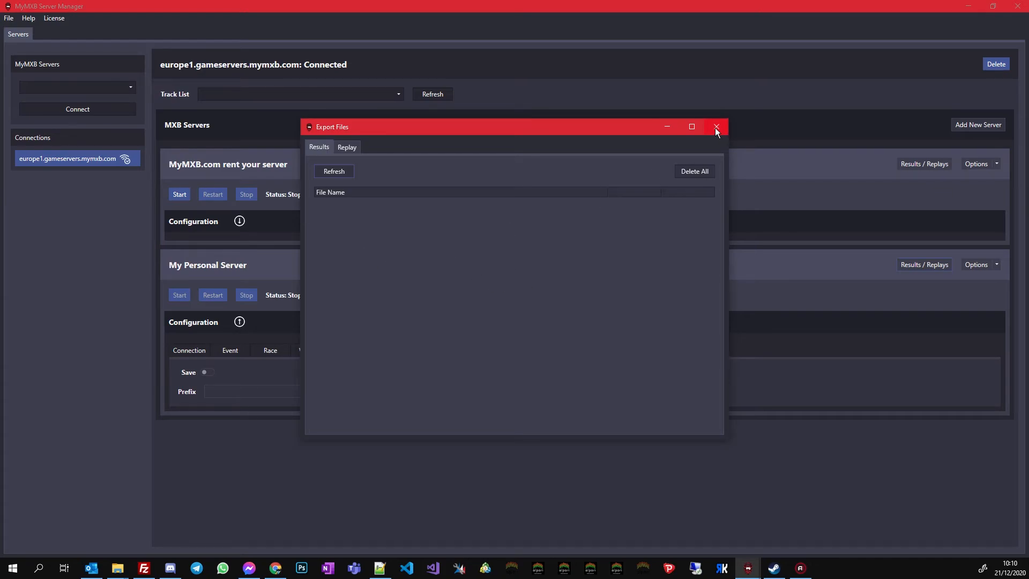
- Use Copy & Create New on My Personal Server to make the new (7) server and review it
click(716, 127)
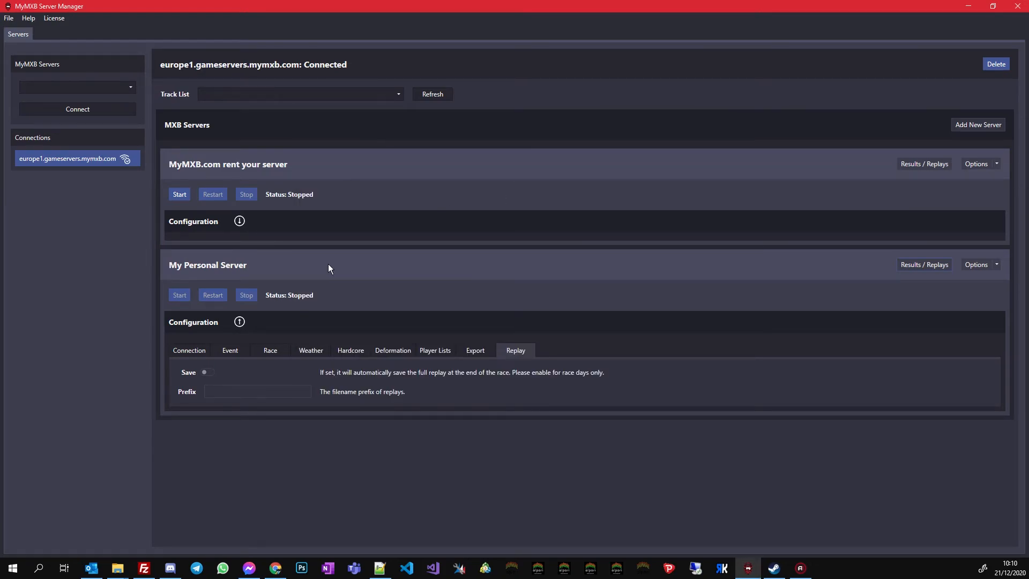
mouse_move(624, 292)
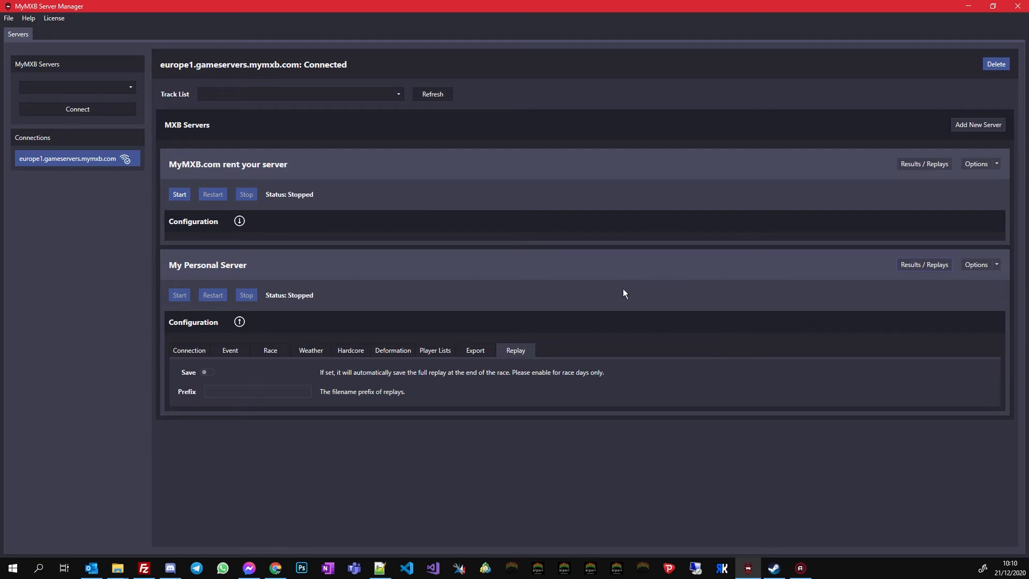
mouse_move(997, 269)
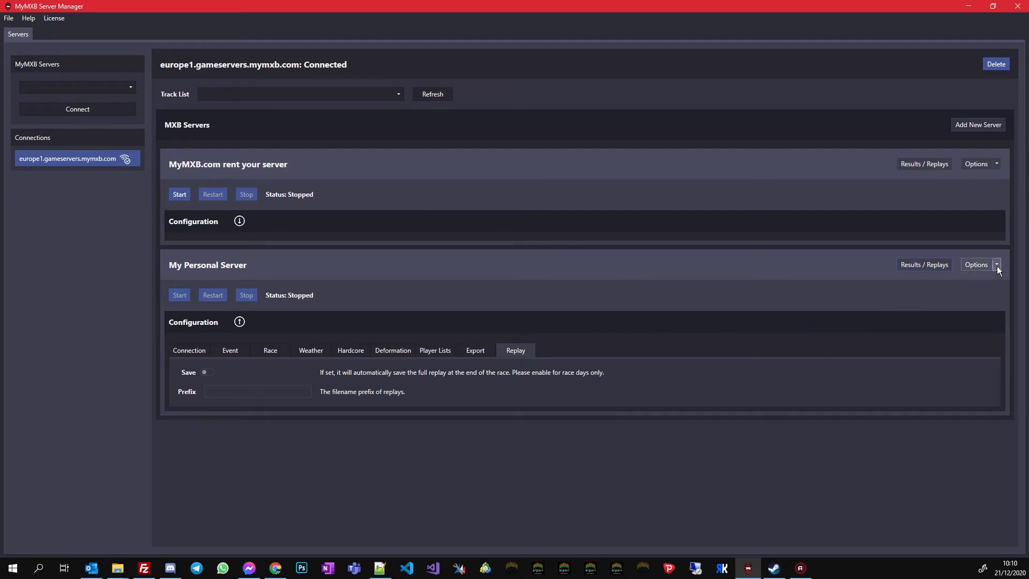
click(996, 264)
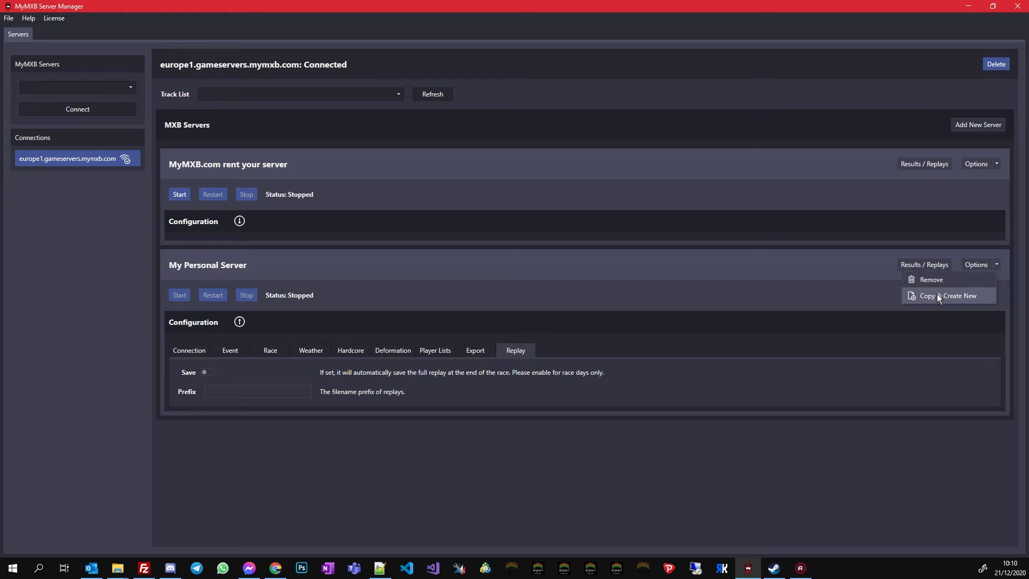
click(949, 296)
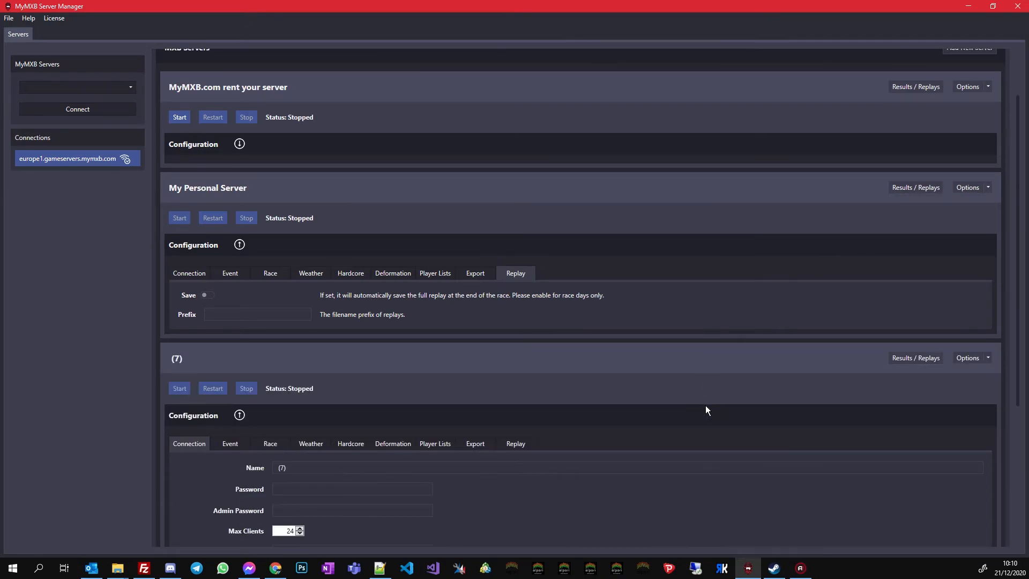
scroll(down, 3)
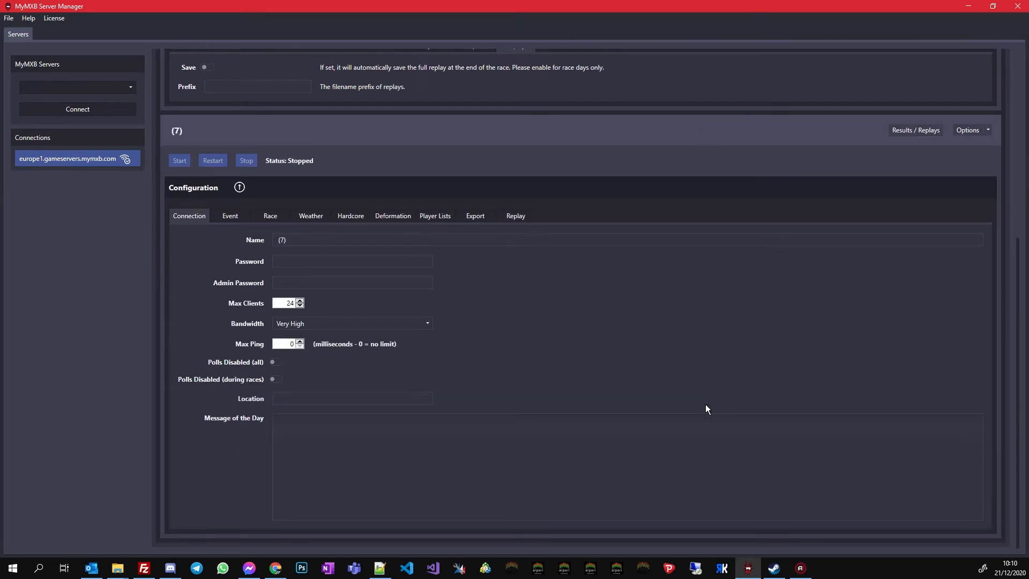
mouse_move(169, 428)
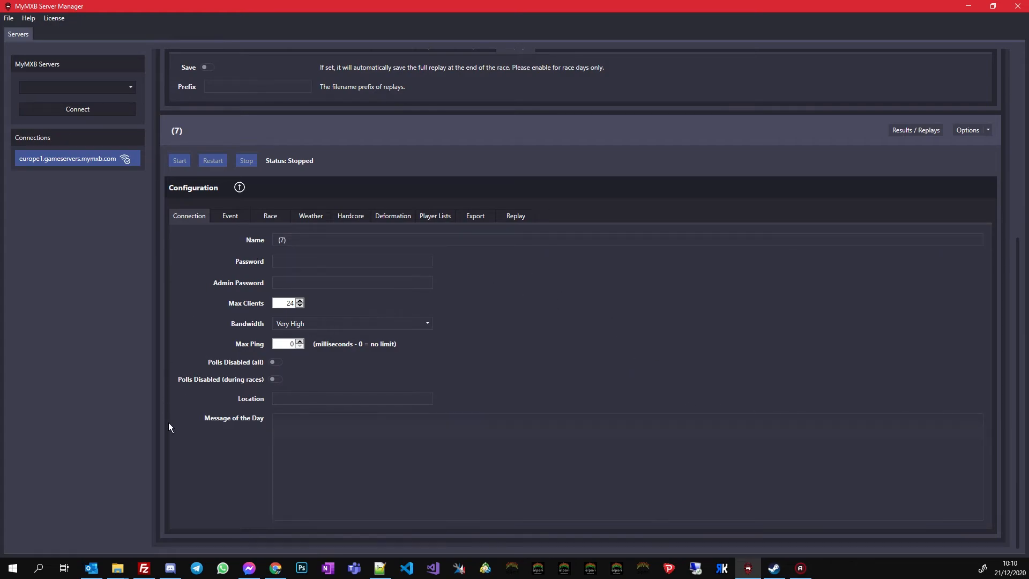
mouse_move(475, 381)
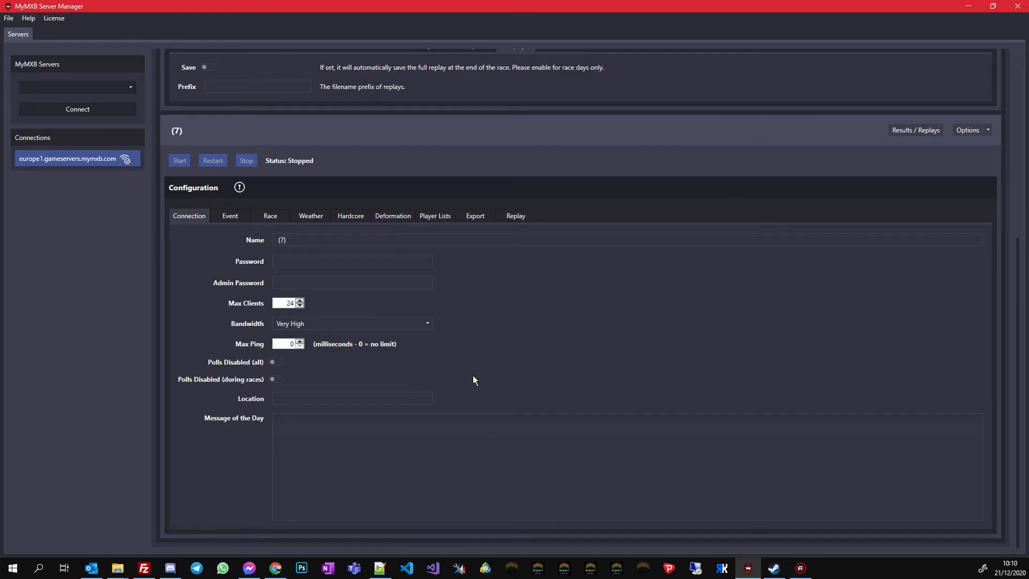
mouse_move(864, 183)
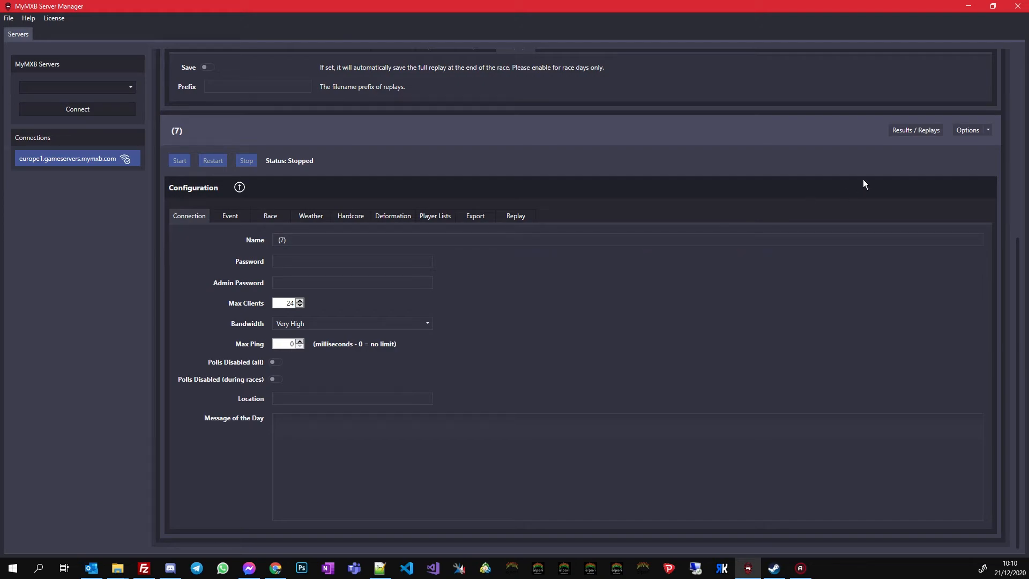
scroll(up, 3)
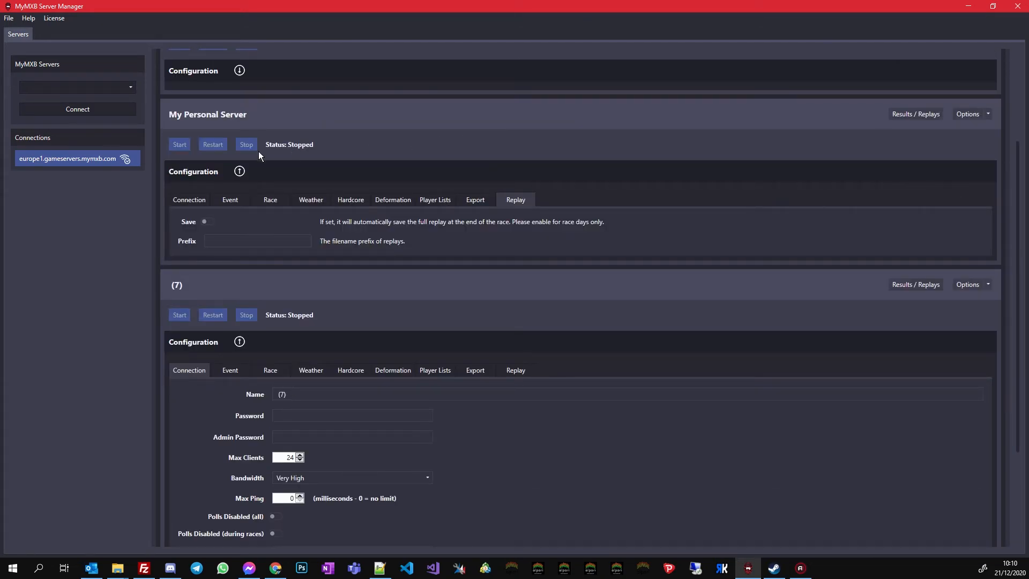
click(986, 113)
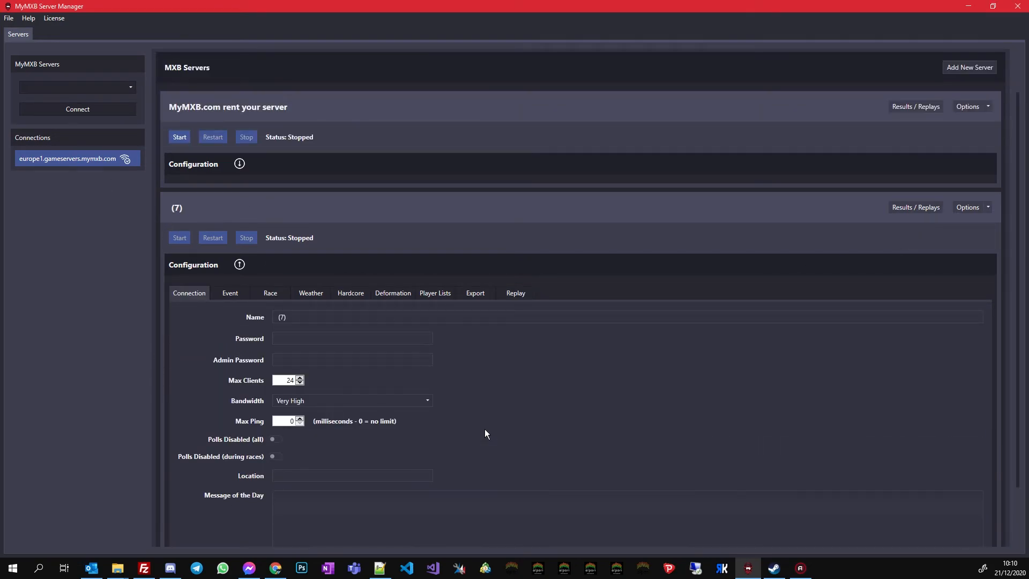
scroll(down, 3)
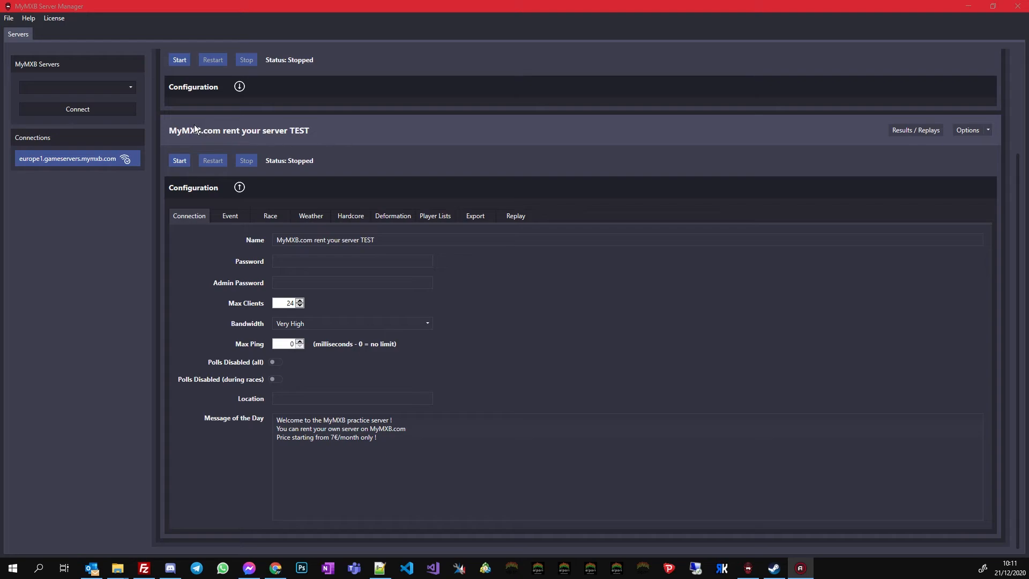
mouse_move(159, 139)
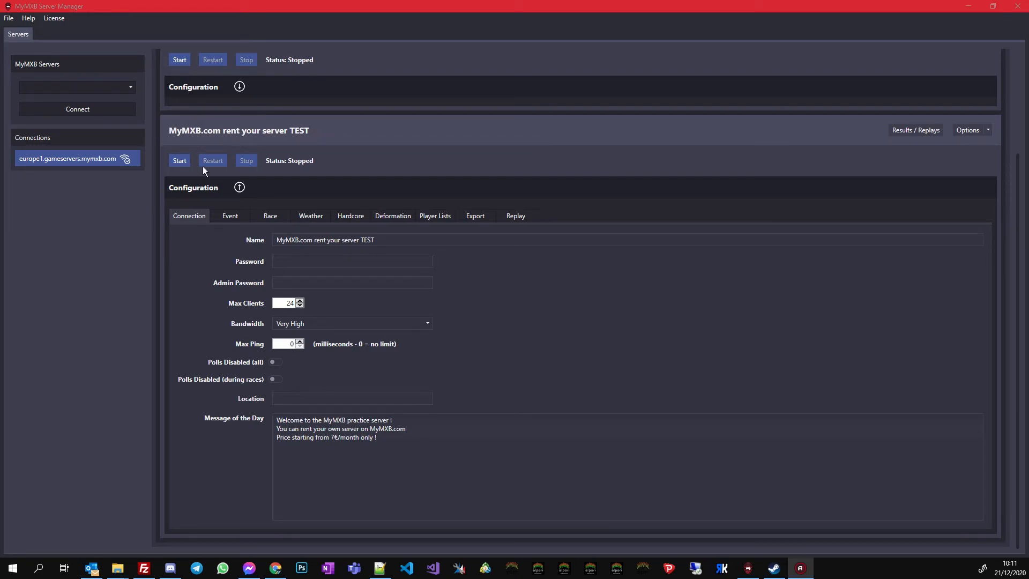
mouse_move(258, 272)
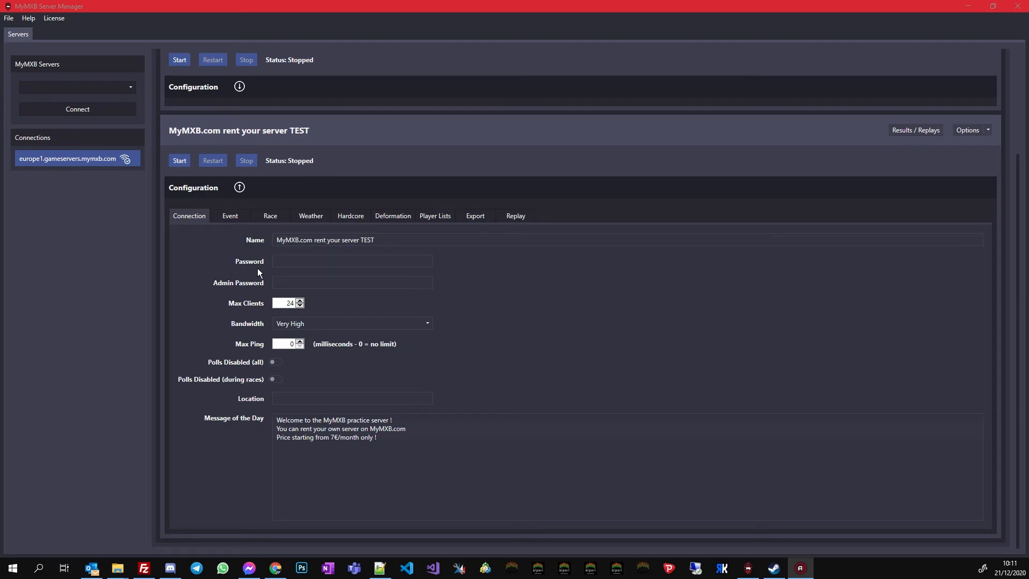
mouse_move(398, 399)
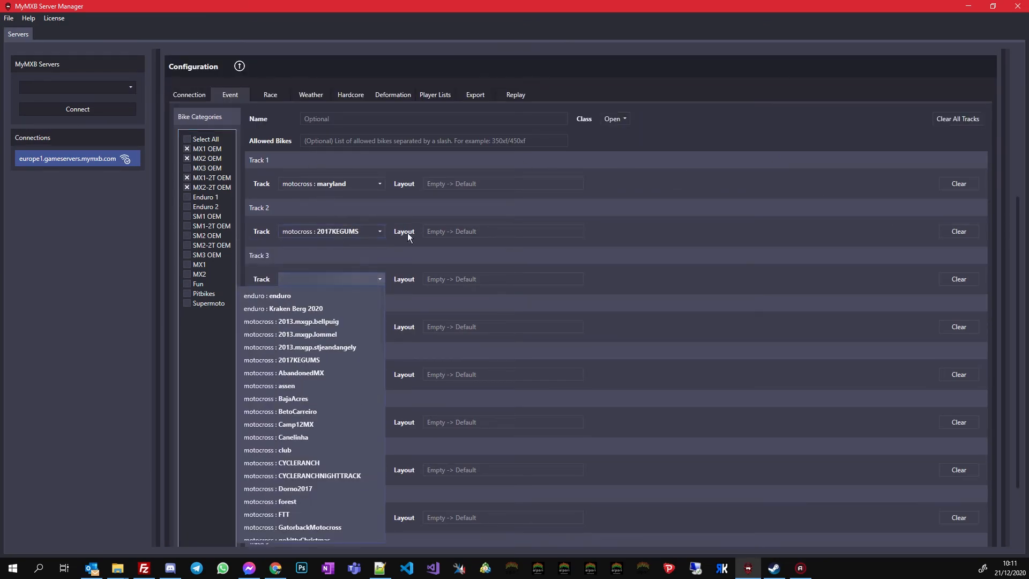
mouse_move(314, 465)
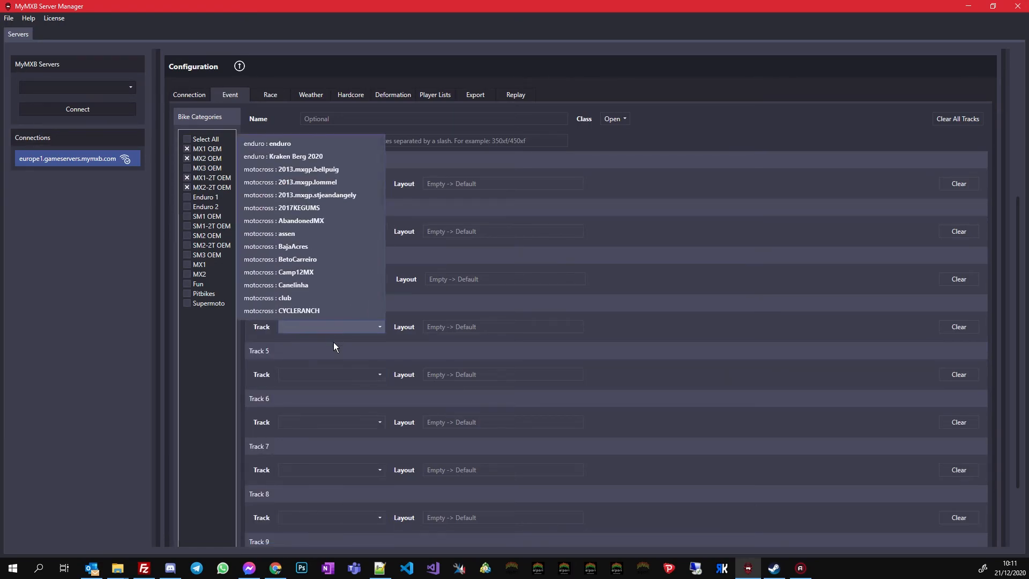
- Set Track 4 to 2013.mxgp.stjeandangely, completing the four-track event list
click(300, 195)
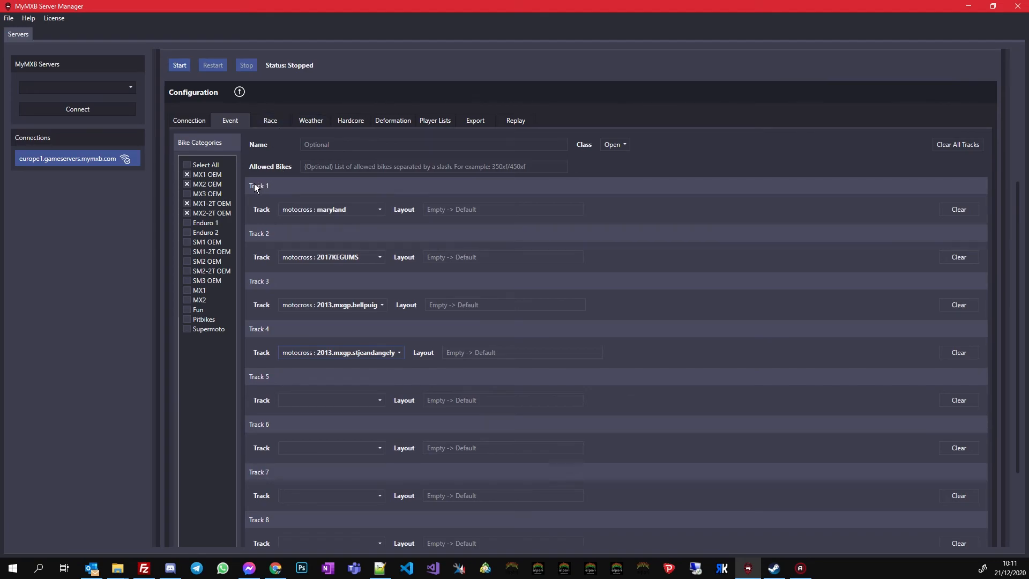
mouse_move(352, 240)
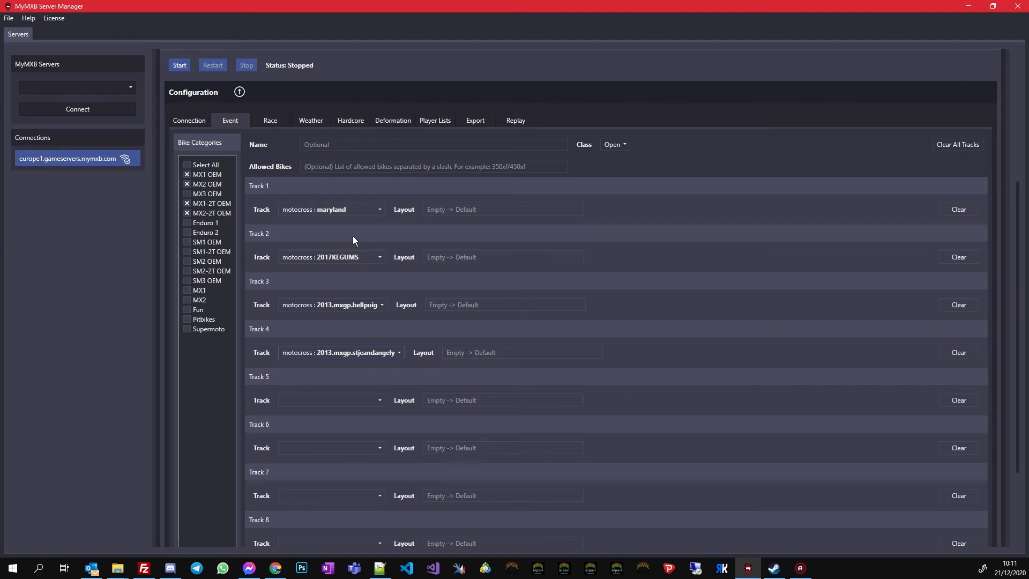
mouse_move(311, 218)
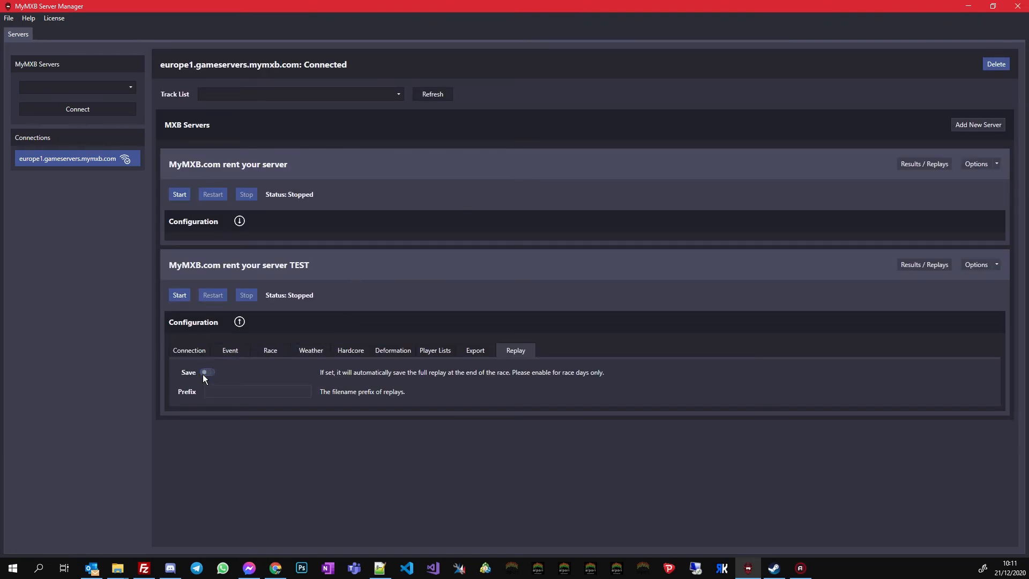
- Start the TEST server from its Export view and check its Connection settings
click(475, 349)
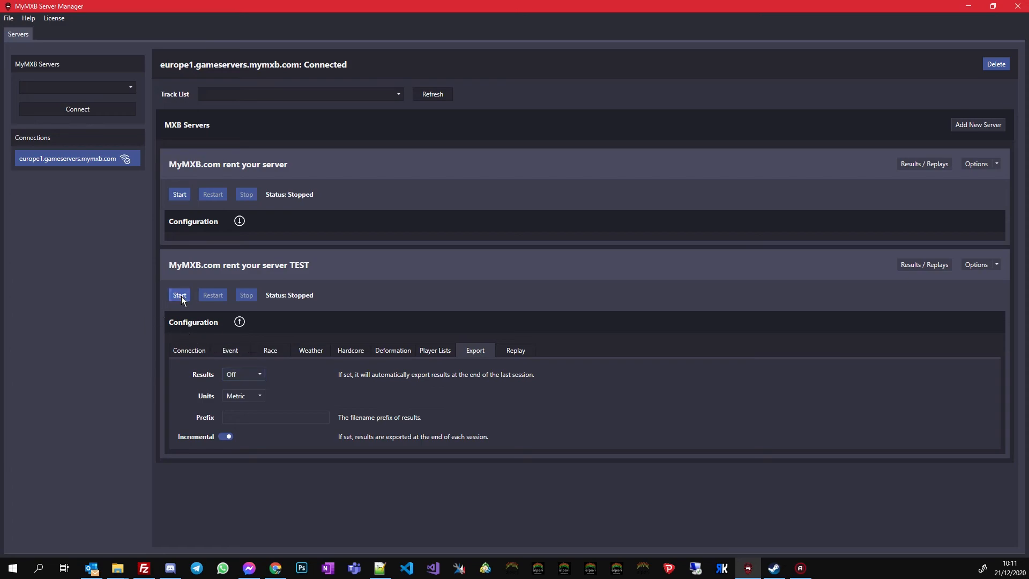
click(179, 294)
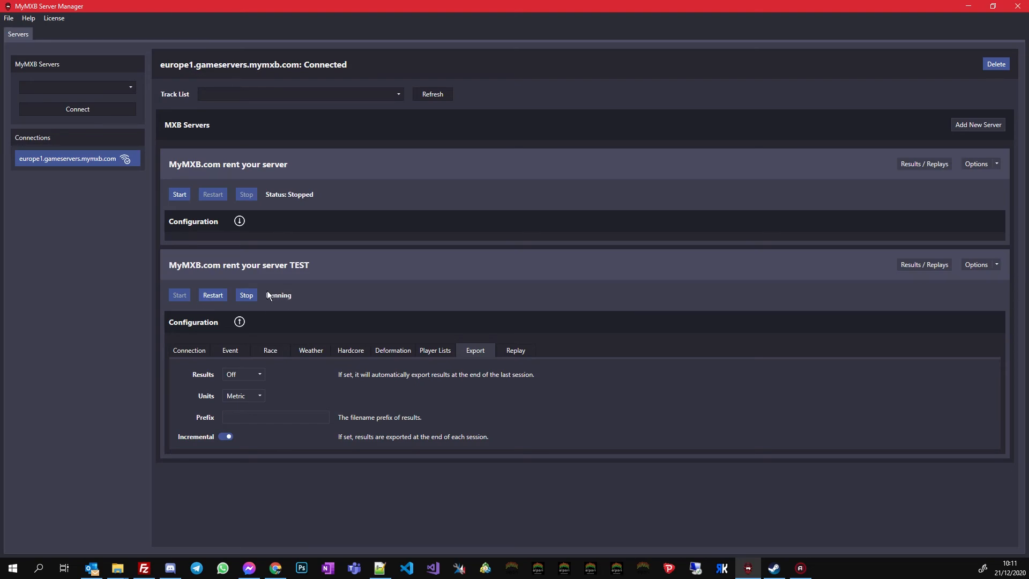
mouse_move(294, 302)
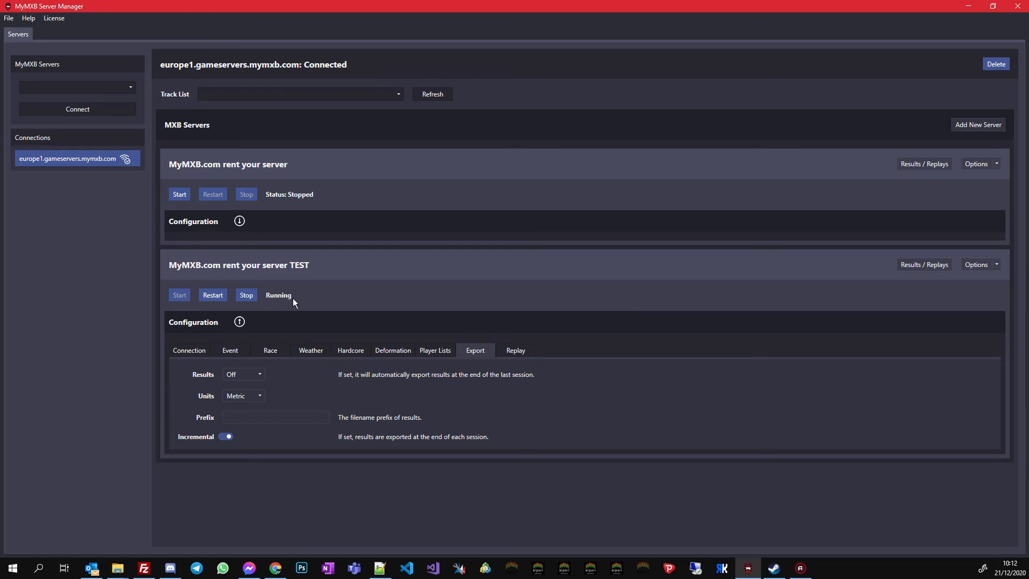
mouse_move(638, 311)
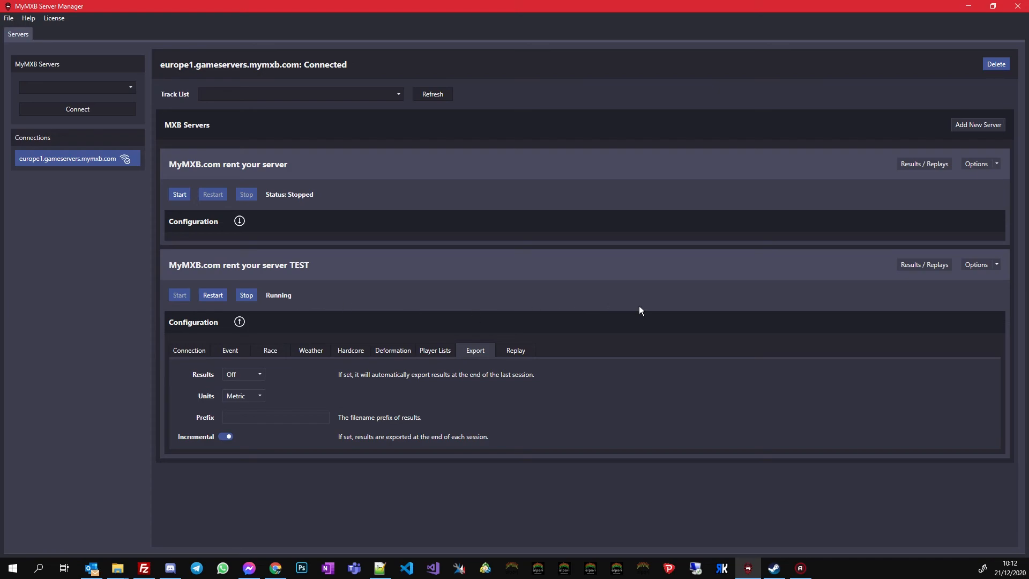
click(189, 349)
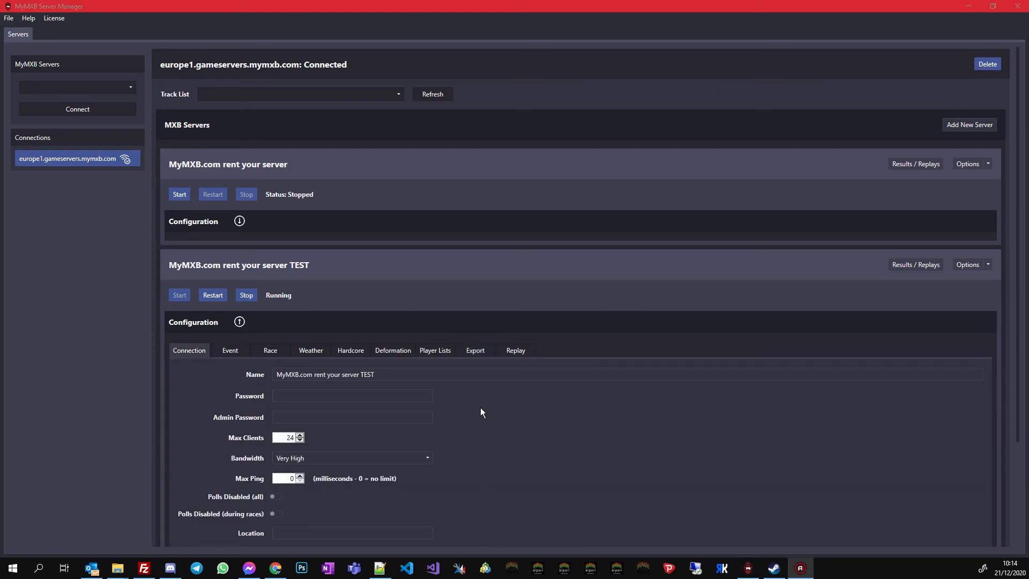
mouse_move(269, 300)
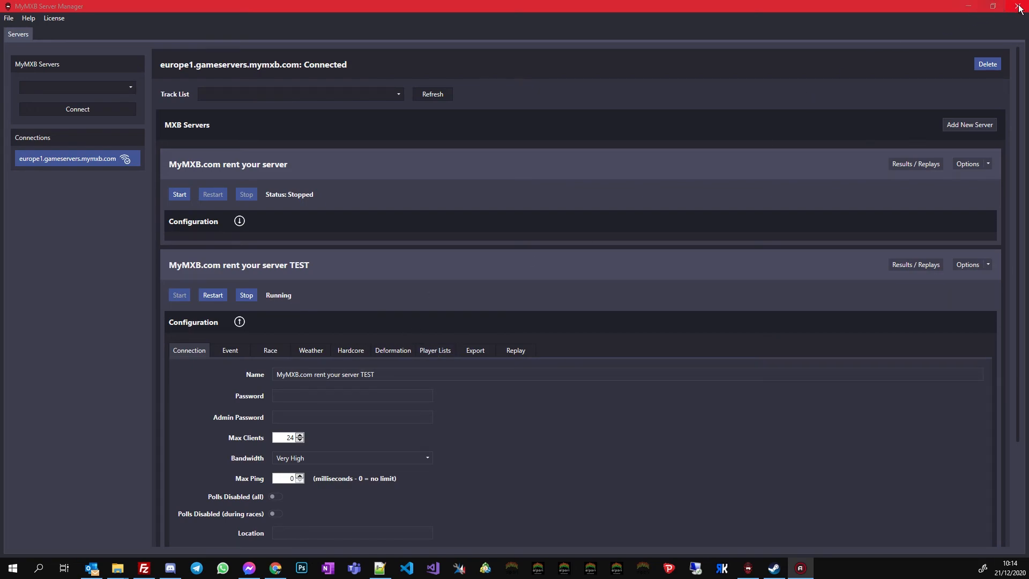
- Relaunch the manager and reconnect to the europe1 host with TEST still running
click(1021, 6)
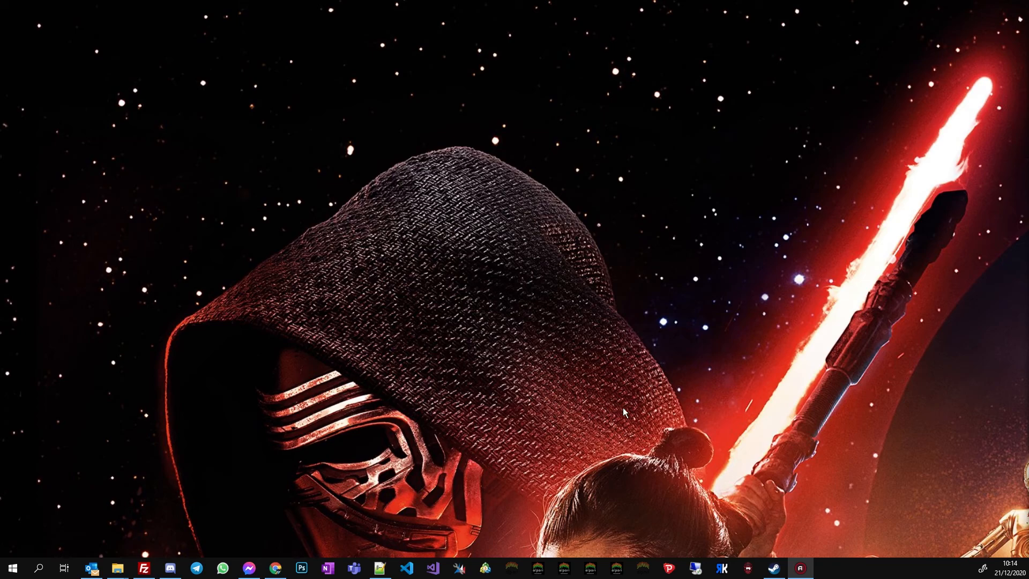
mouse_move(504, 315)
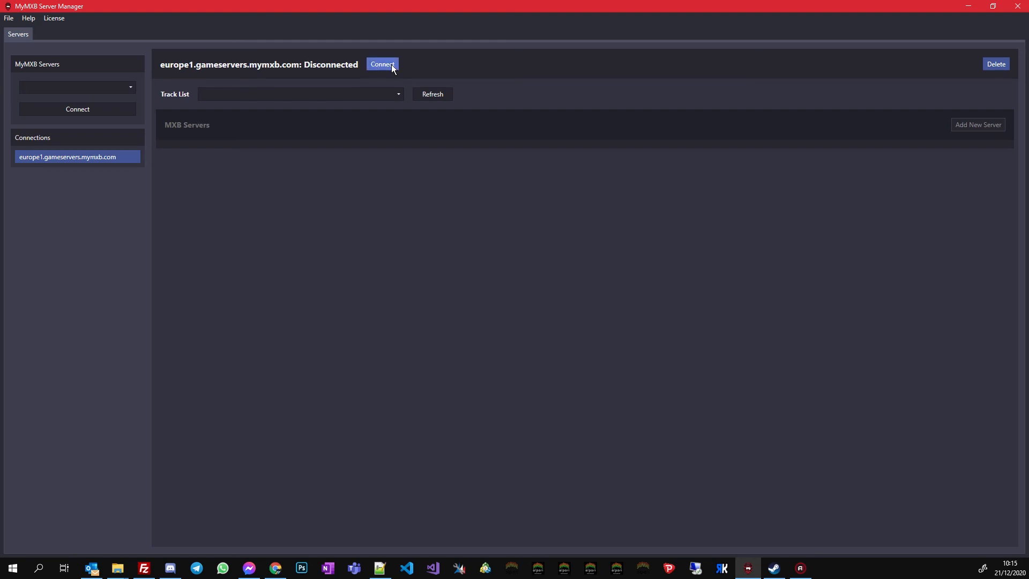
click(381, 64)
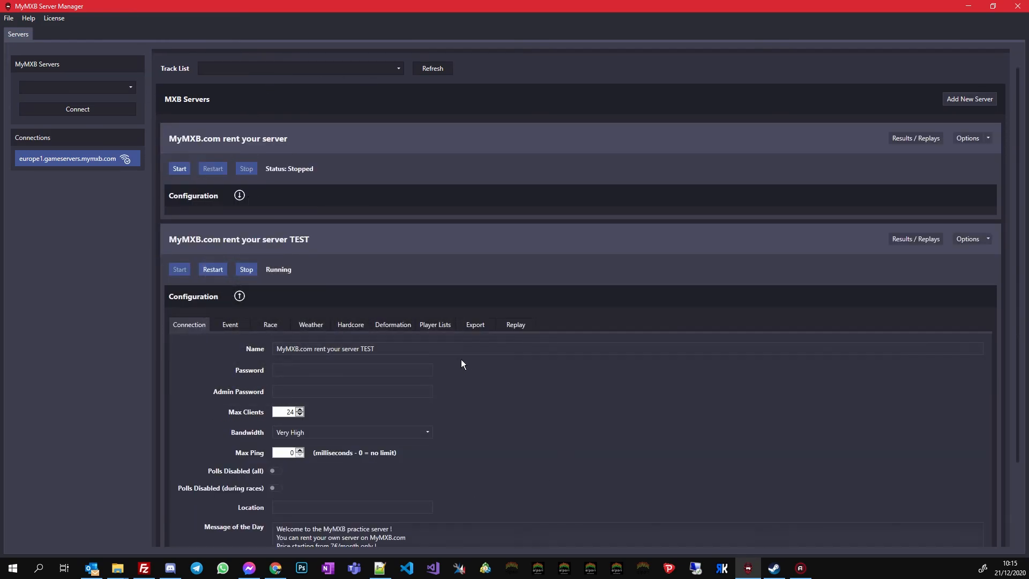
- Replace TEST in the server name with 'REMEMBER TO SAVE AND RESTART'
scroll(down, 3)
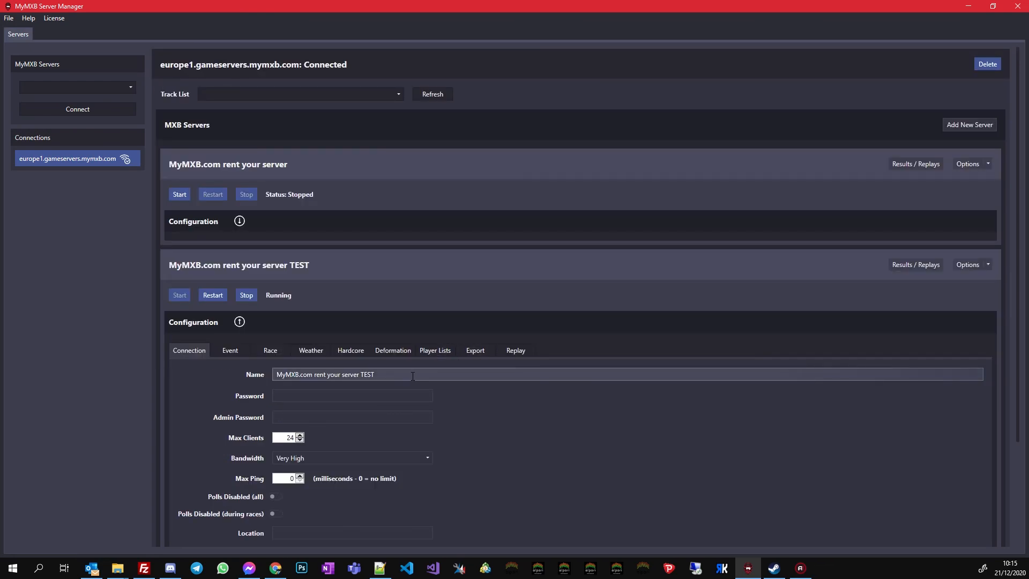
double_click(366, 374)
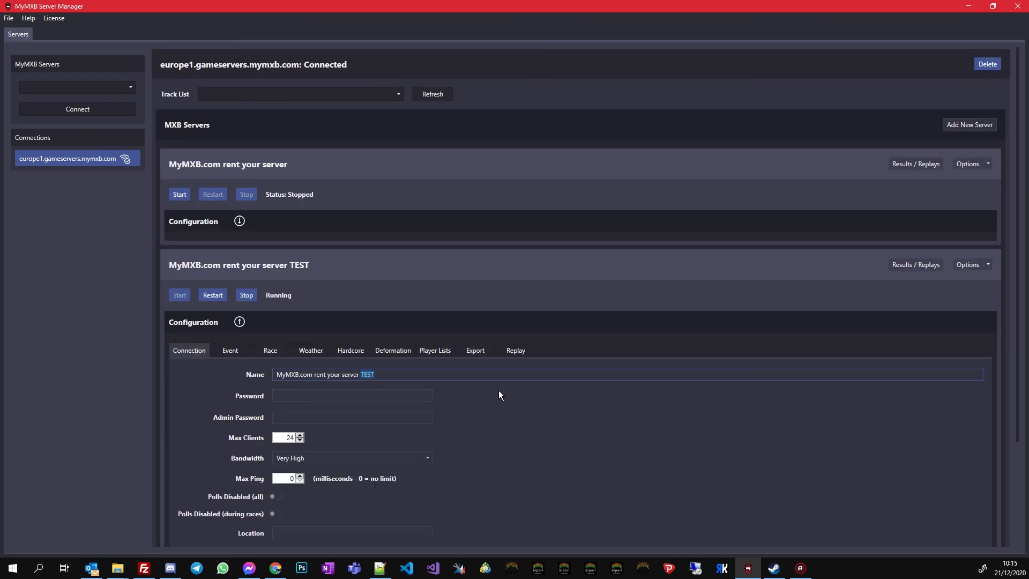
text(REM)
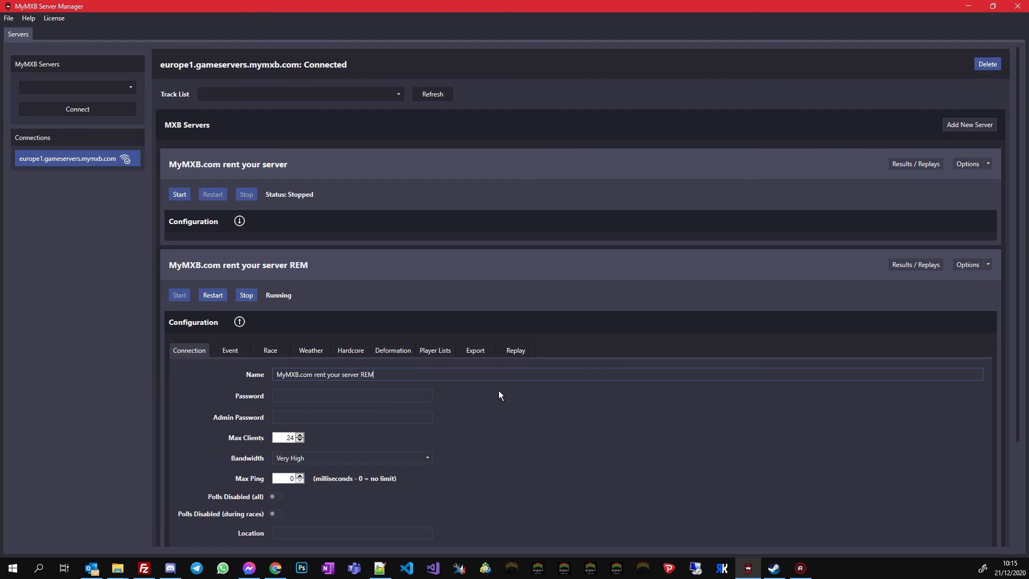
text(EMBER TO)
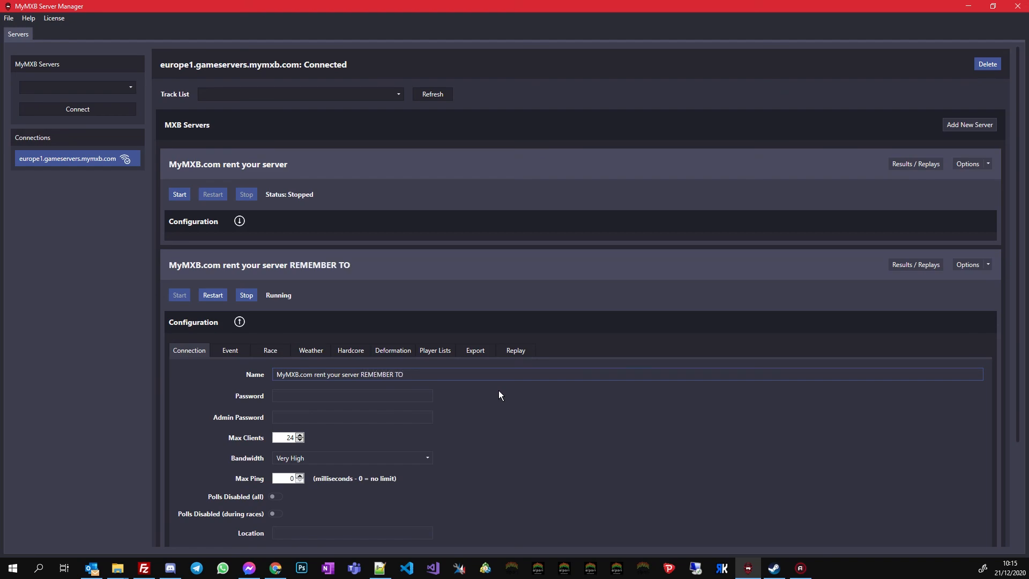
text(SAVE AND RESTE)
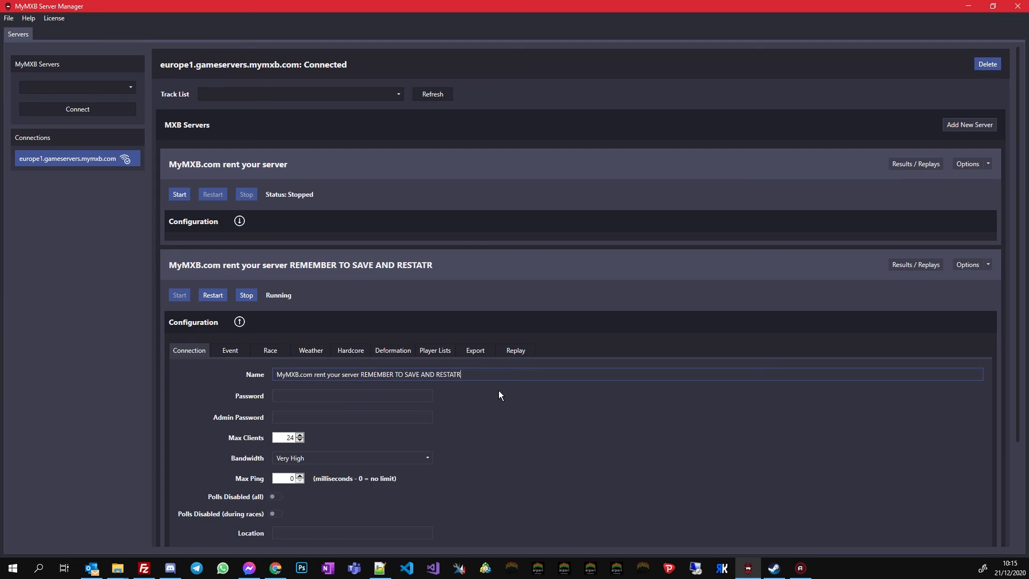
text(RESTART)
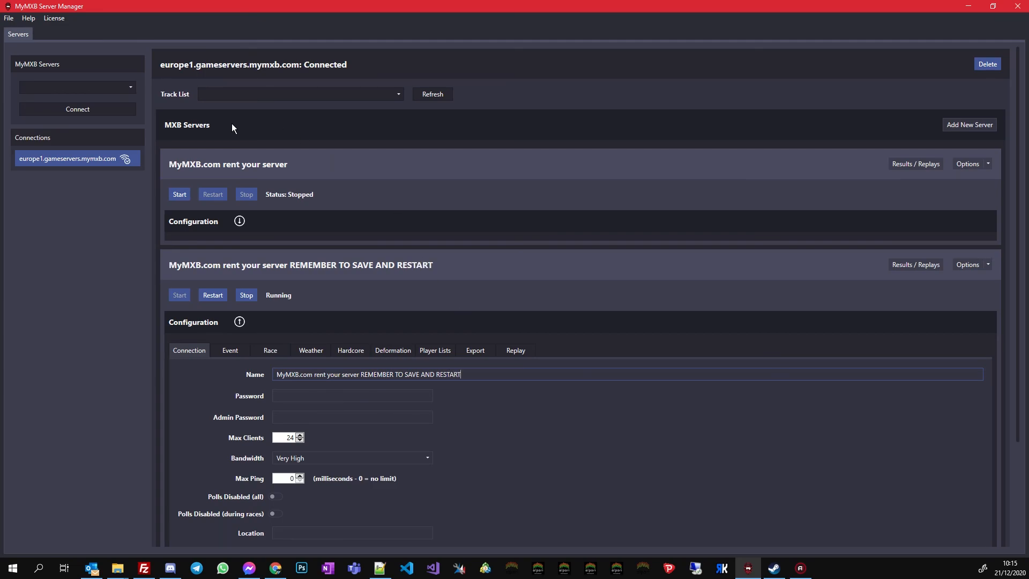
click(8, 18)
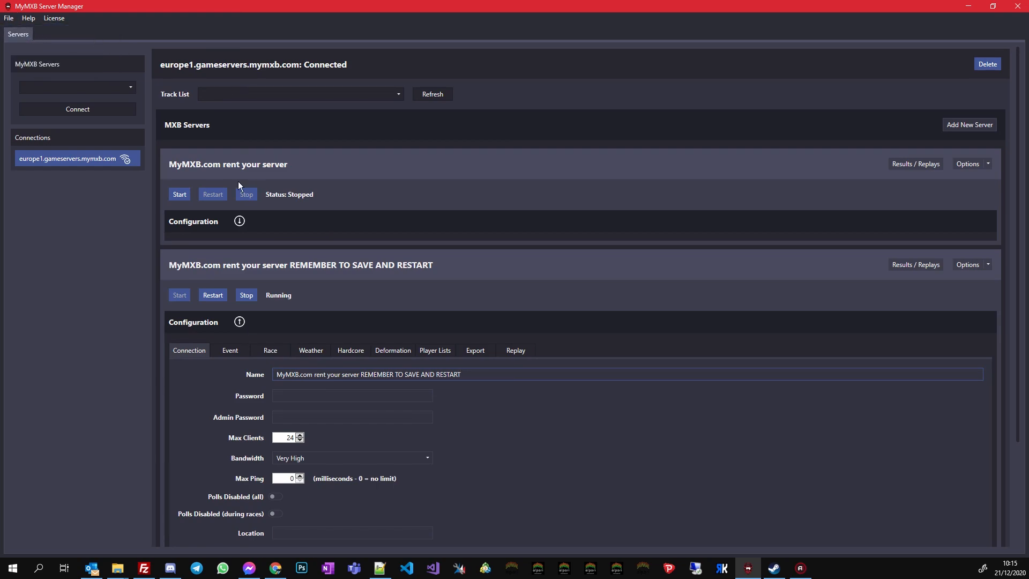
click(9, 18)
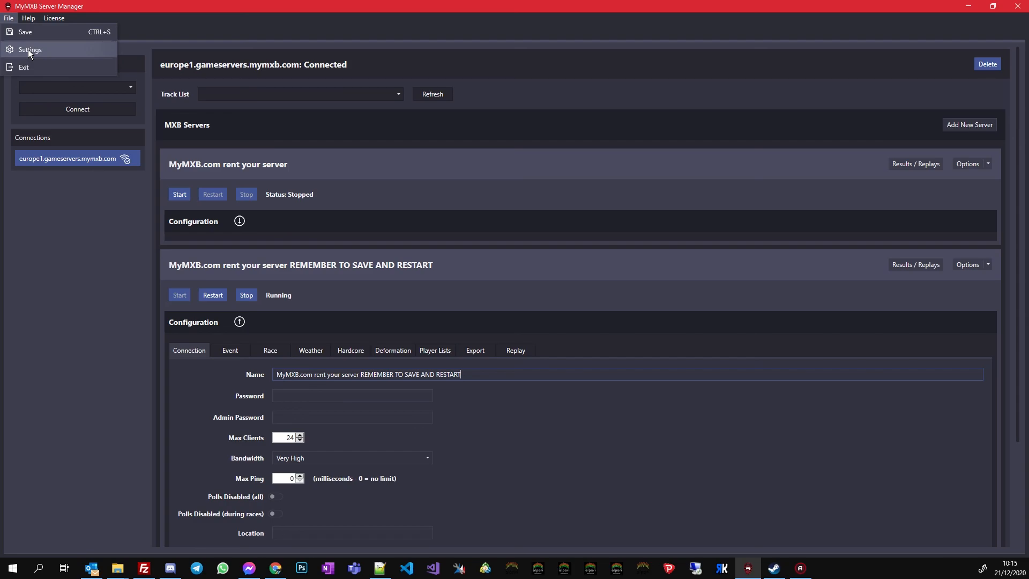
click(30, 49)
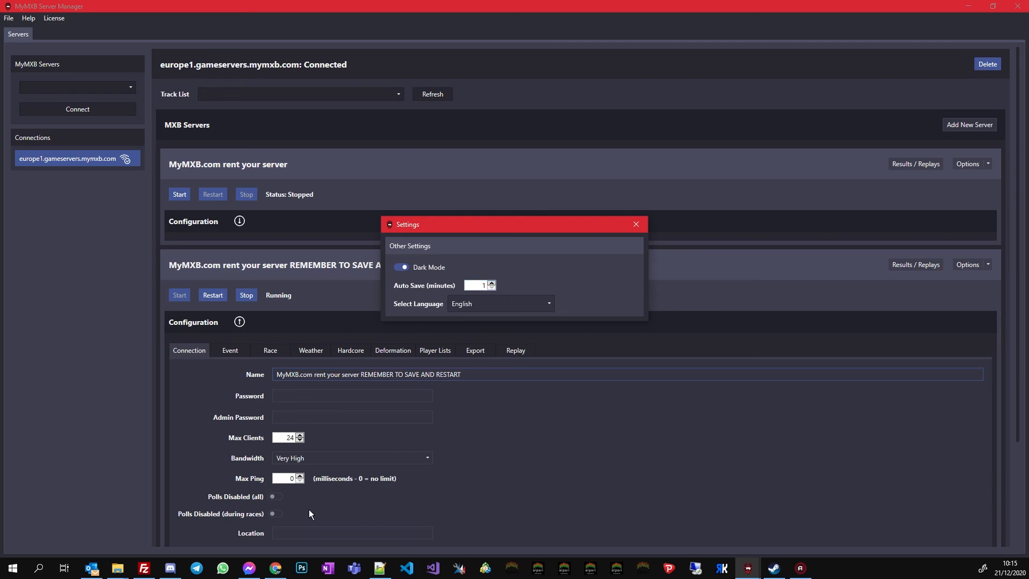
click(635, 224)
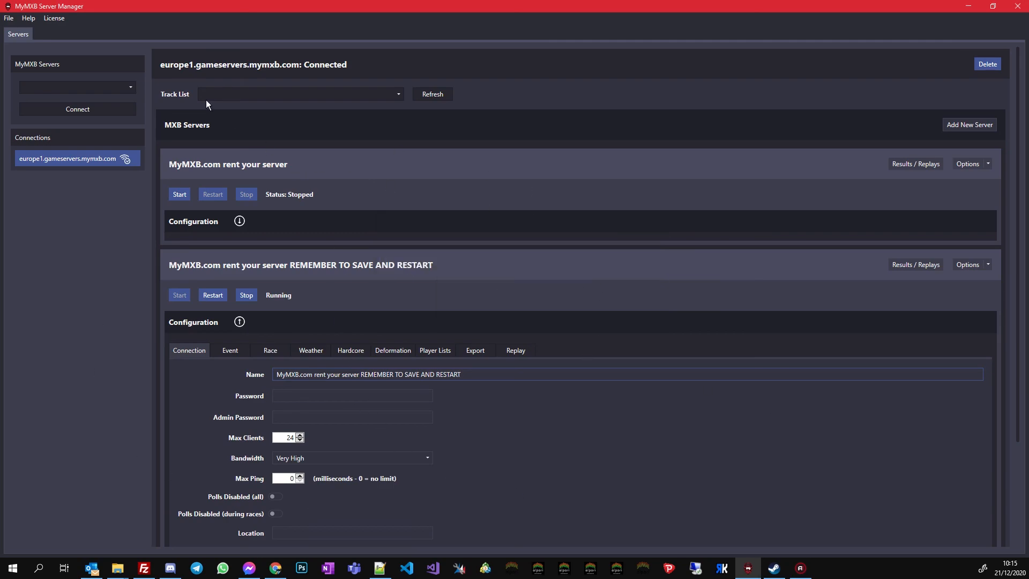
mouse_move(294, 277)
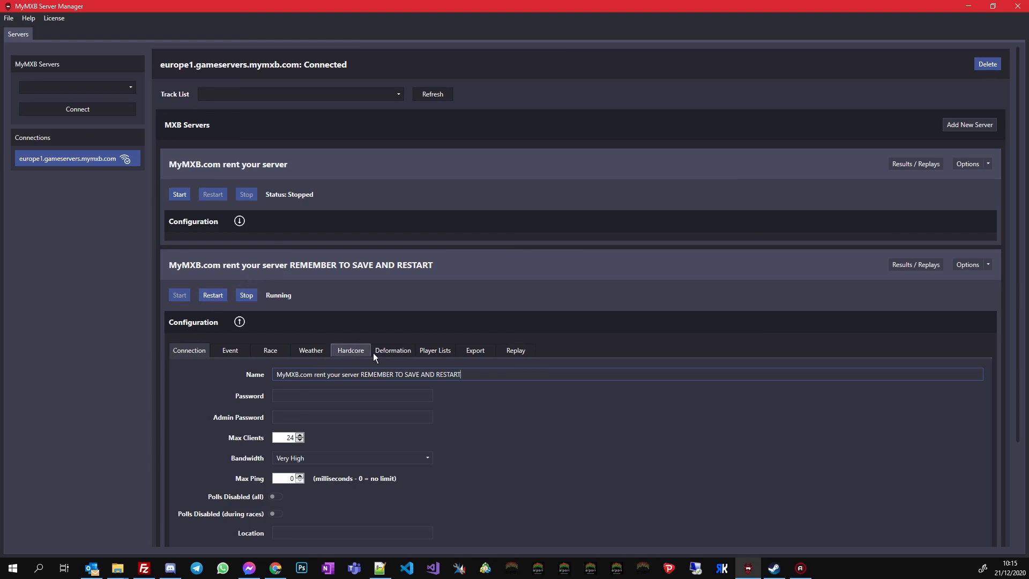
click(188, 349)
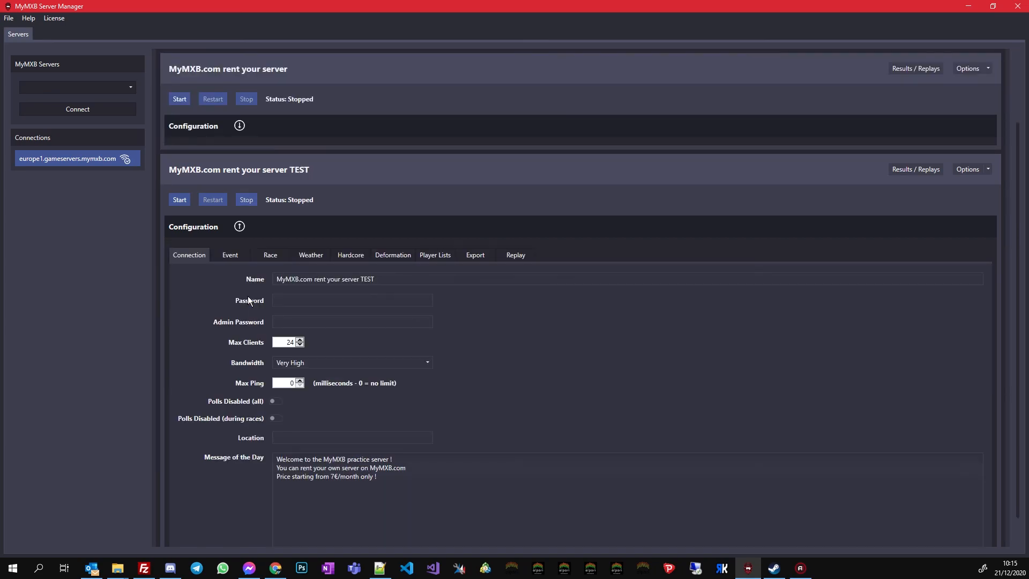
- Scroll down to the stopped server's Connection settings
scroll(down, 3)
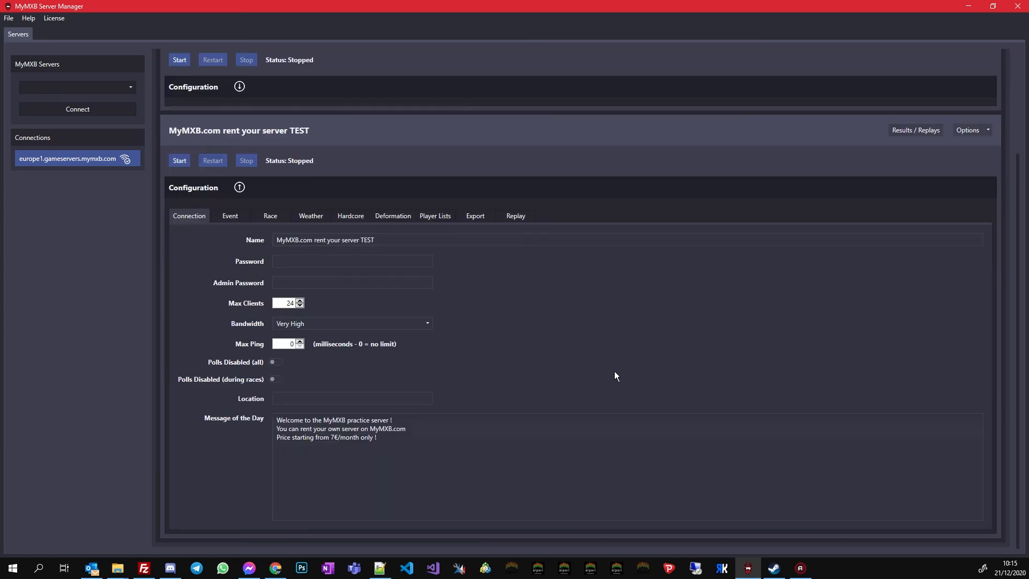
mouse_move(700, 333)
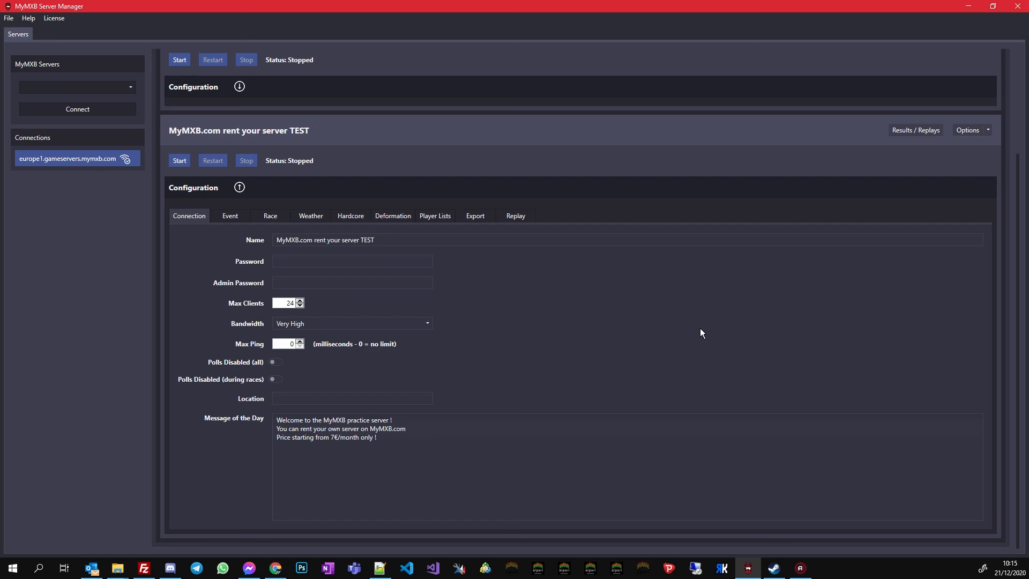
mouse_move(777, 293)
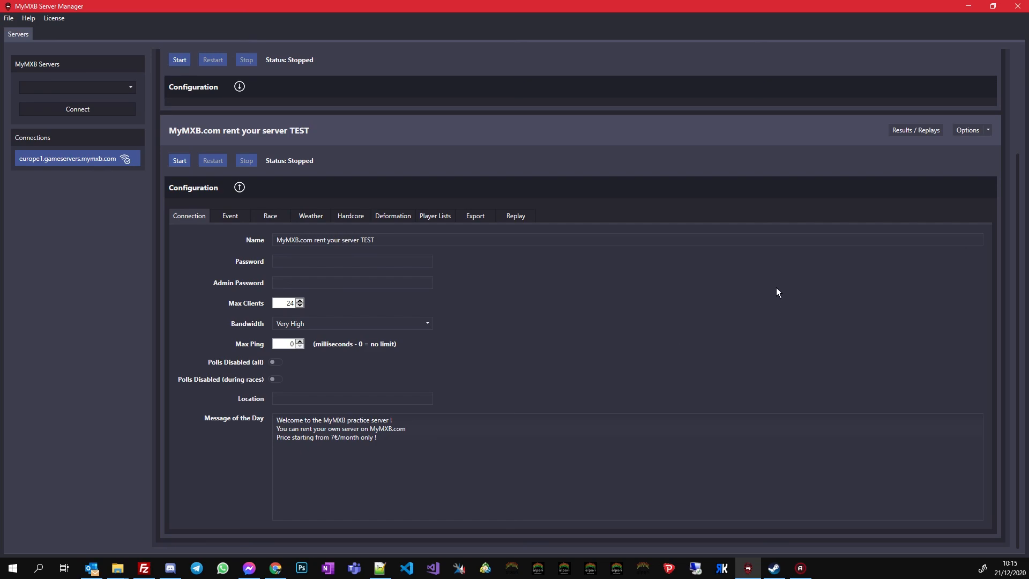